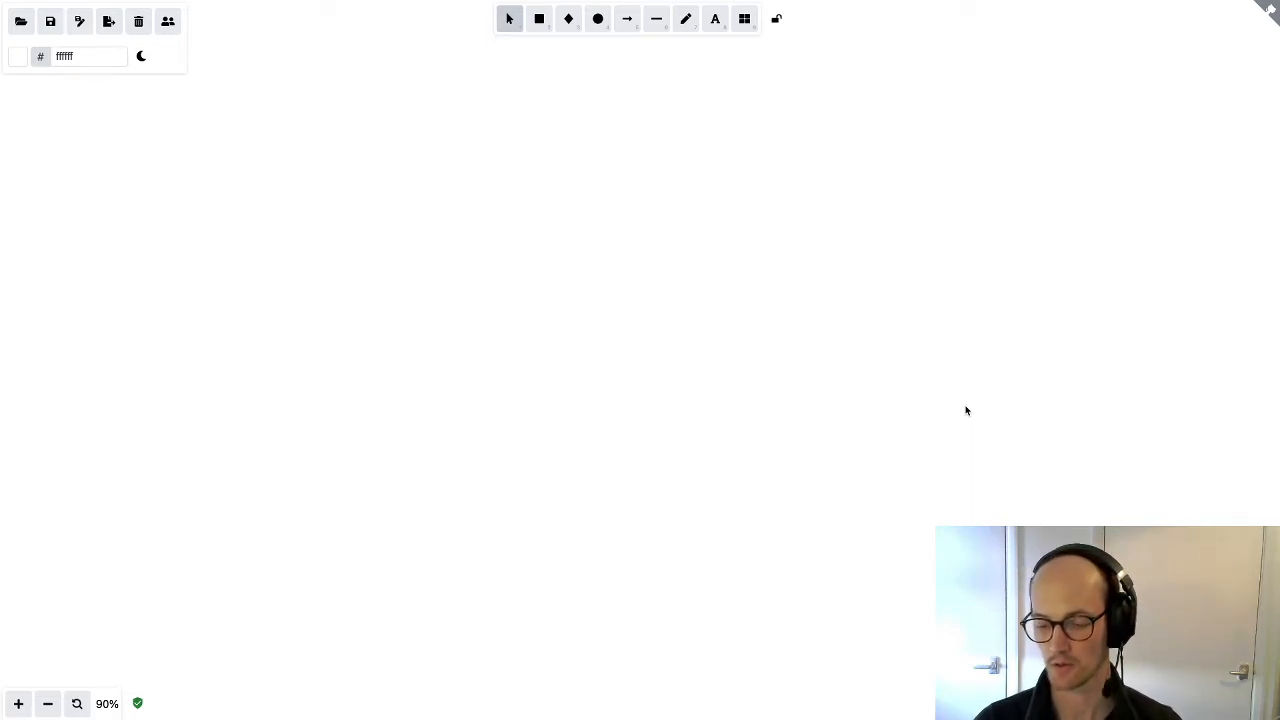
pyautogui.moveTo(411, 222)
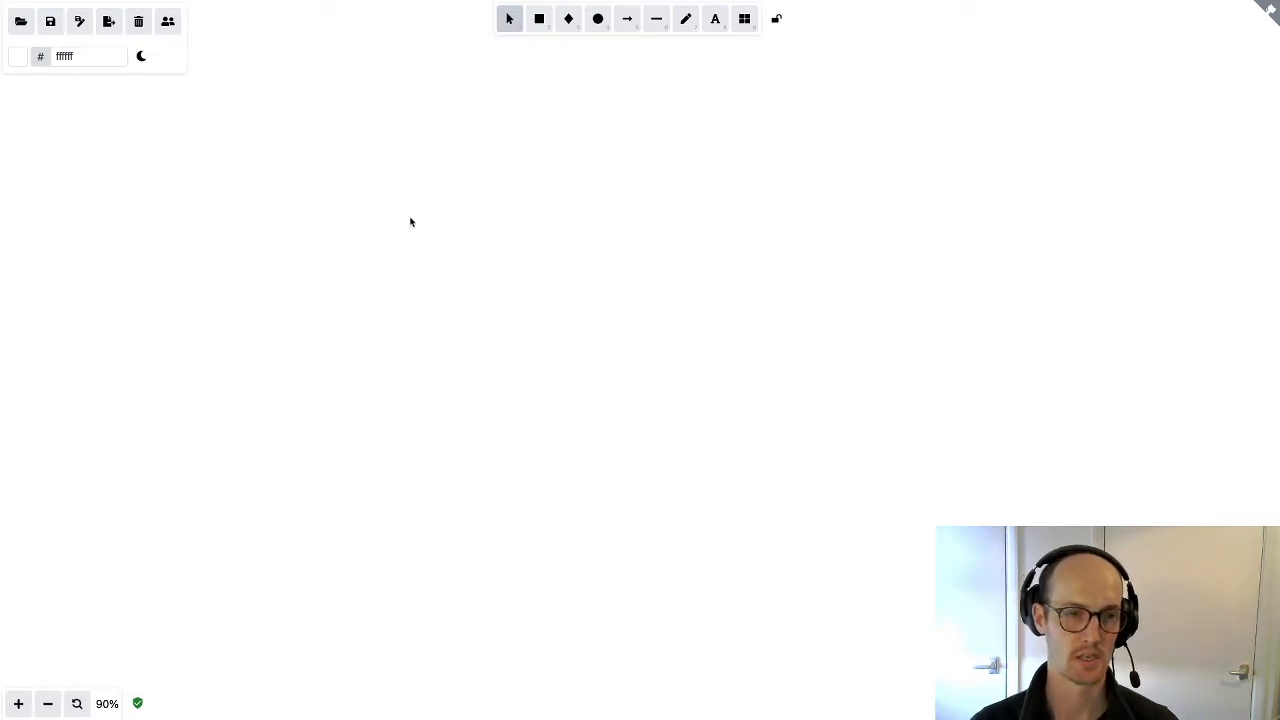
# Draw a rectangle for the waiting state and label it waitingArea
pyautogui.click(539, 20)
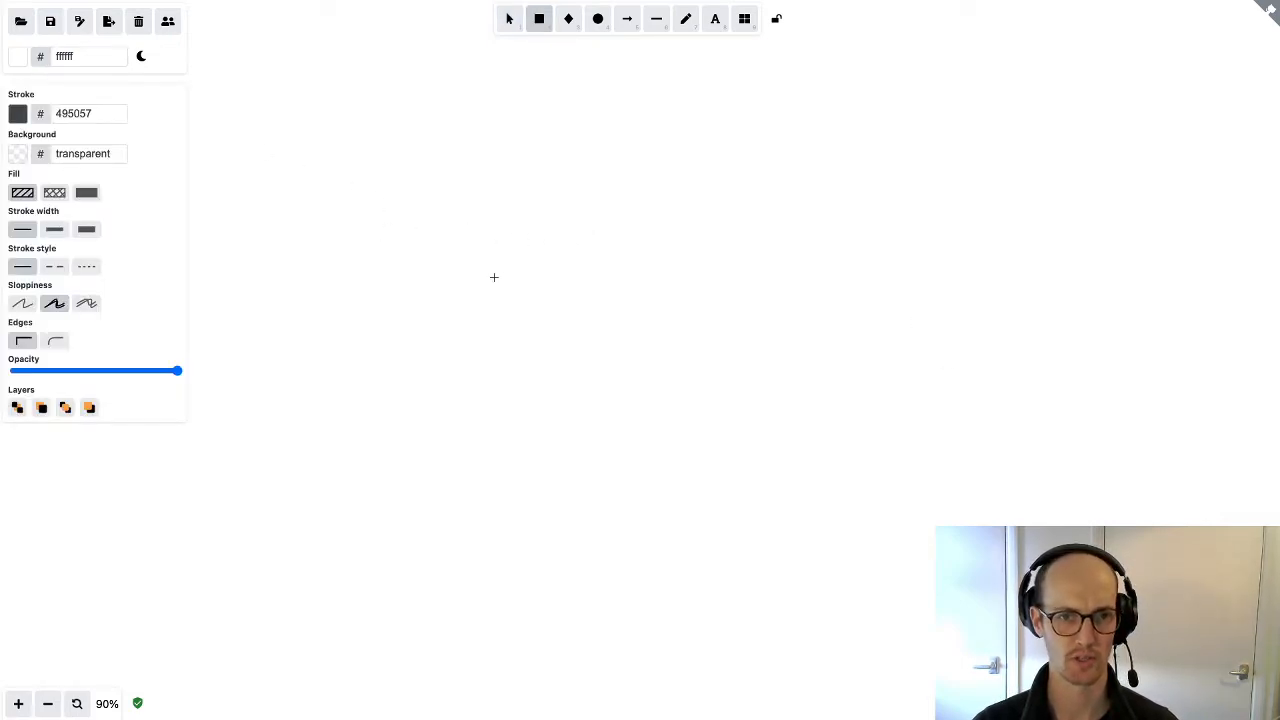
pyautogui.click(511, 19)
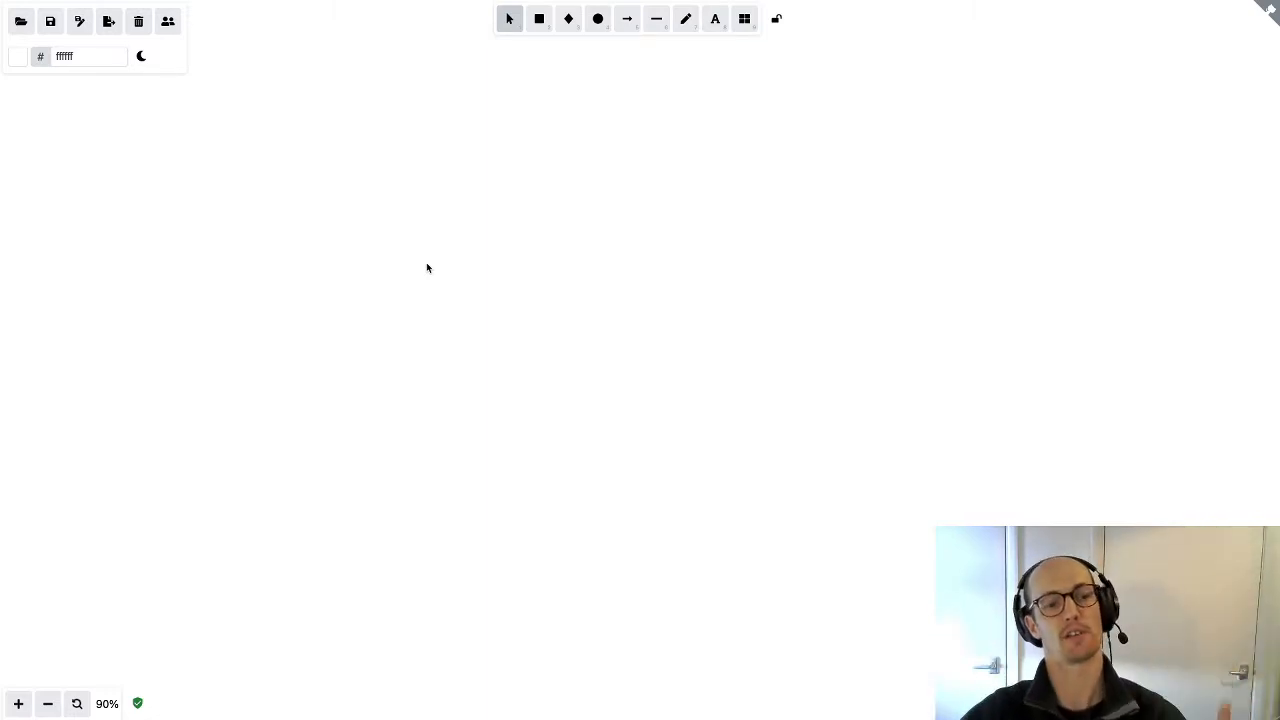
pyautogui.moveTo(342, 200)
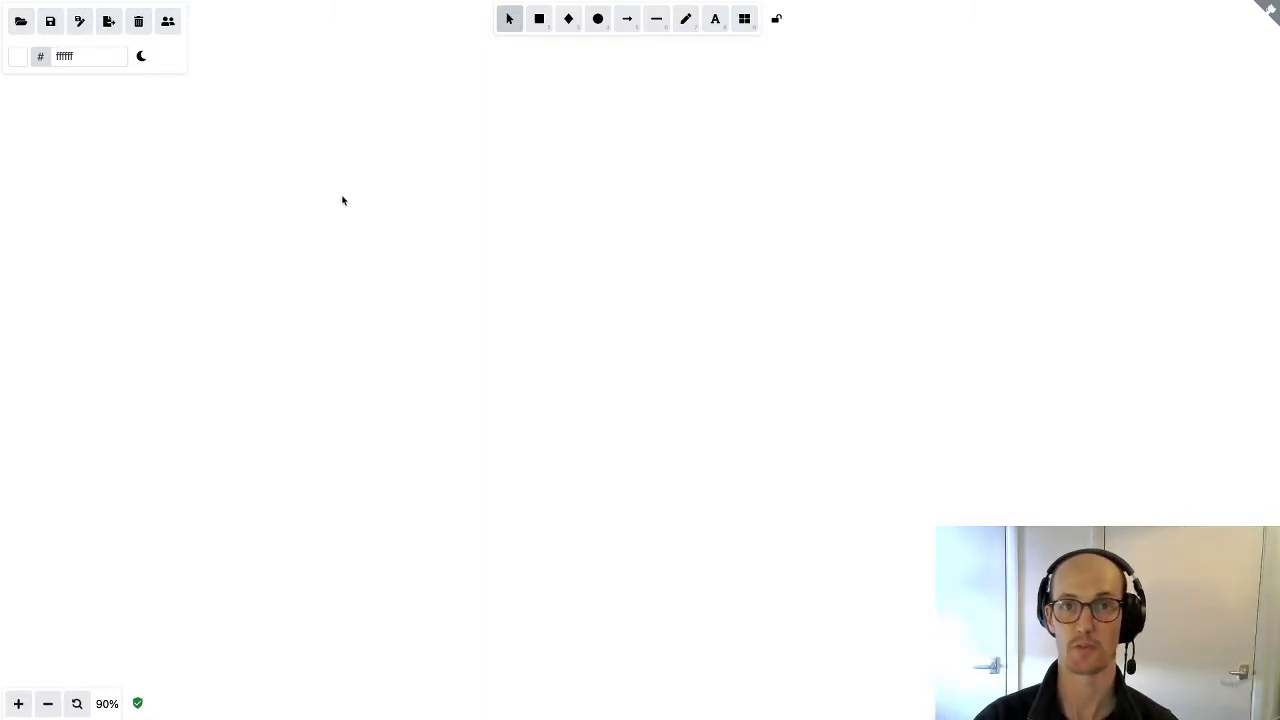
pyautogui.moveTo(386, 231)
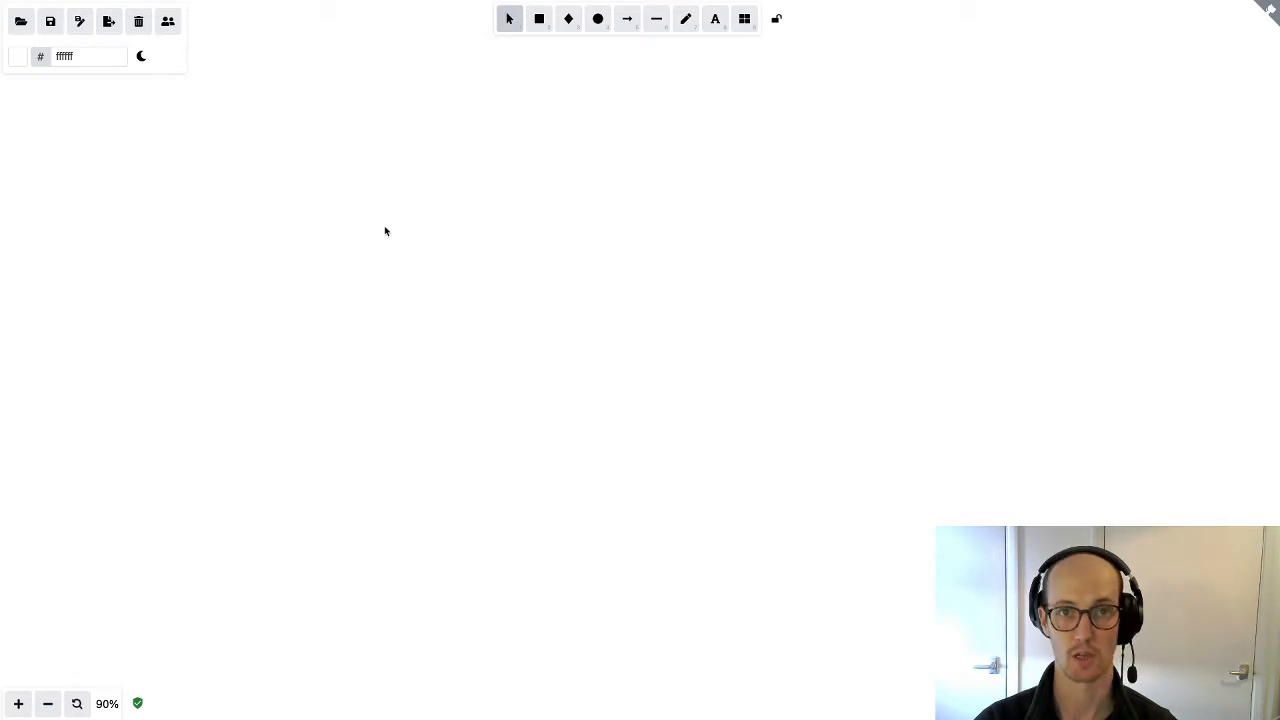
pyautogui.moveTo(255, 167); pyautogui.dragTo(427, 257)
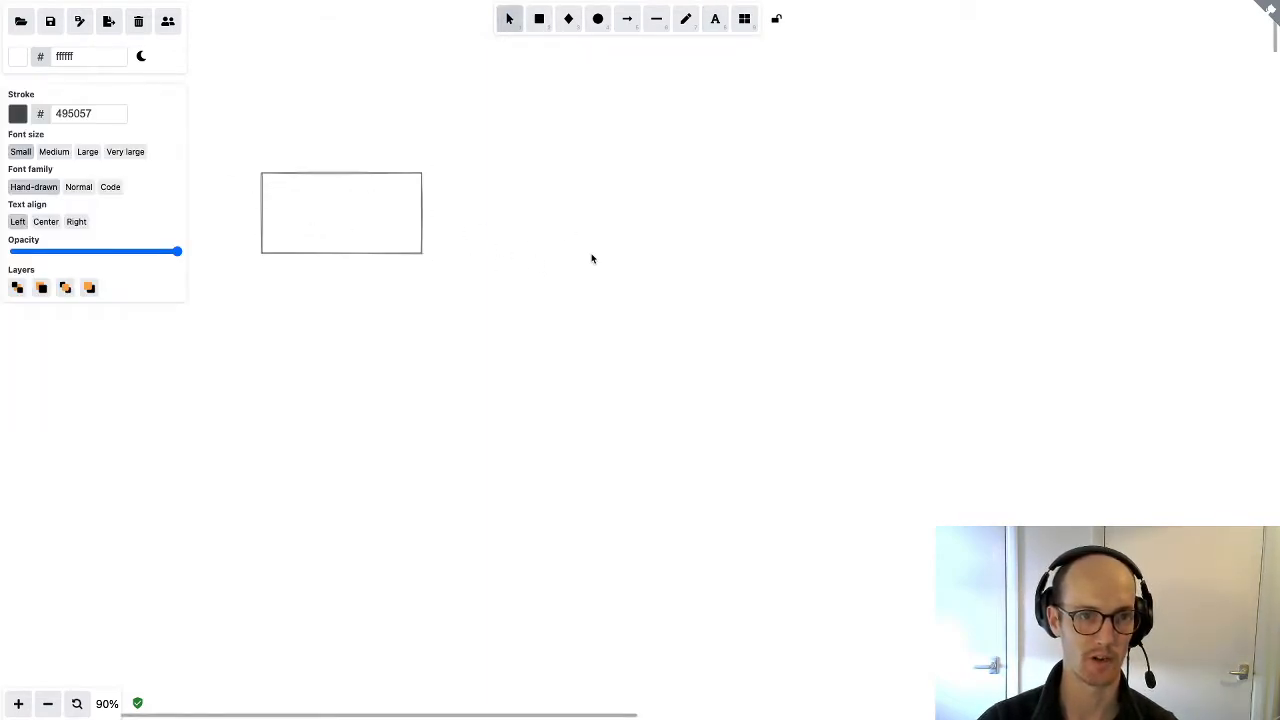
pyautogui.write('waitingArea')
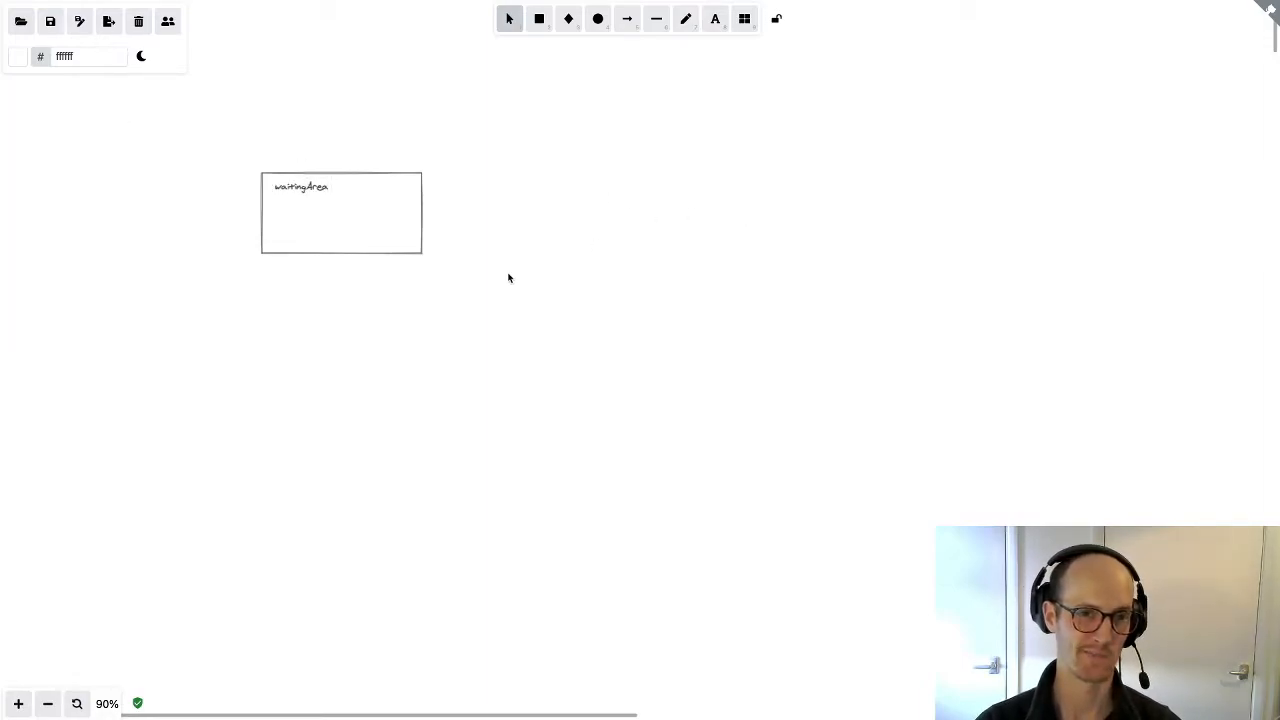
pyautogui.click(341, 212)
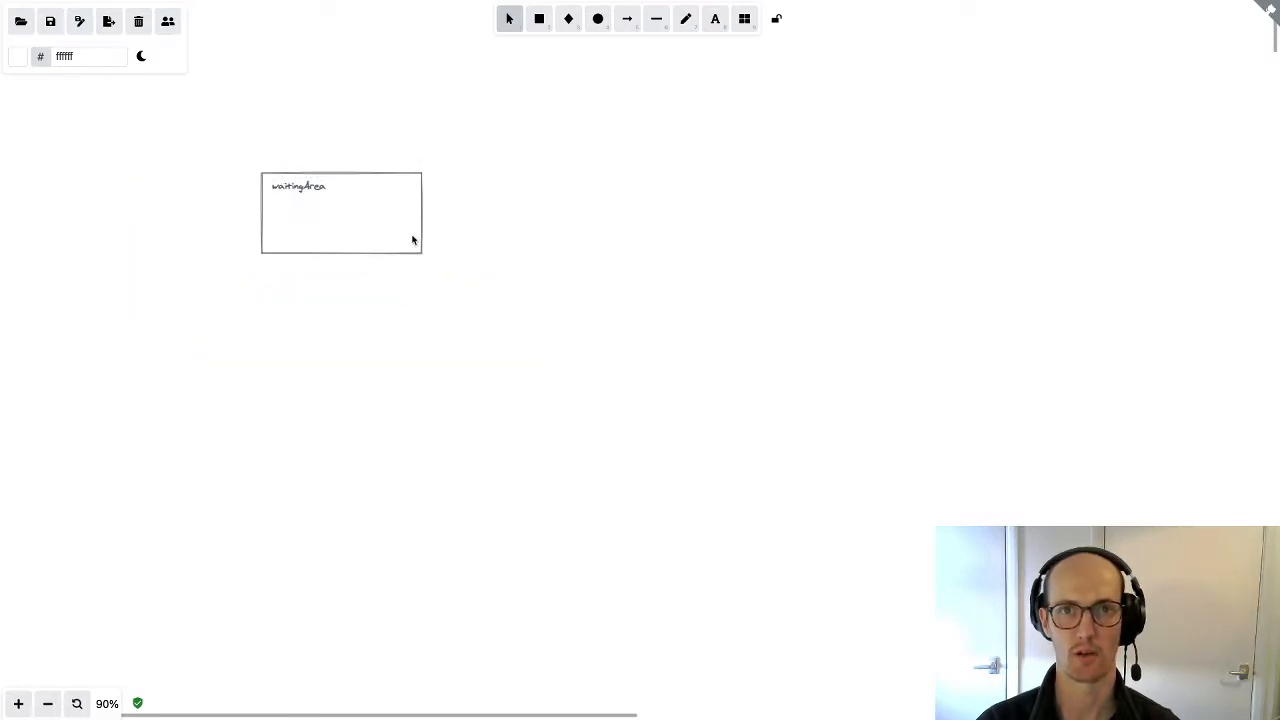
pyautogui.moveTo(497, 154)
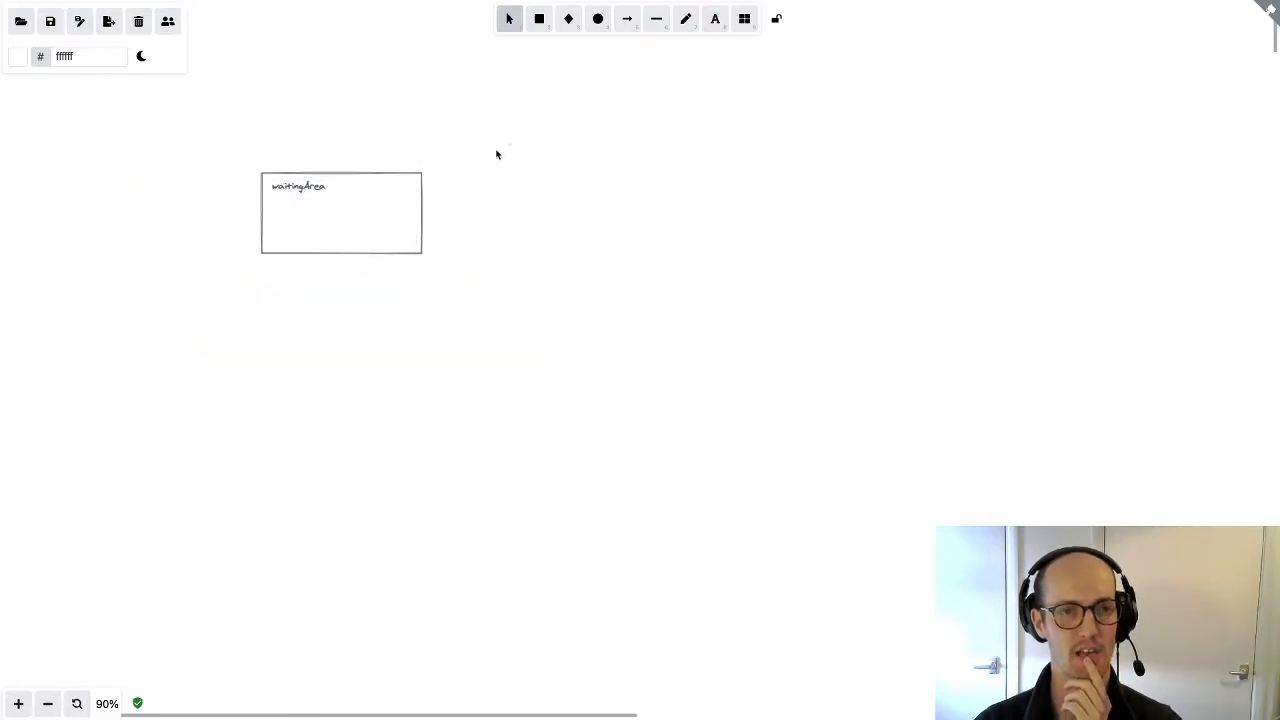
pyautogui.moveTo(579, 85)
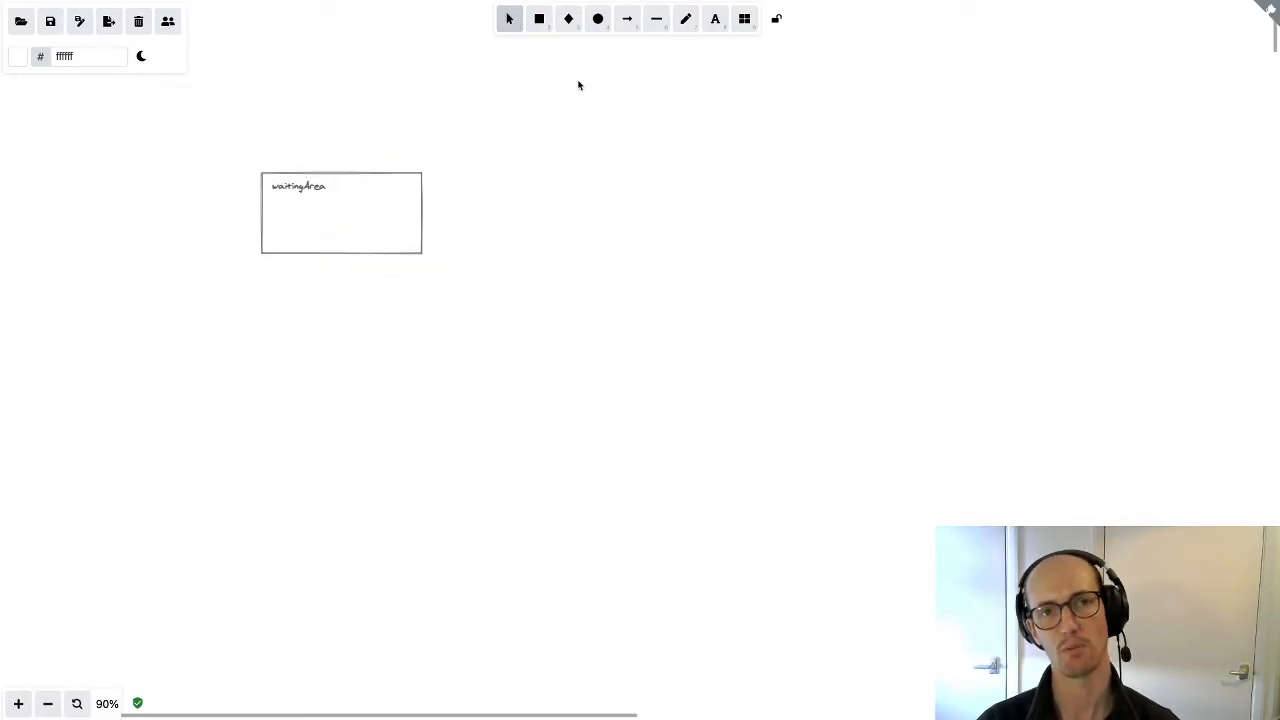
# Draw a second box right of waitingArea labelled askingForPermissionForDevices
pyautogui.click(540, 20)
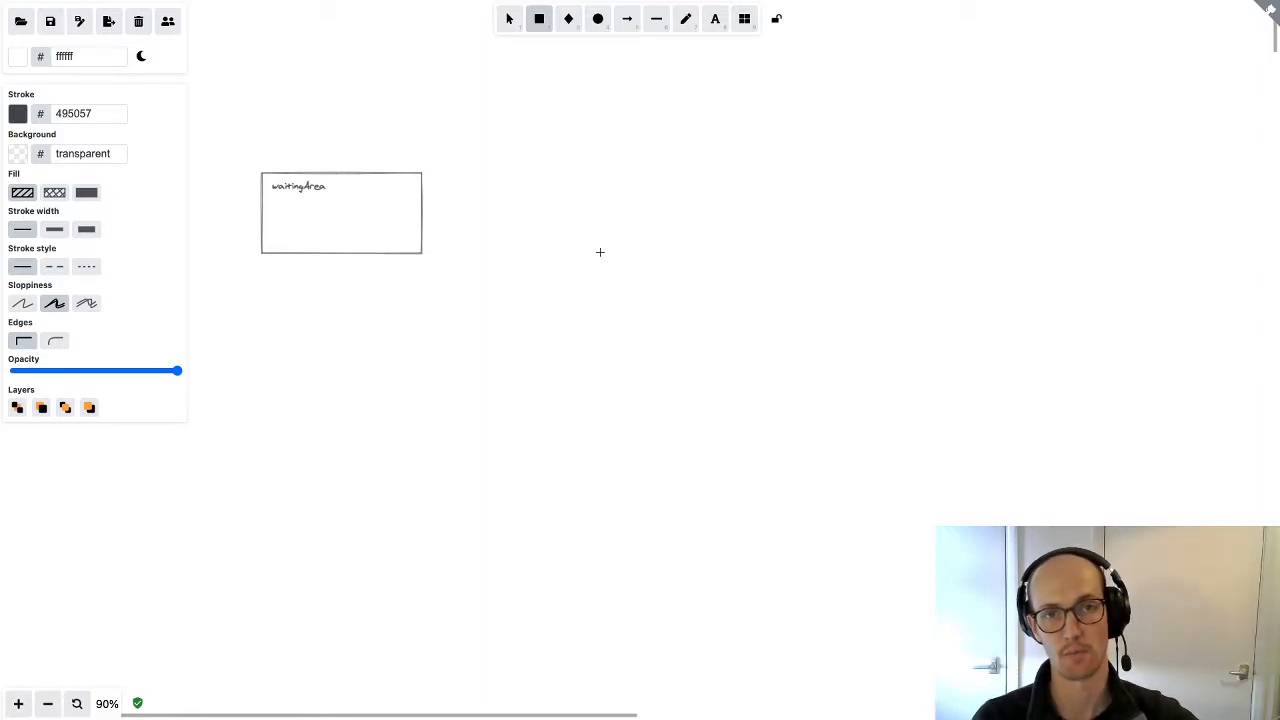
pyautogui.moveTo(498, 187); pyautogui.dragTo(737, 298)
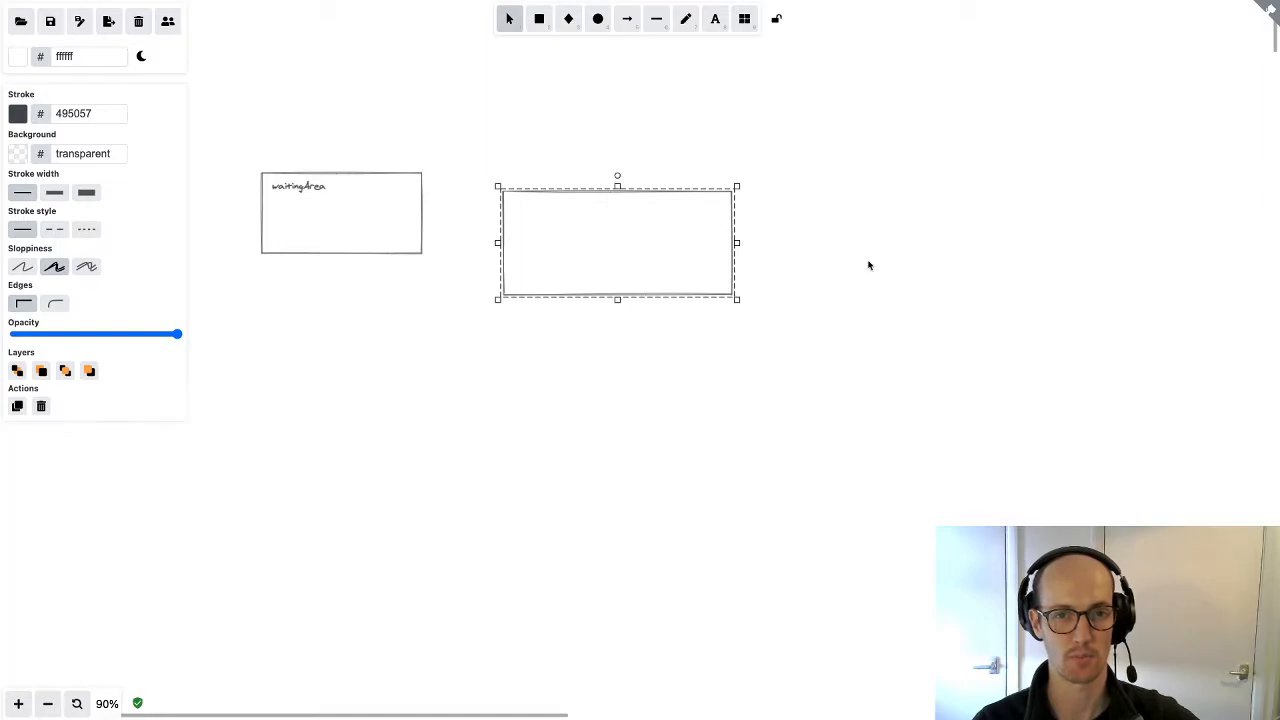
pyautogui.doubleClick(617, 240)
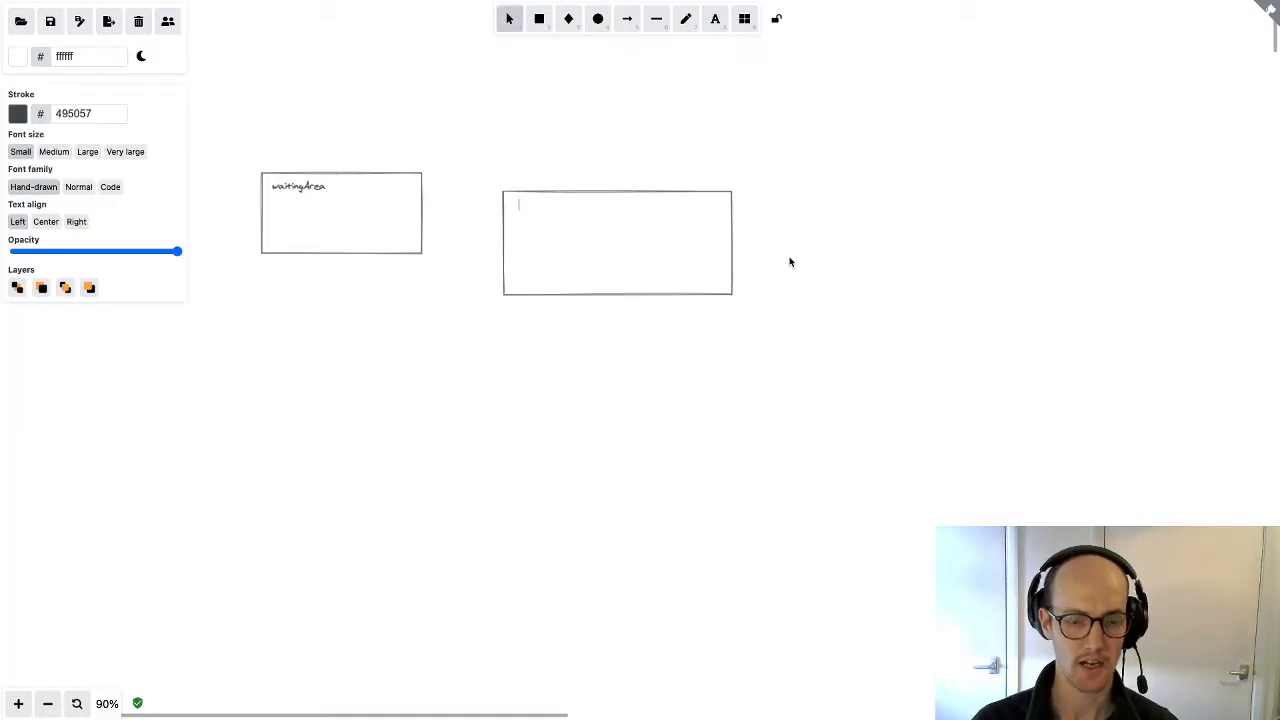
pyautogui.write('askingForPermission')
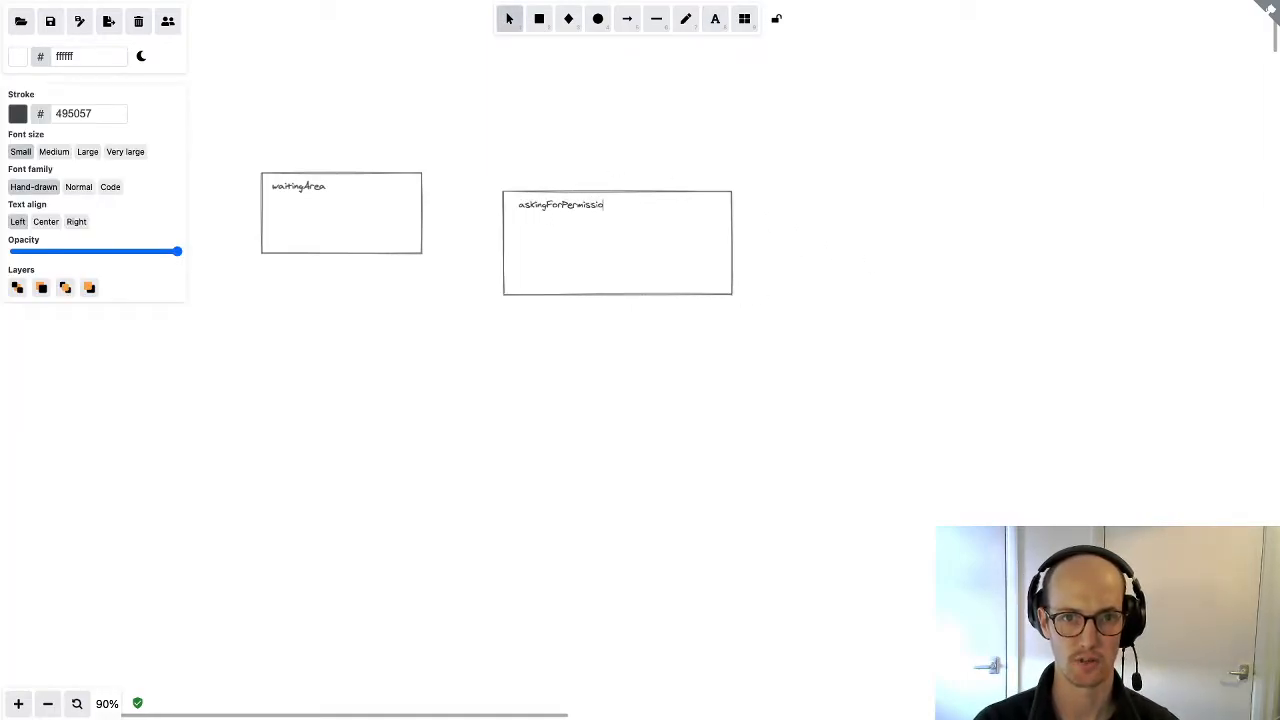
pyautogui.write('nForAudio')
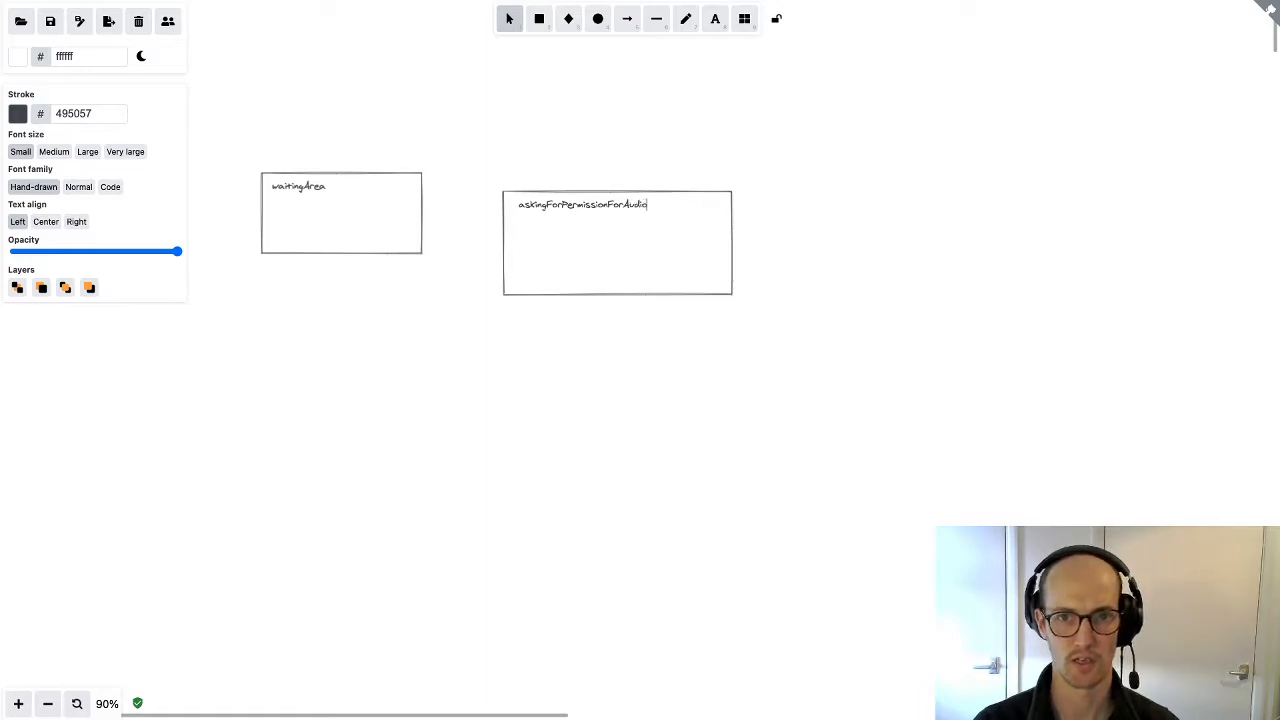
pyautogui.write('AndVideo')
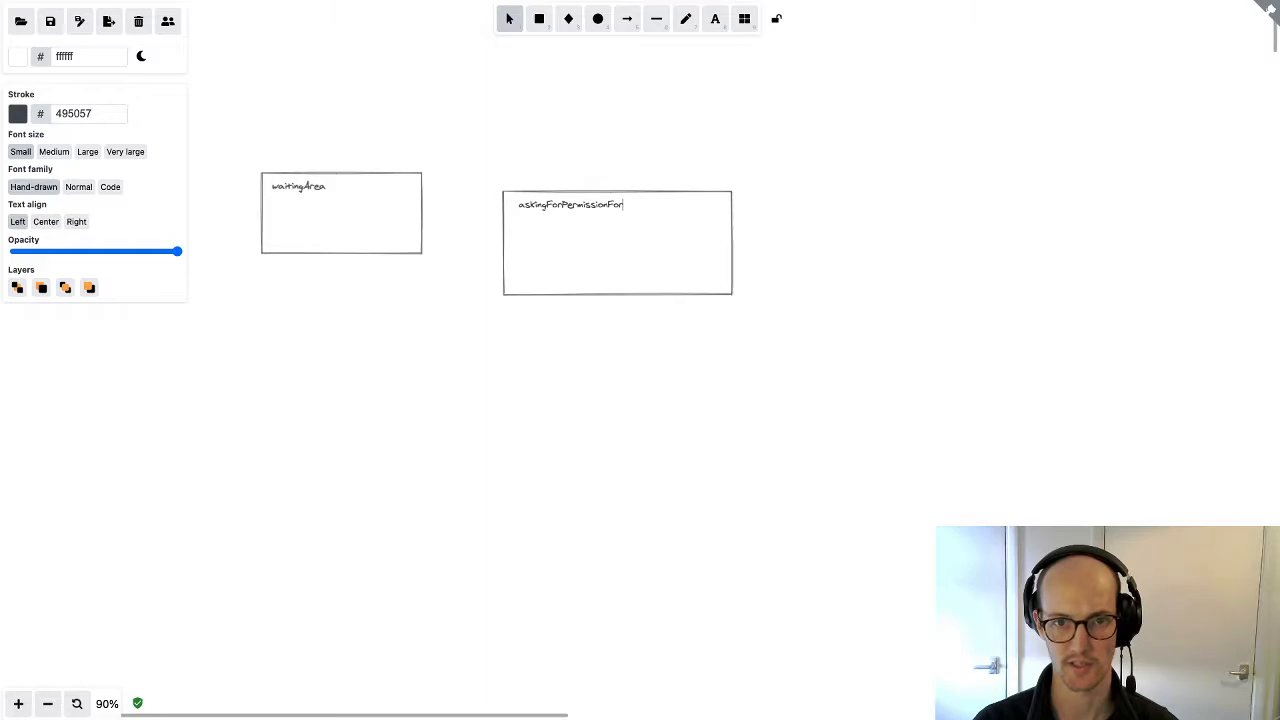
pyautogui.write('Devices')
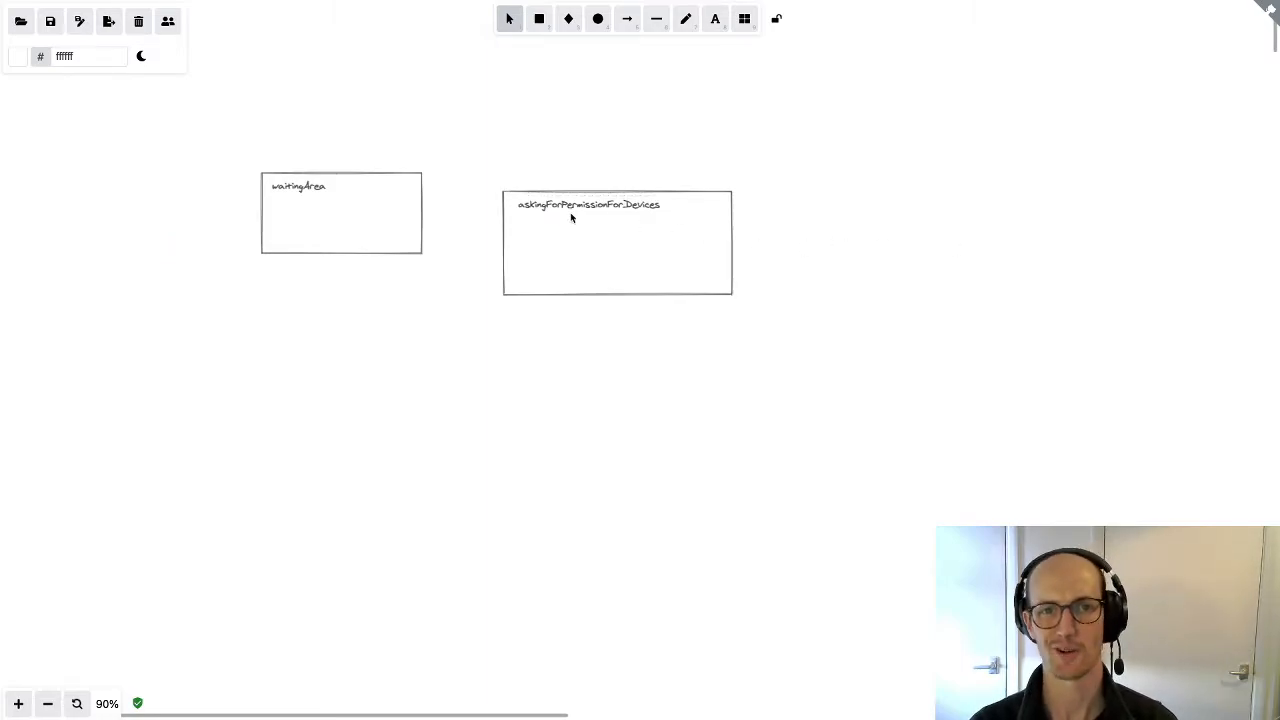
pyautogui.click(586, 205)
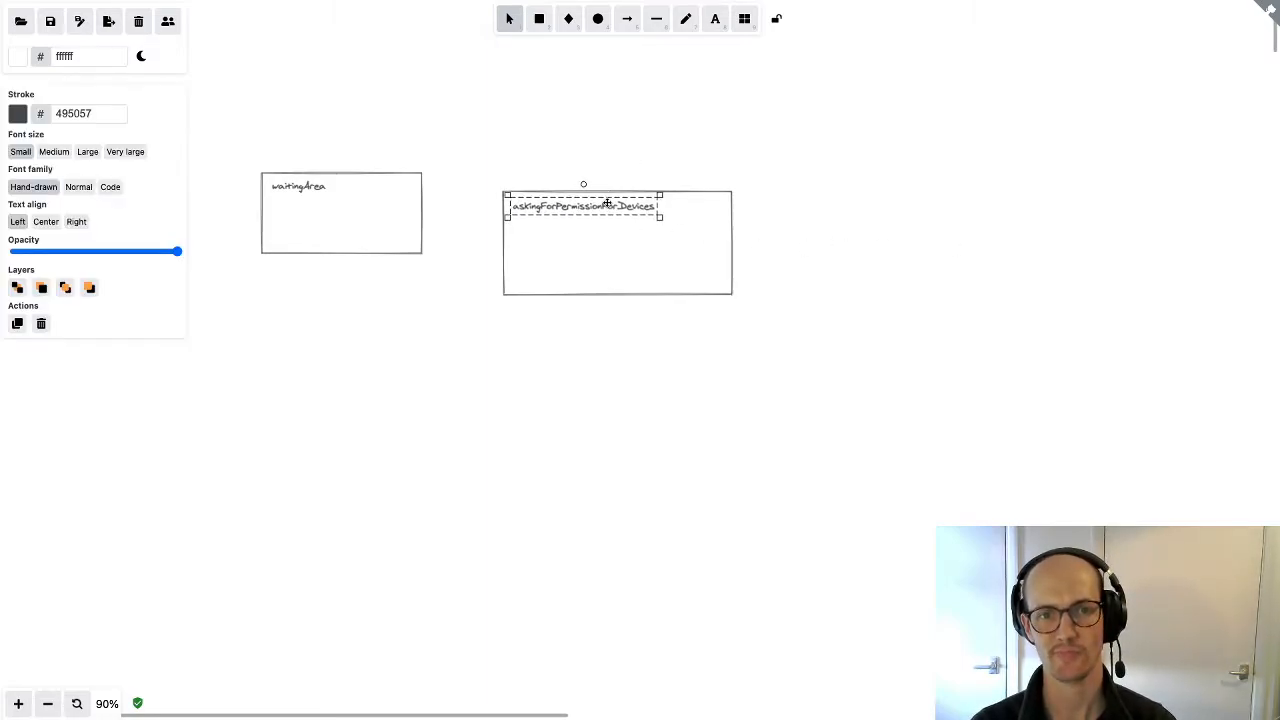
pyautogui.click(633, 142)
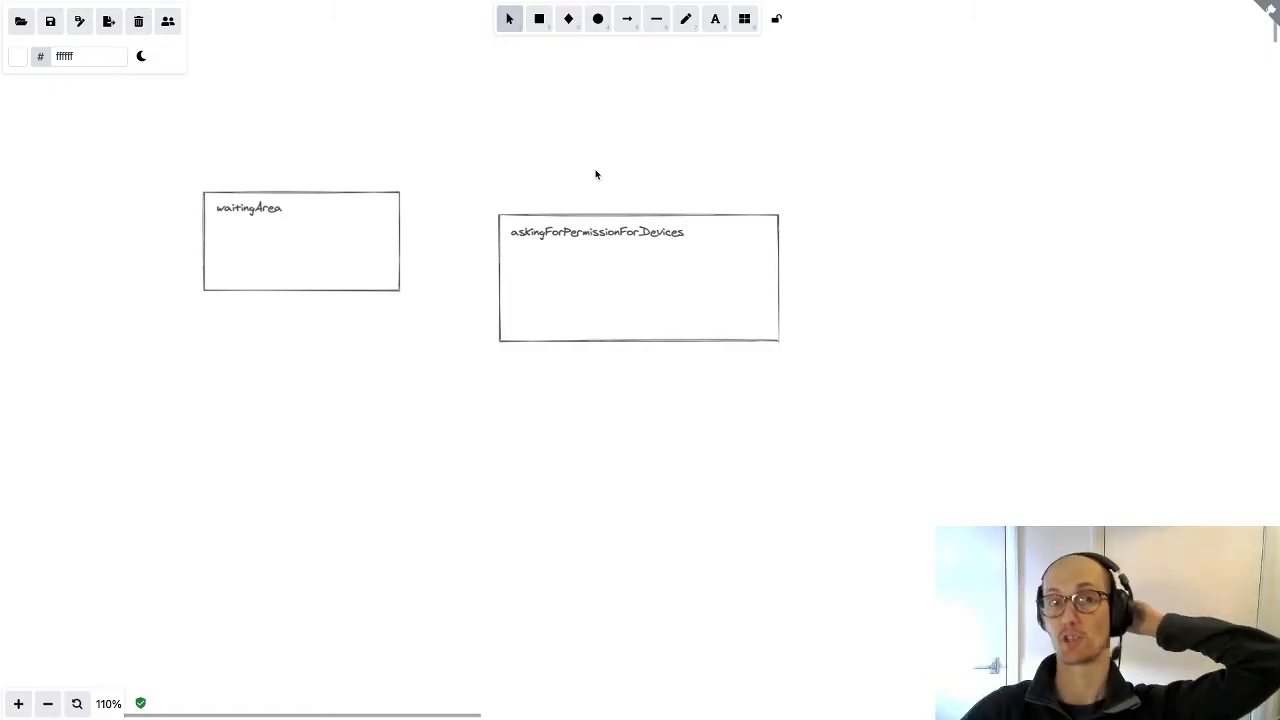
pyautogui.moveTo(747, 189)
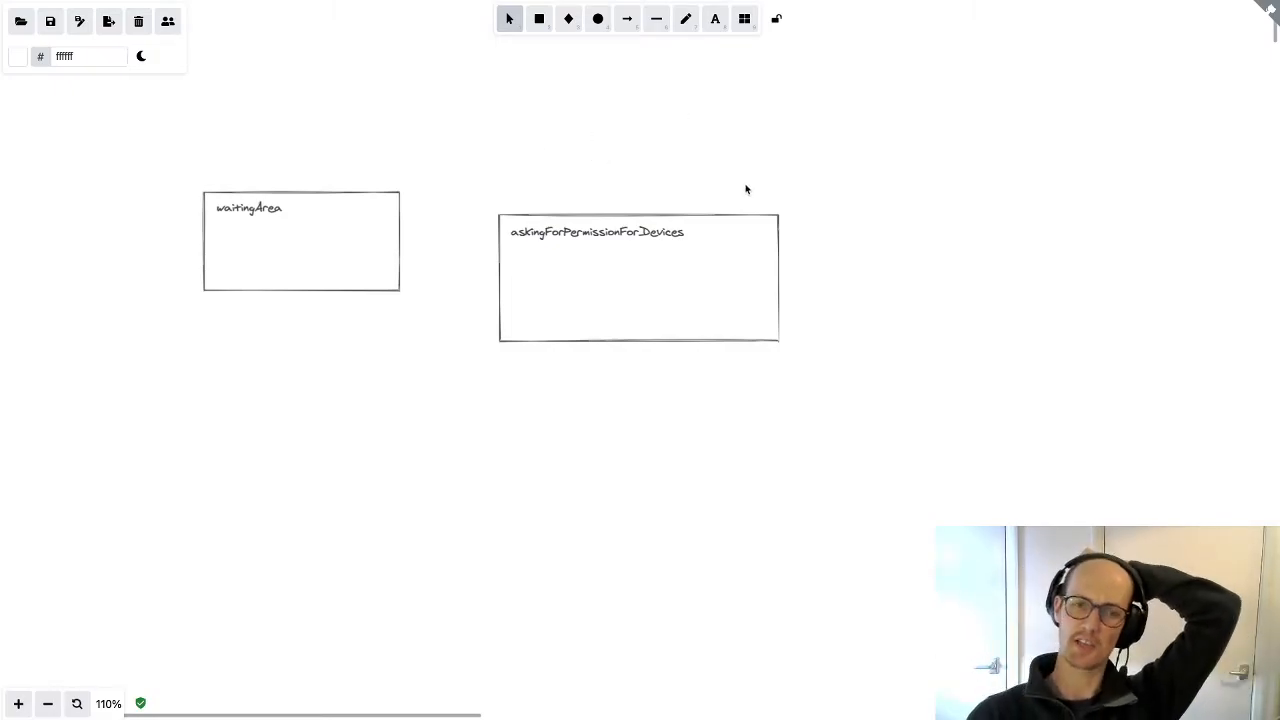
# Add the line invoke: askForPermissionToUseDevices inside the permissions box beneath its title
pyautogui.click(597, 232)
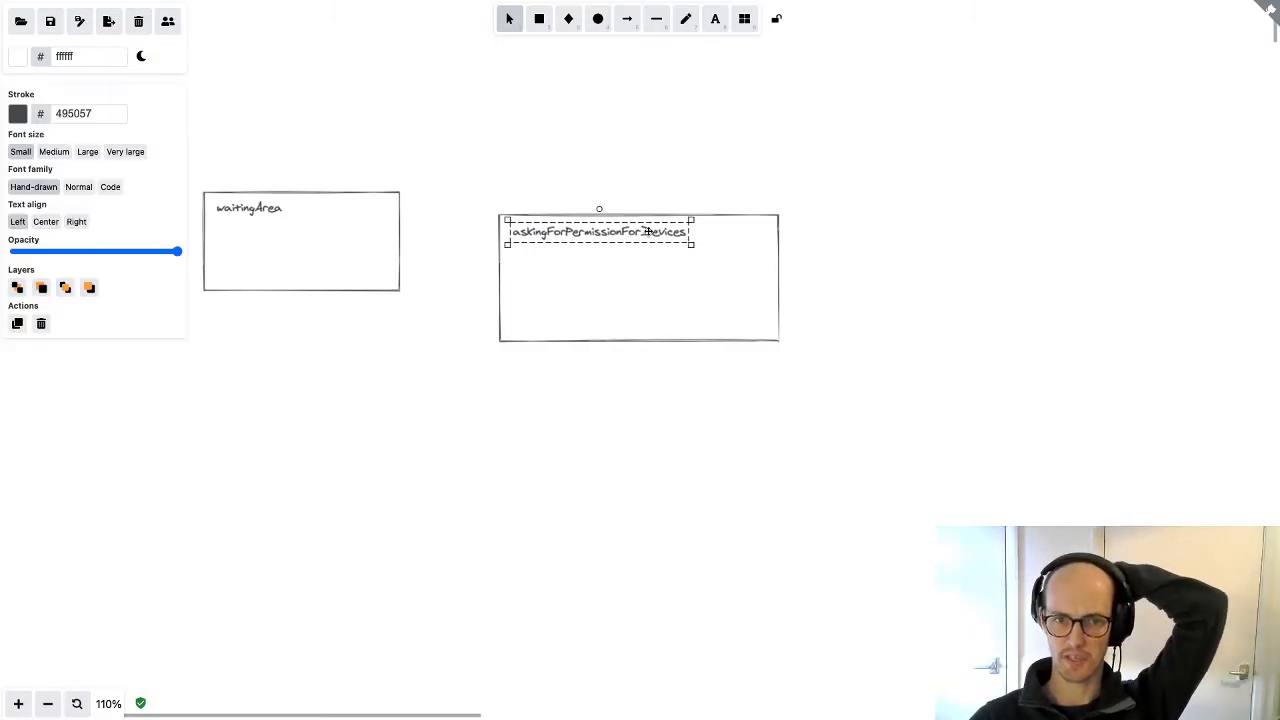
pyautogui.click(718, 18)
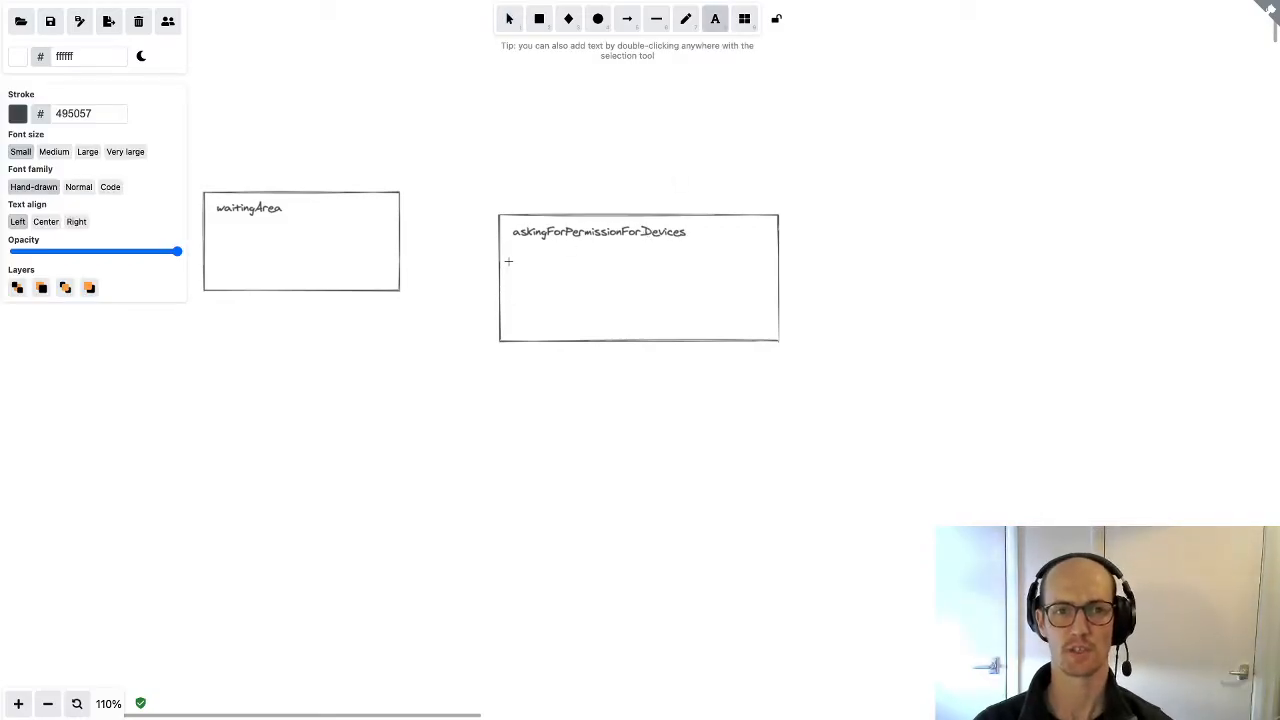
pyautogui.write('invoke')
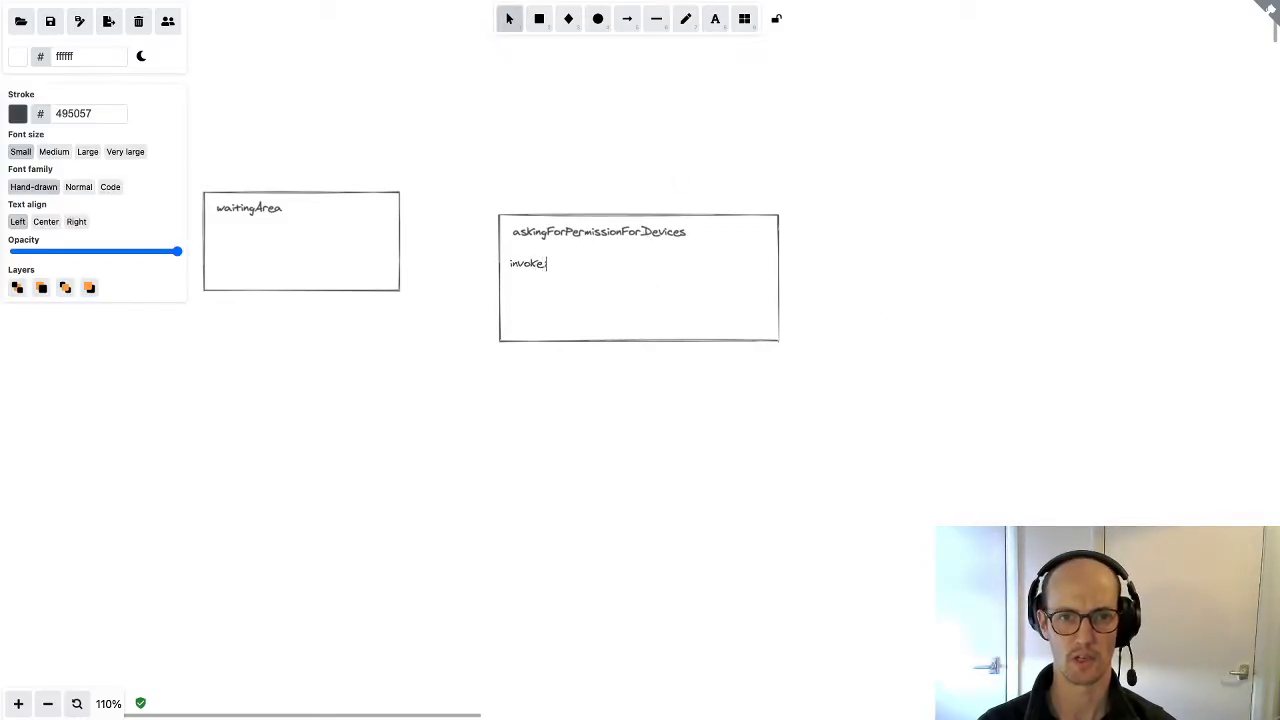
pyautogui.write('askForPermissionToUseDevices')
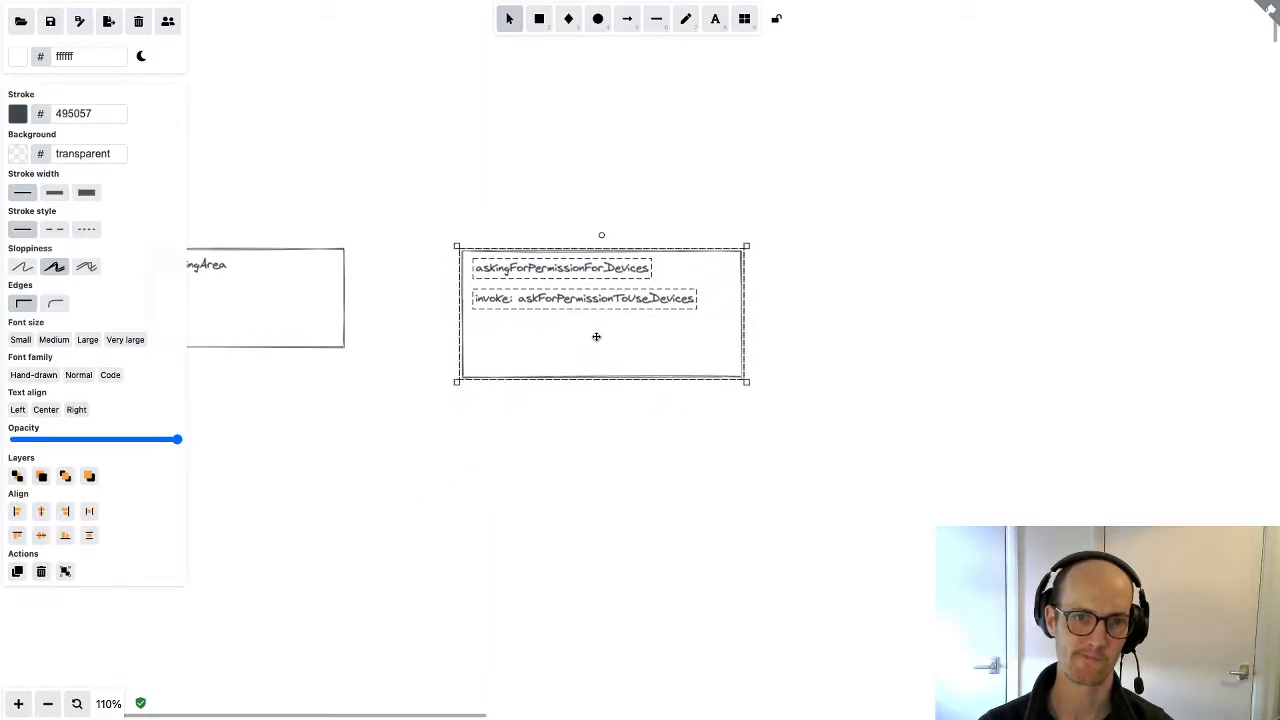
pyautogui.click(614, 552)
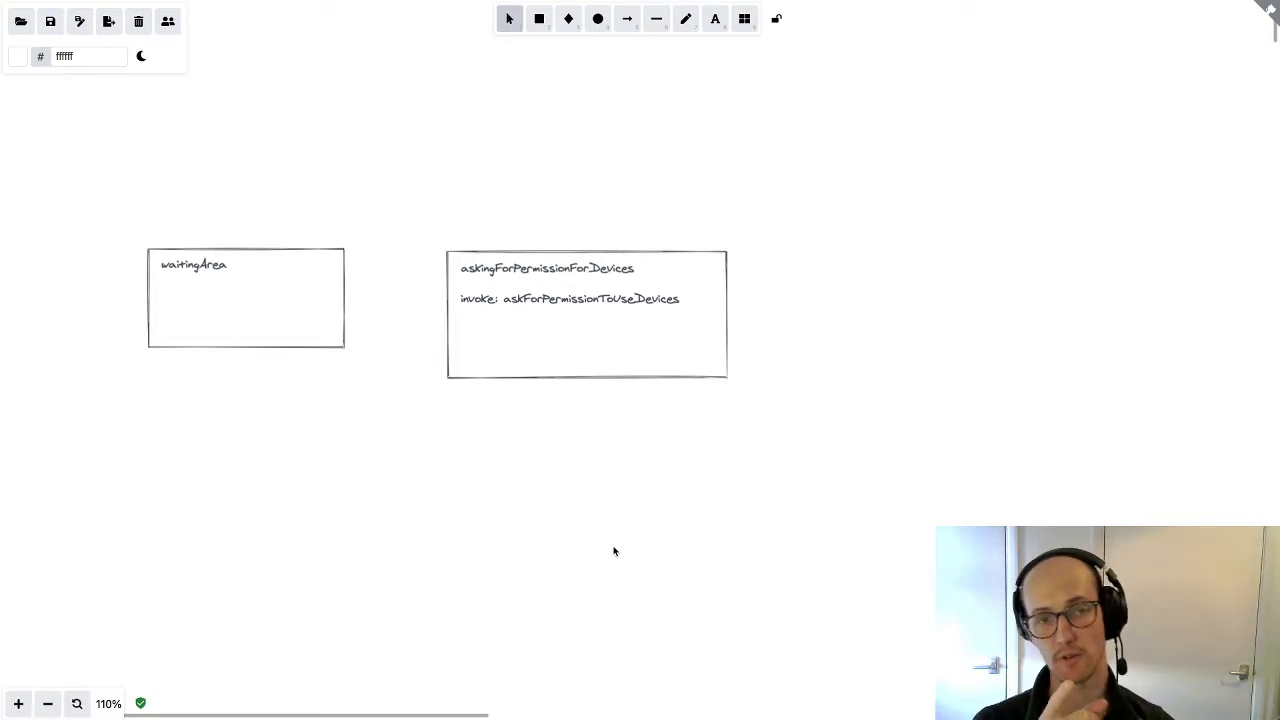
pyautogui.click(568, 20)
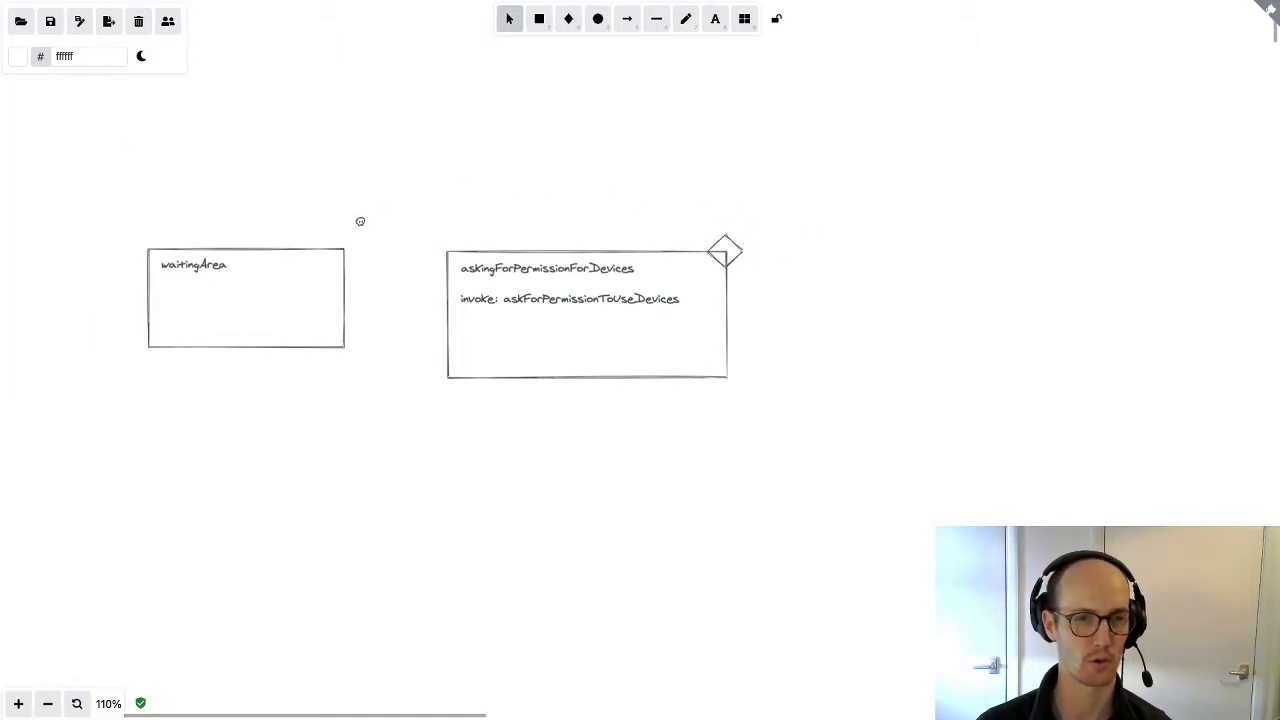
# Move waitingArea right of the permissions box and link them with an onDone arrow
pyautogui.moveTo(245, 297); pyautogui.dragTo(1020, 318)
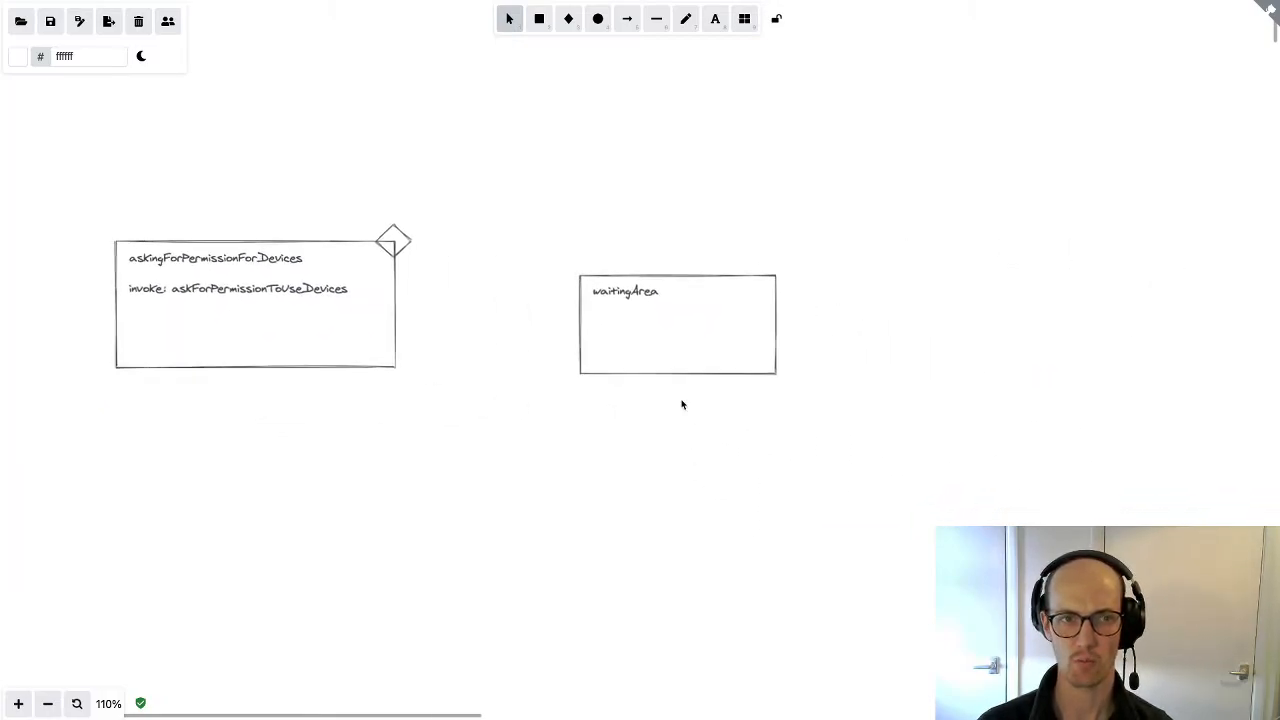
pyautogui.click(628, 19)
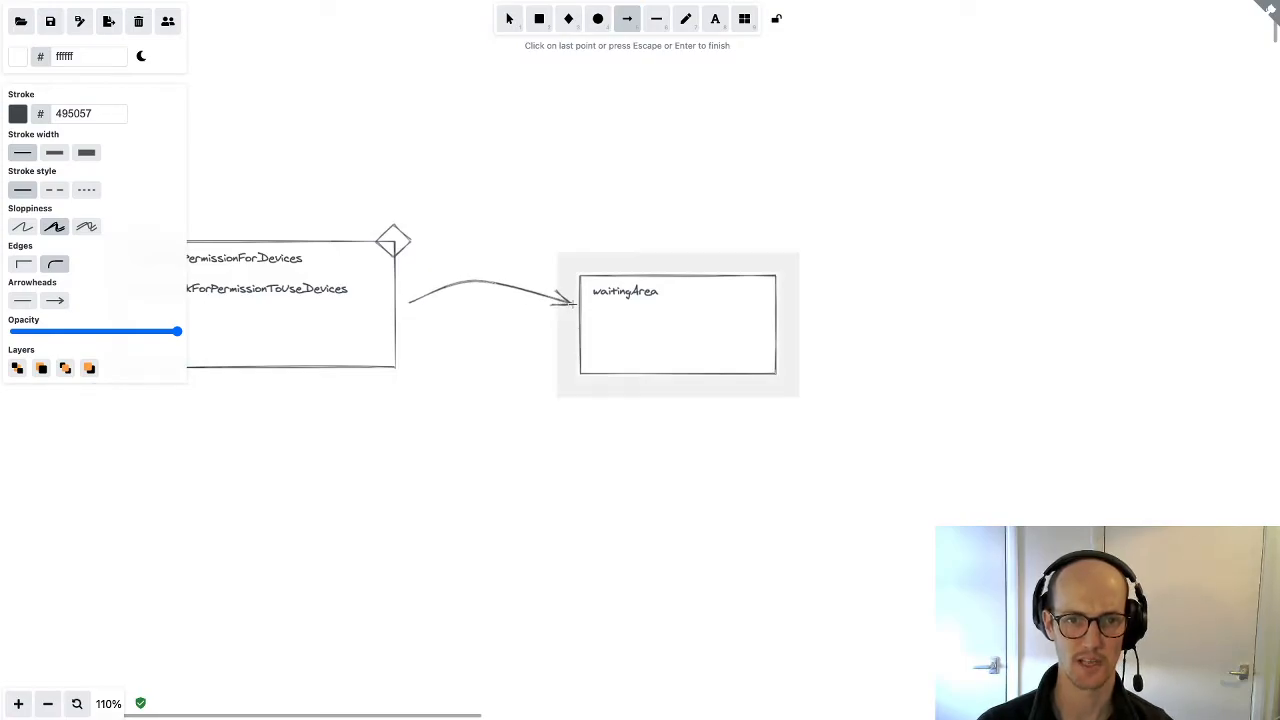
pyautogui.click(716, 18)
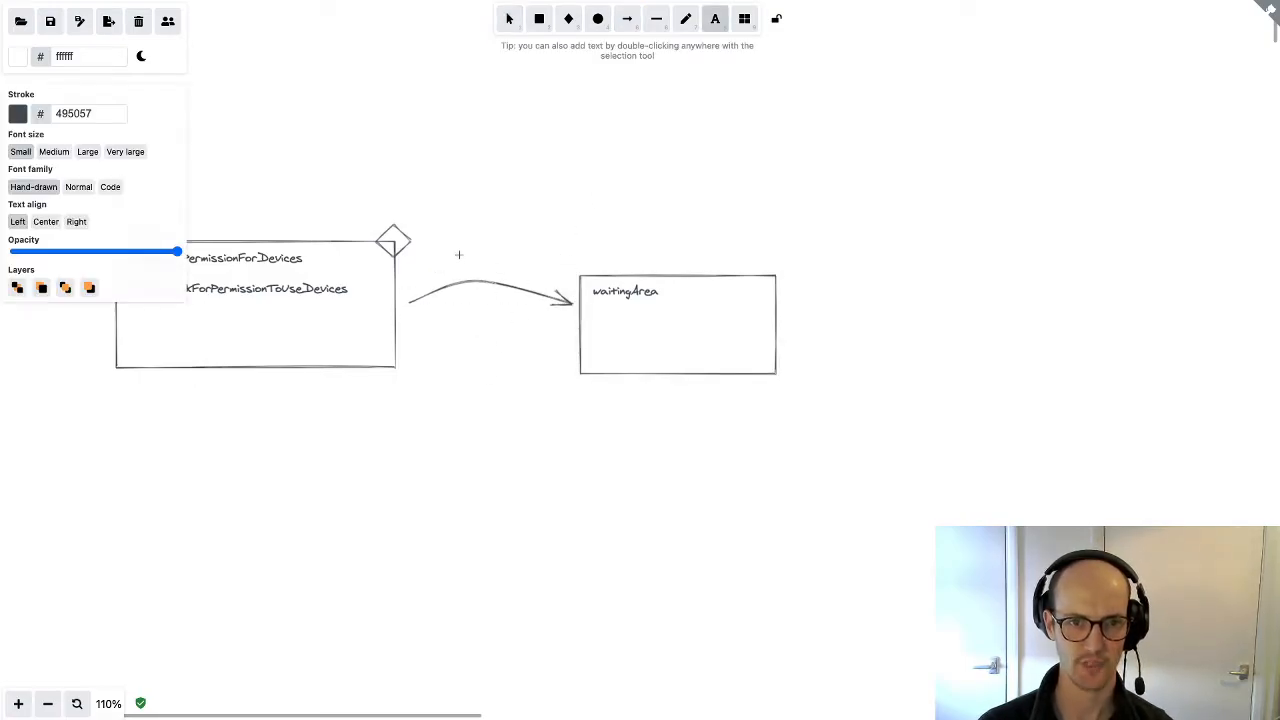
pyautogui.write('onDone')
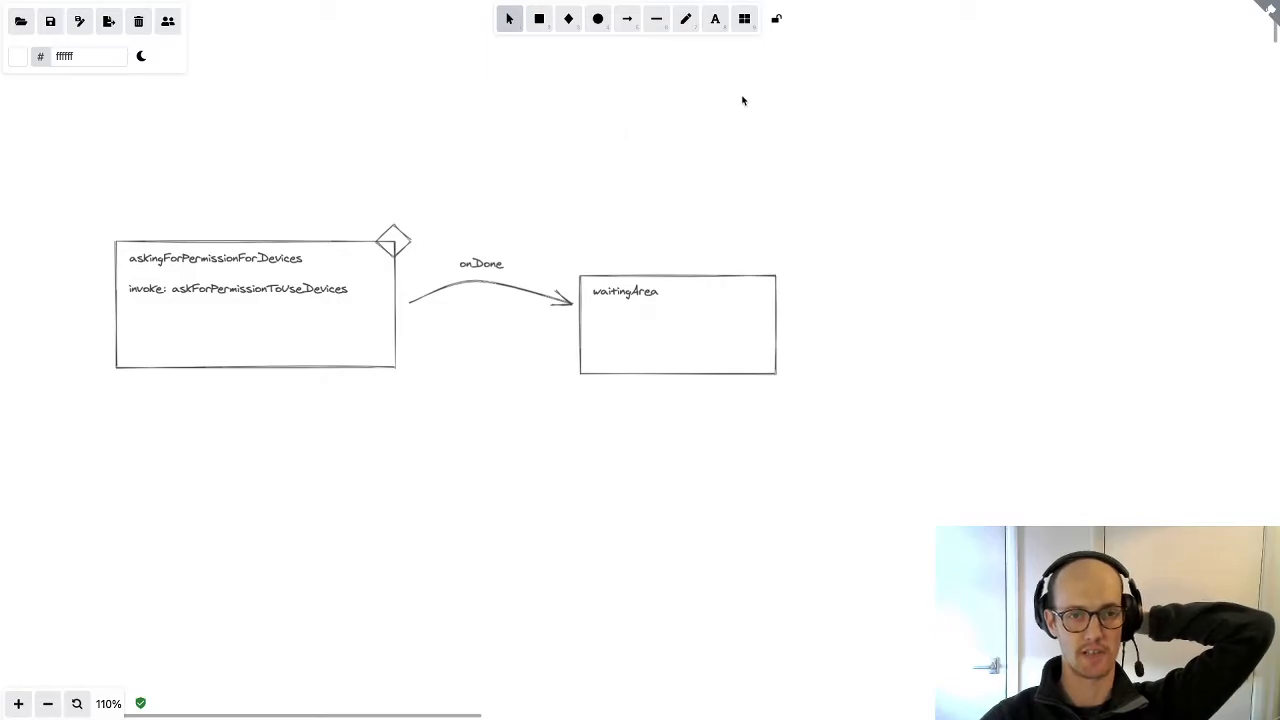
pyautogui.moveTo(455, 275)
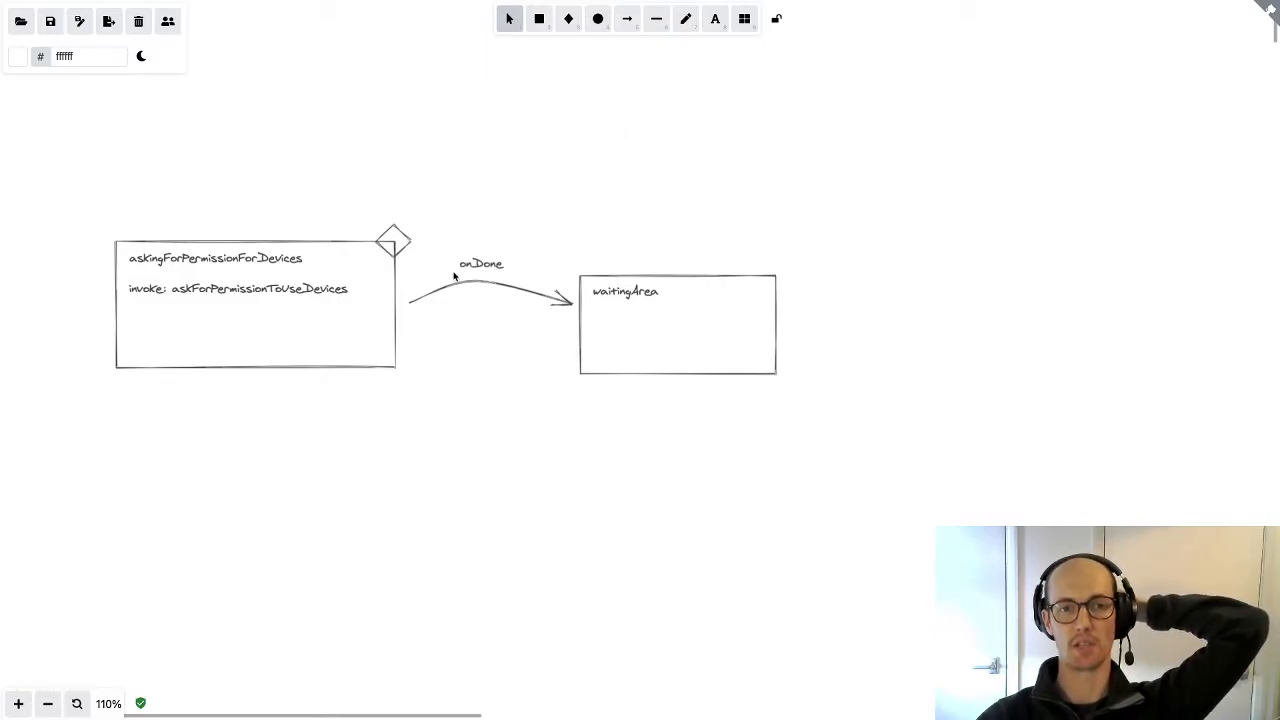
pyautogui.moveTo(364, 325)
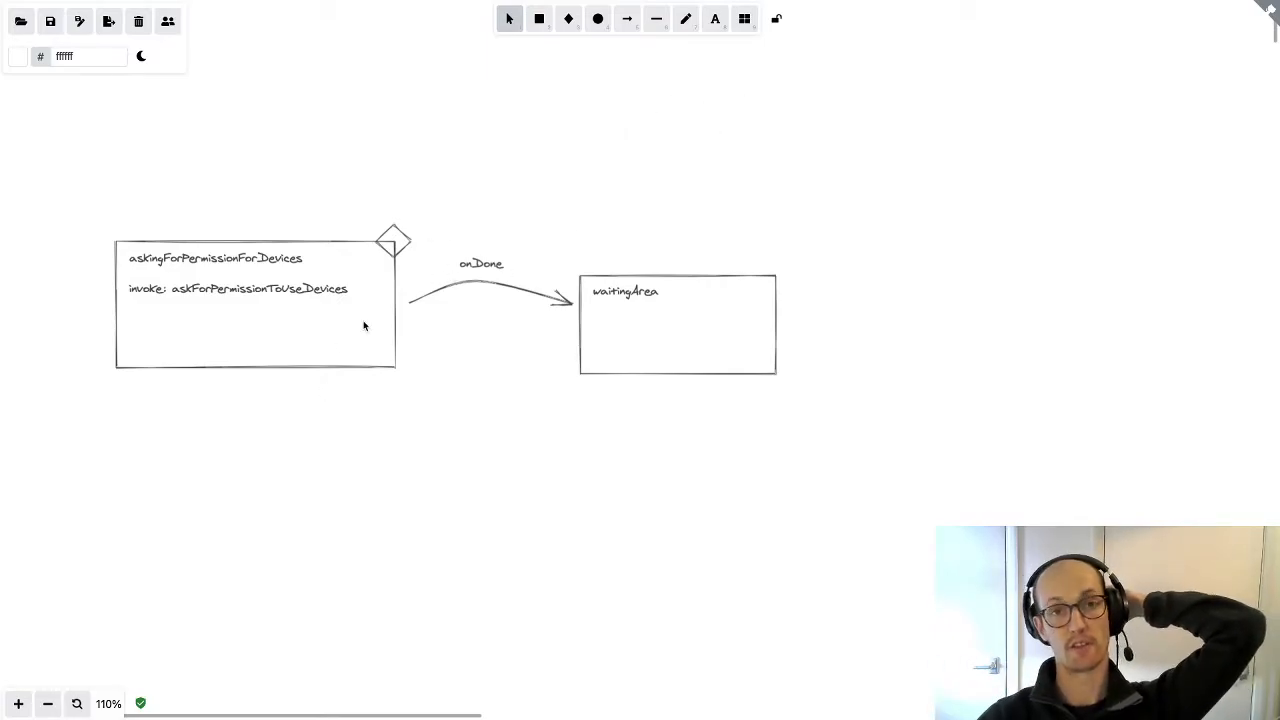
pyautogui.moveTo(558, 218)
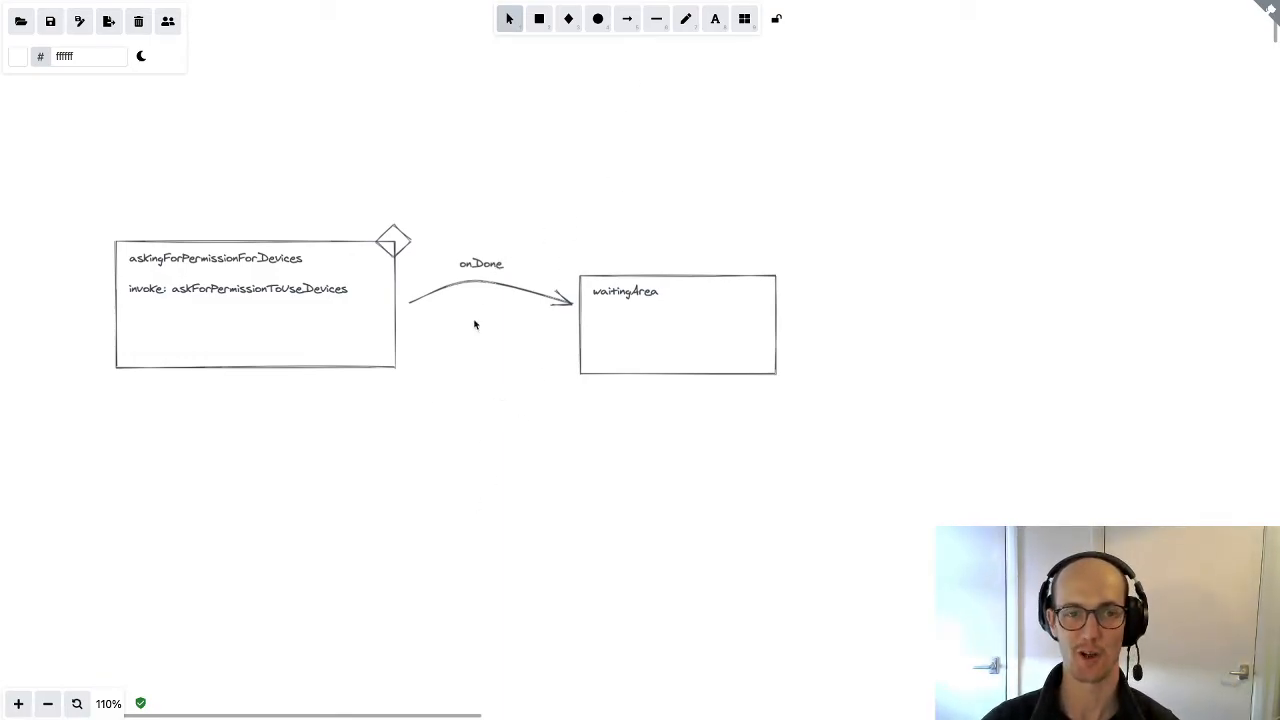
# Add a couldNotConnectToDevices box below, reached from the permissions state by an onError arrow
pyautogui.moveTo(310, 462); pyautogui.dragTo(392, 517)
pyautogui.write('c')
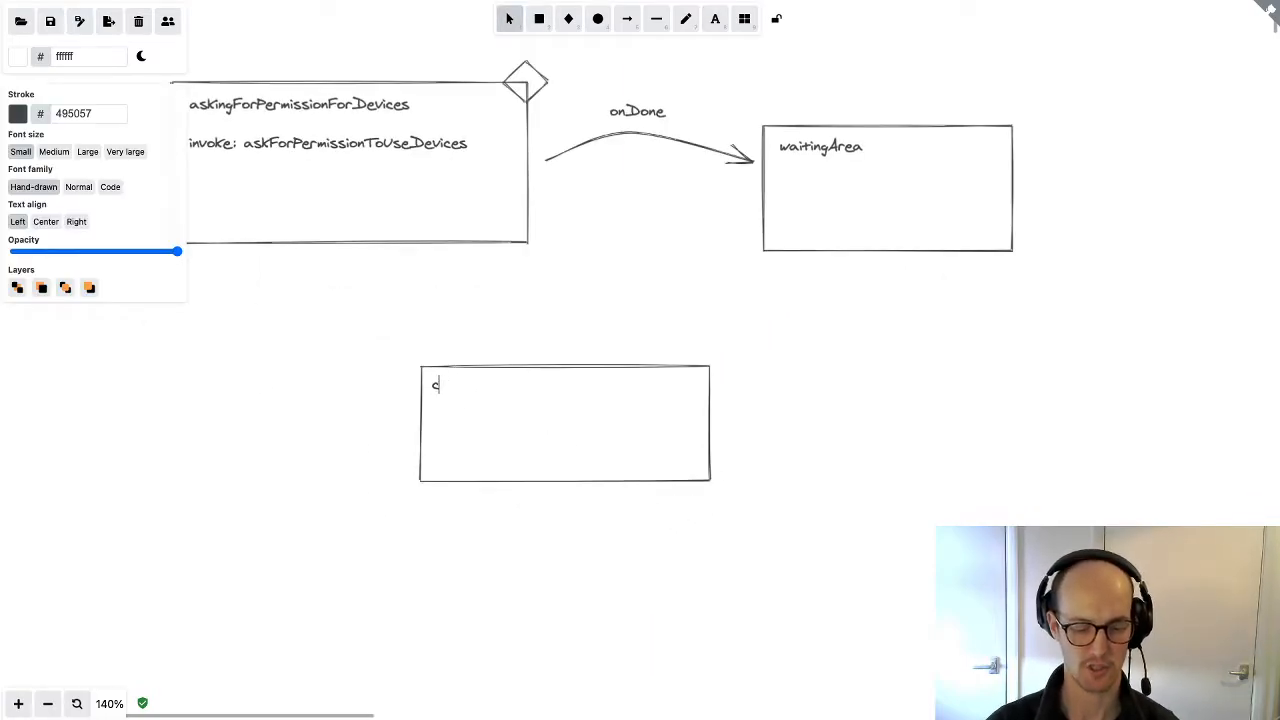
pyautogui.write('ouldNotConnect')
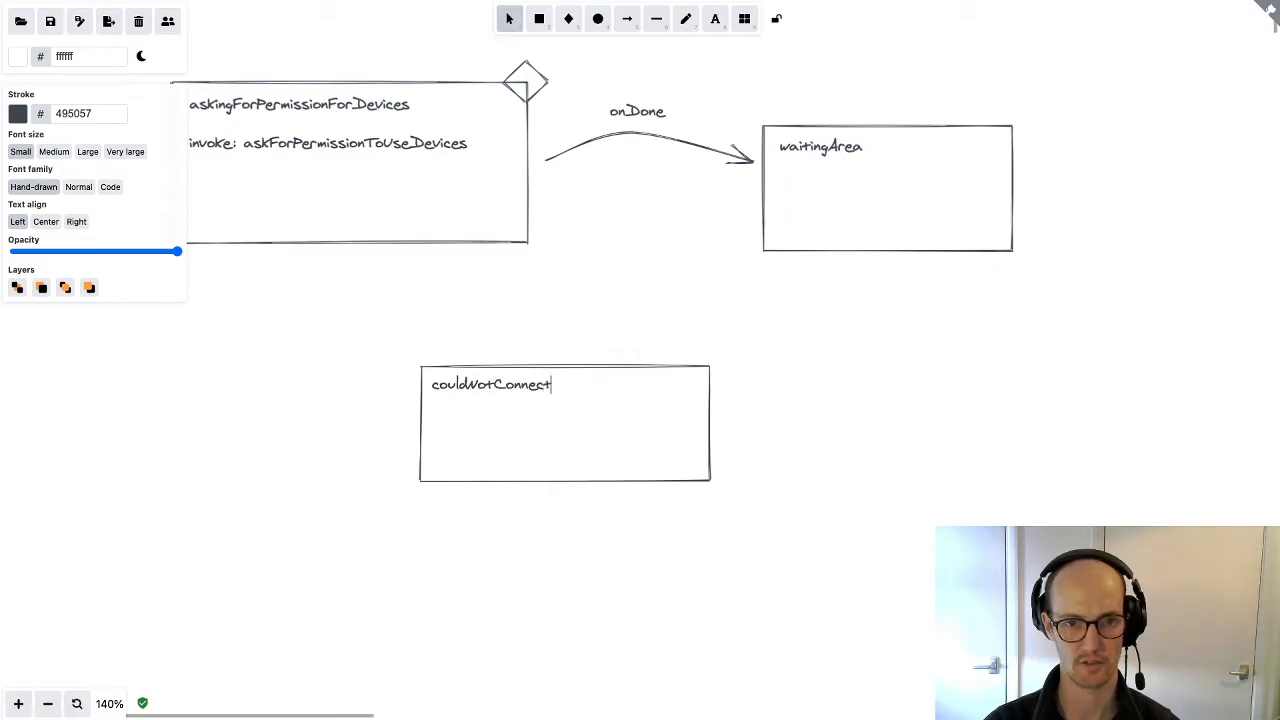
pyautogui.write('ToDevices')
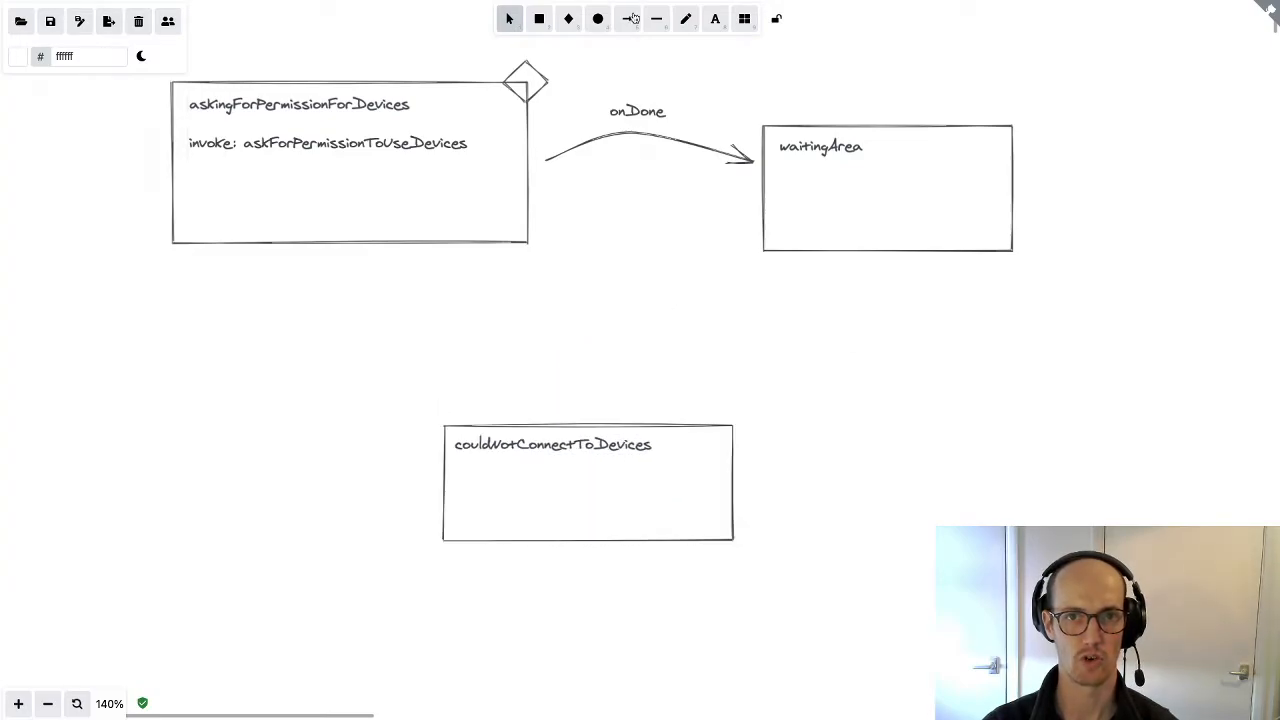
pyautogui.click(630, 19)
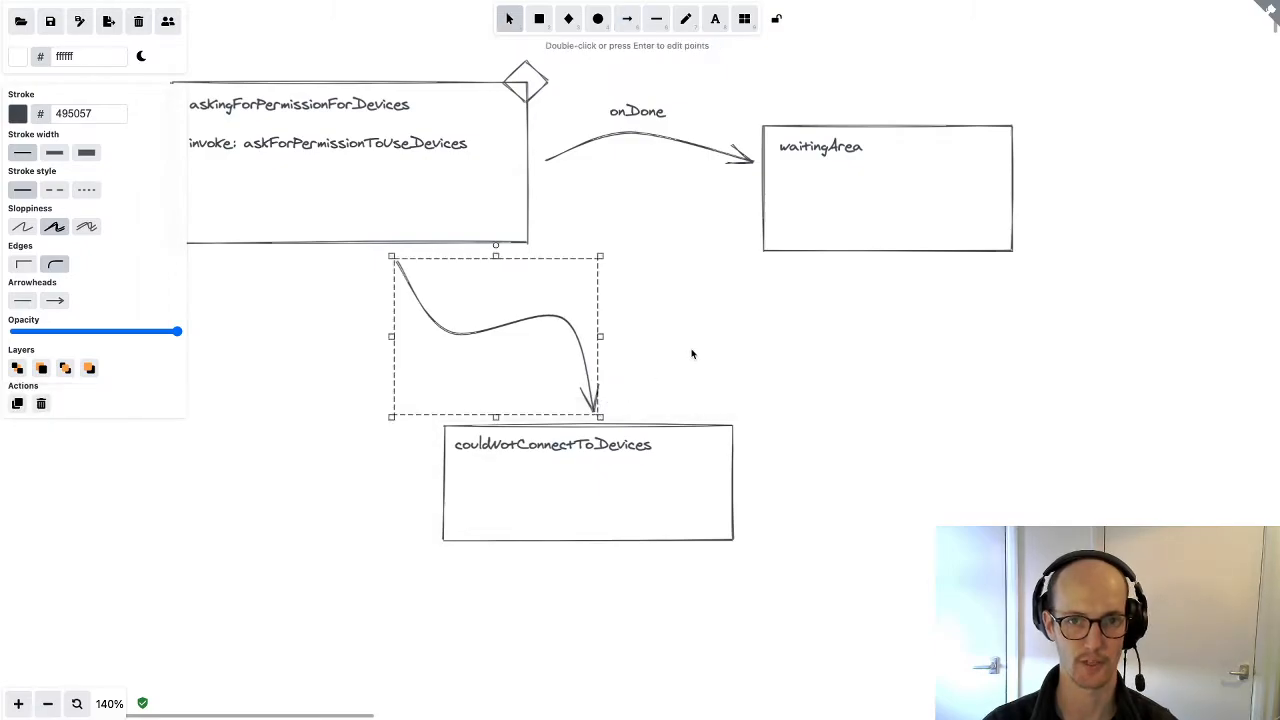
pyautogui.write('onError')
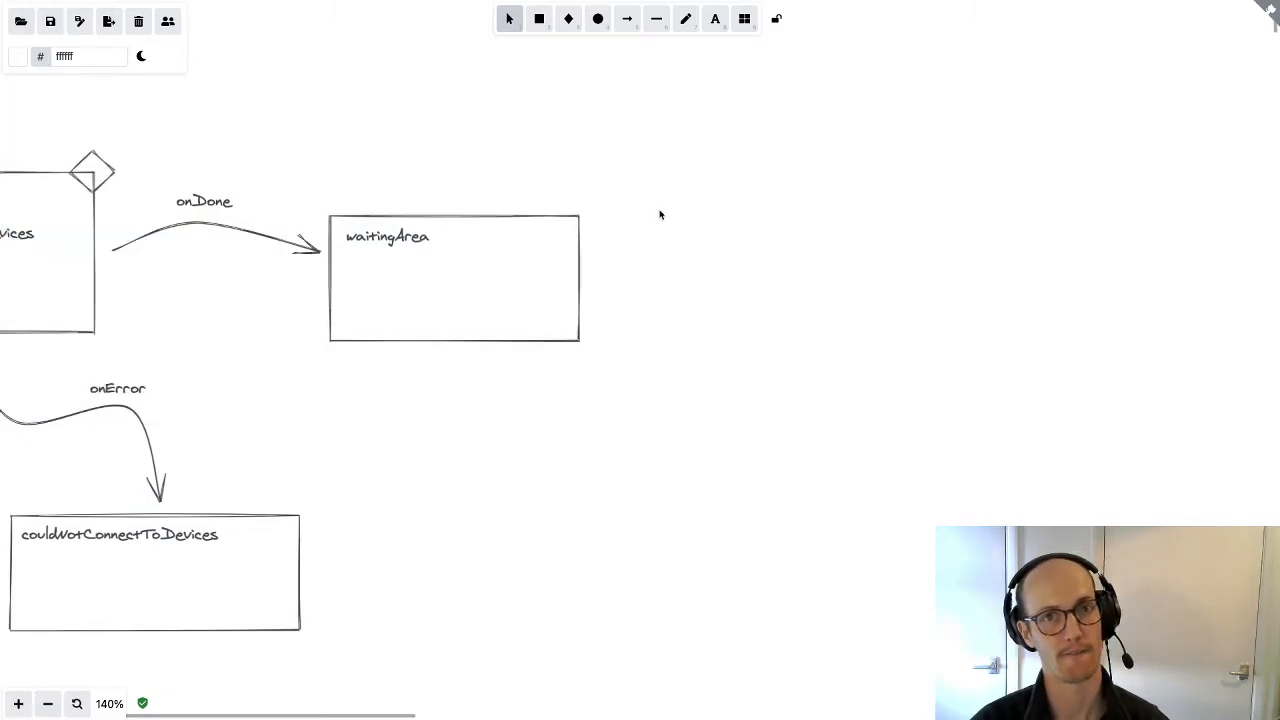
pyautogui.moveTo(655, 190)
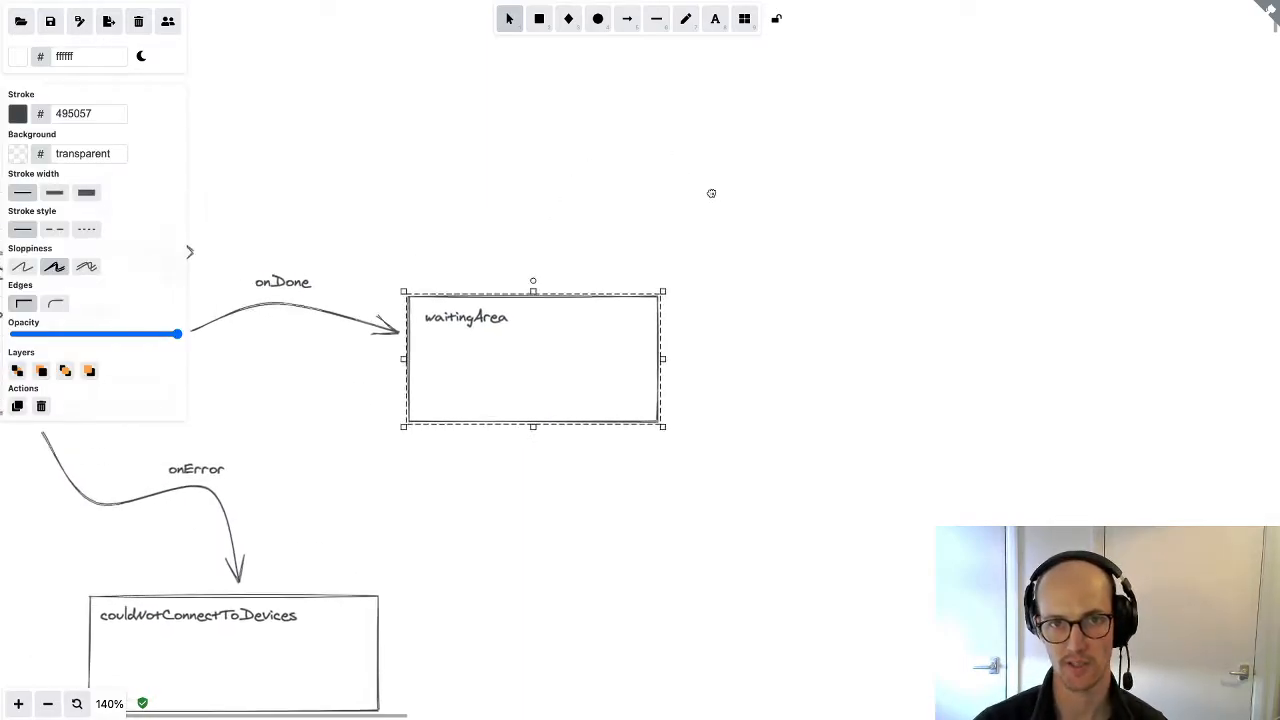
# Draw a self-loop arrow on waitingArea labelled CHOOSE_AUDIO_DEVICE, positioned above the loop
pyautogui.click(628, 19)
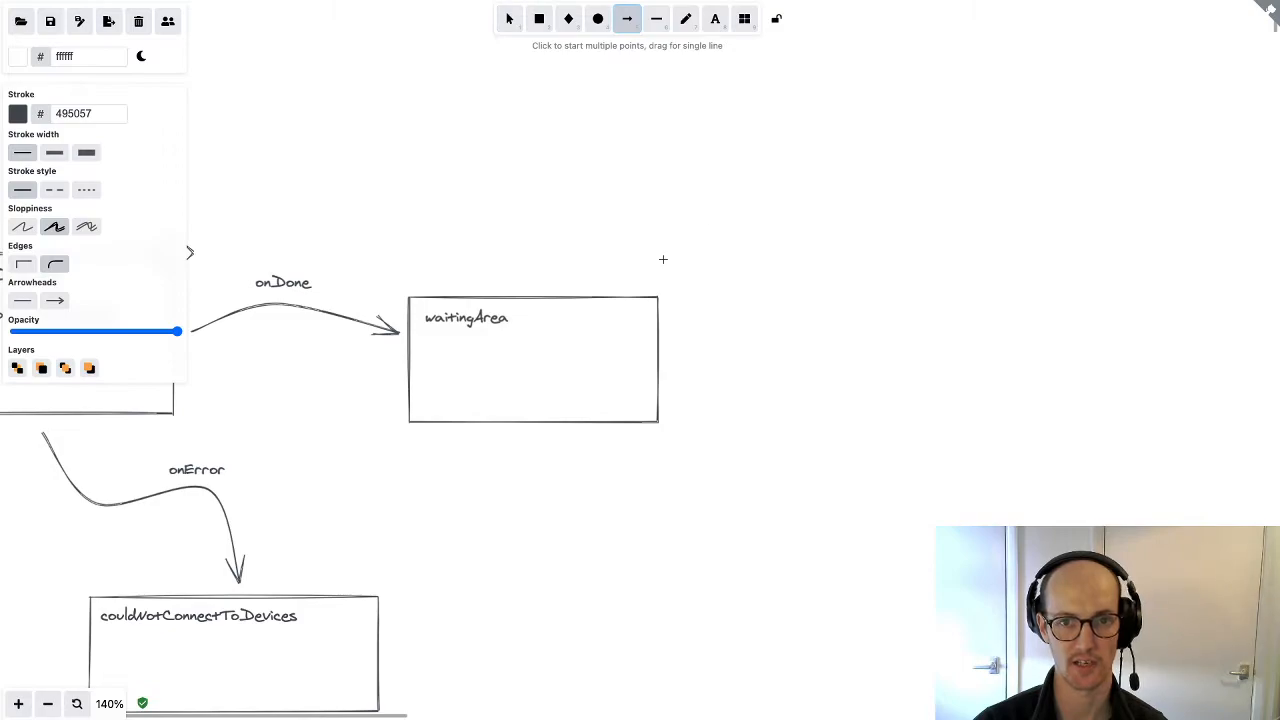
pyautogui.moveTo(638, 285); pyautogui.dragTo(663, 195)
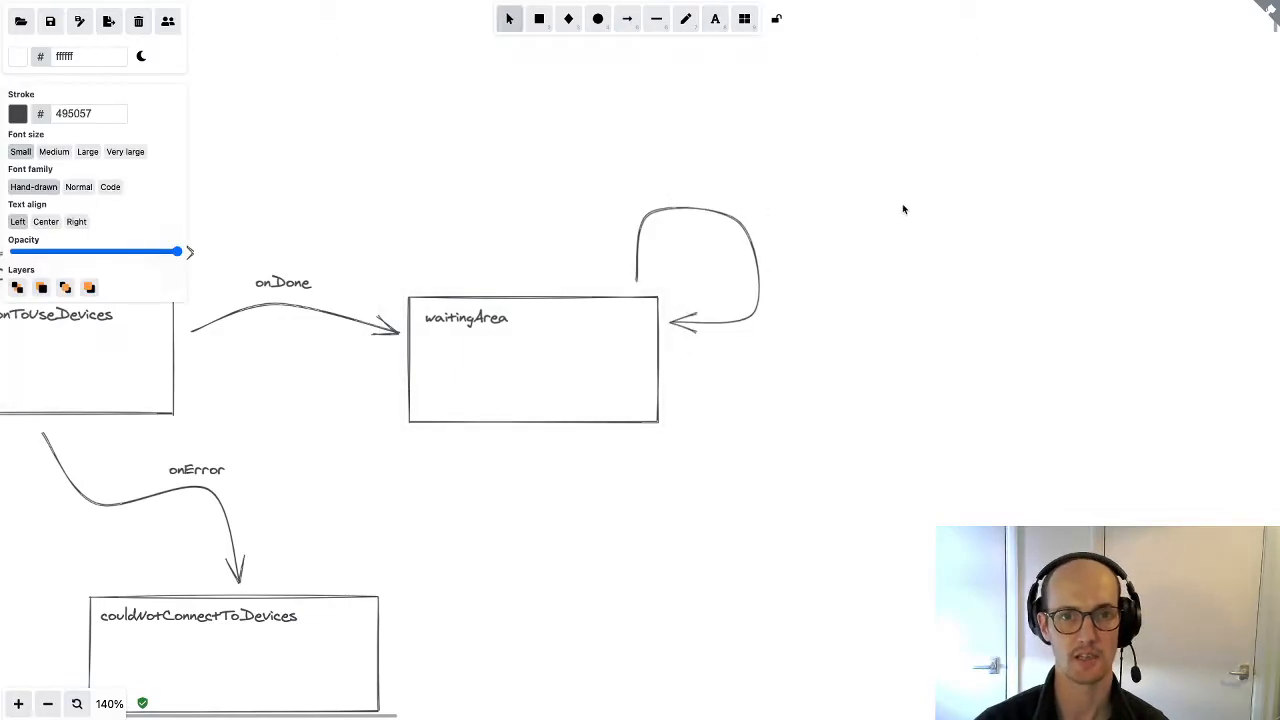
pyautogui.write('CHOOSE_')
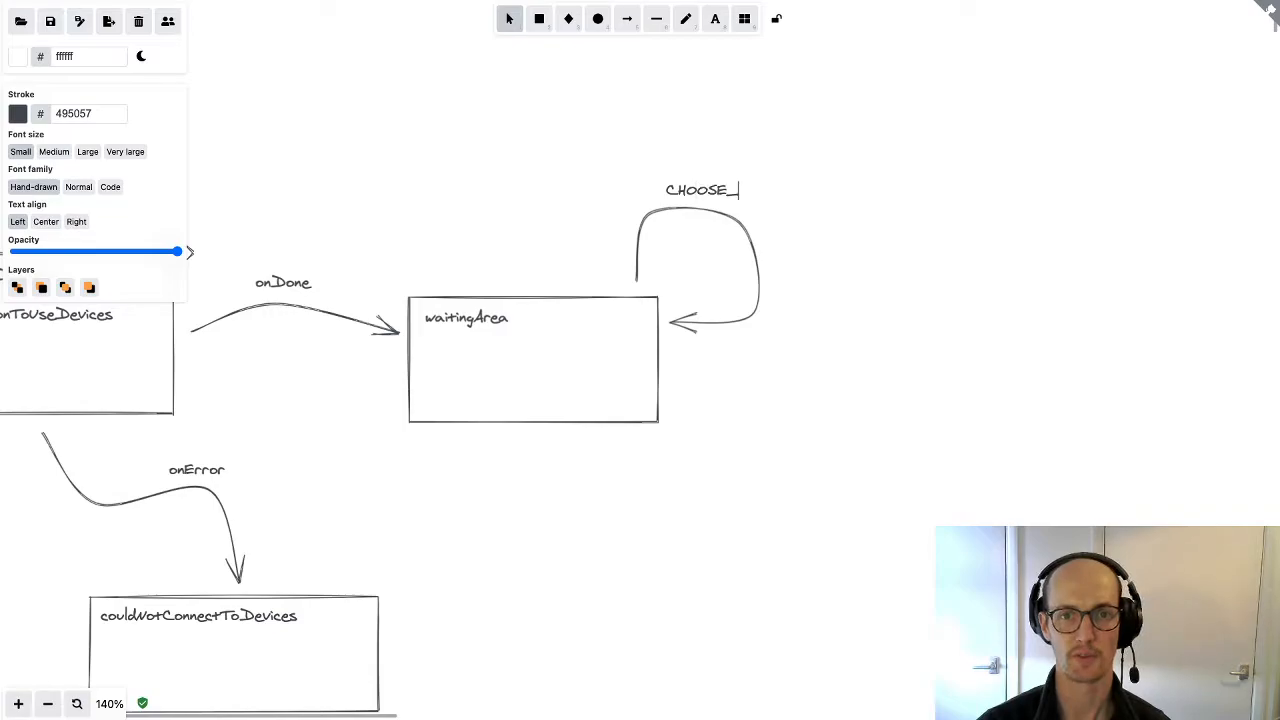
pyautogui.write('AUDIO_DEVICE')
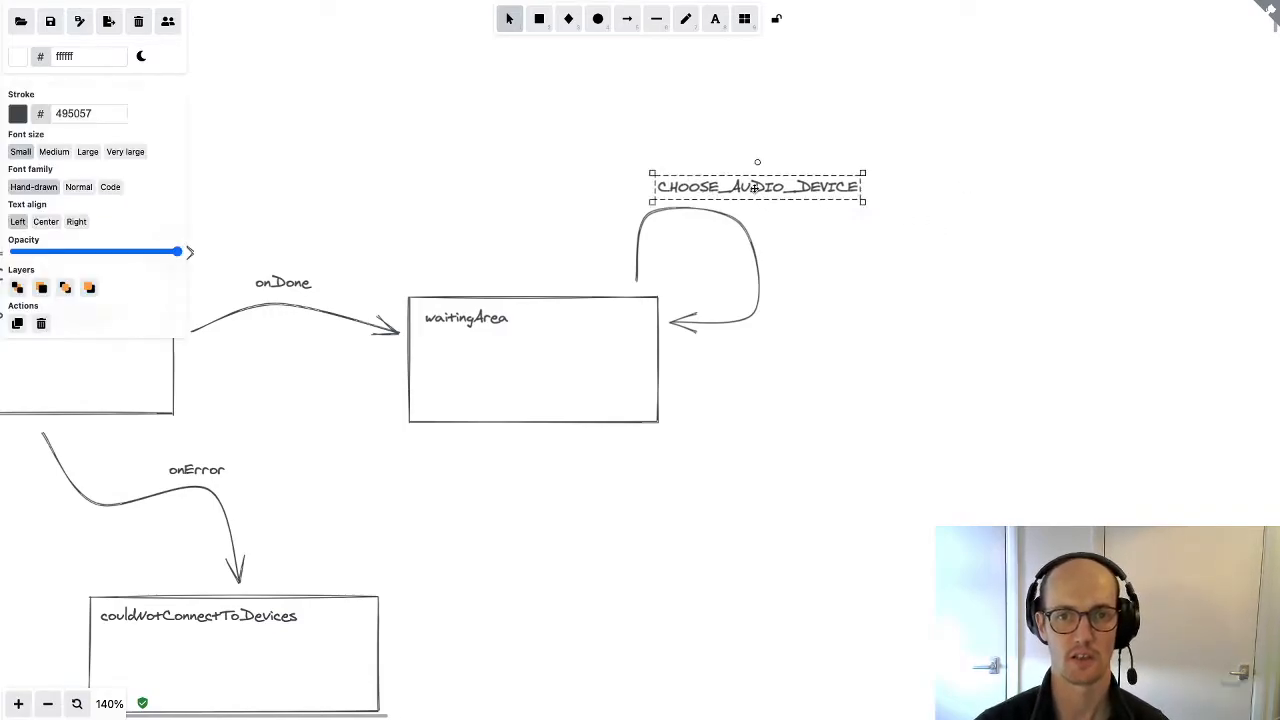
pyautogui.moveTo(757, 186); pyautogui.dragTo(709, 183)
pyautogui.write('CHOOSE_VIDEO_DEVICE')
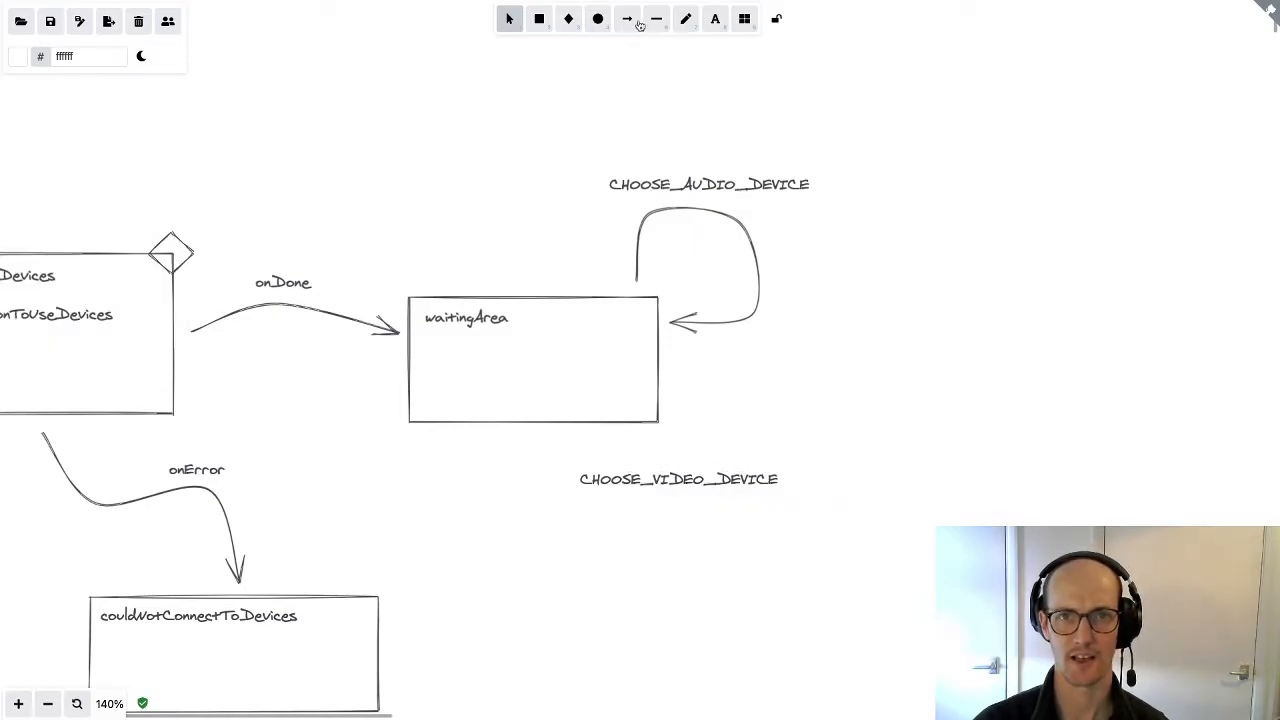
# Add a CHOOSE_VIDEO_DEVICE loop under waitingArea and annotate loops with assignAudioDevice and assignVideoDevice actions
pyautogui.click(659, 20)
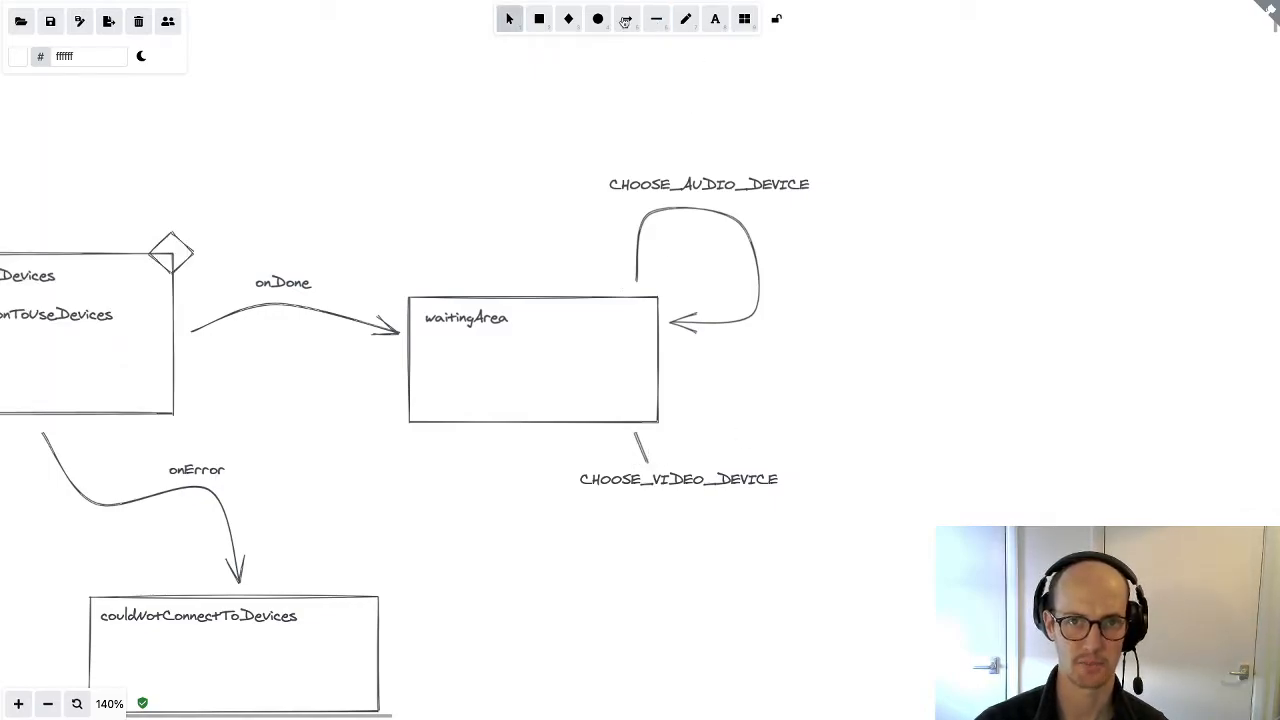
pyautogui.click(626, 20)
pyautogui.write('assignAudo')
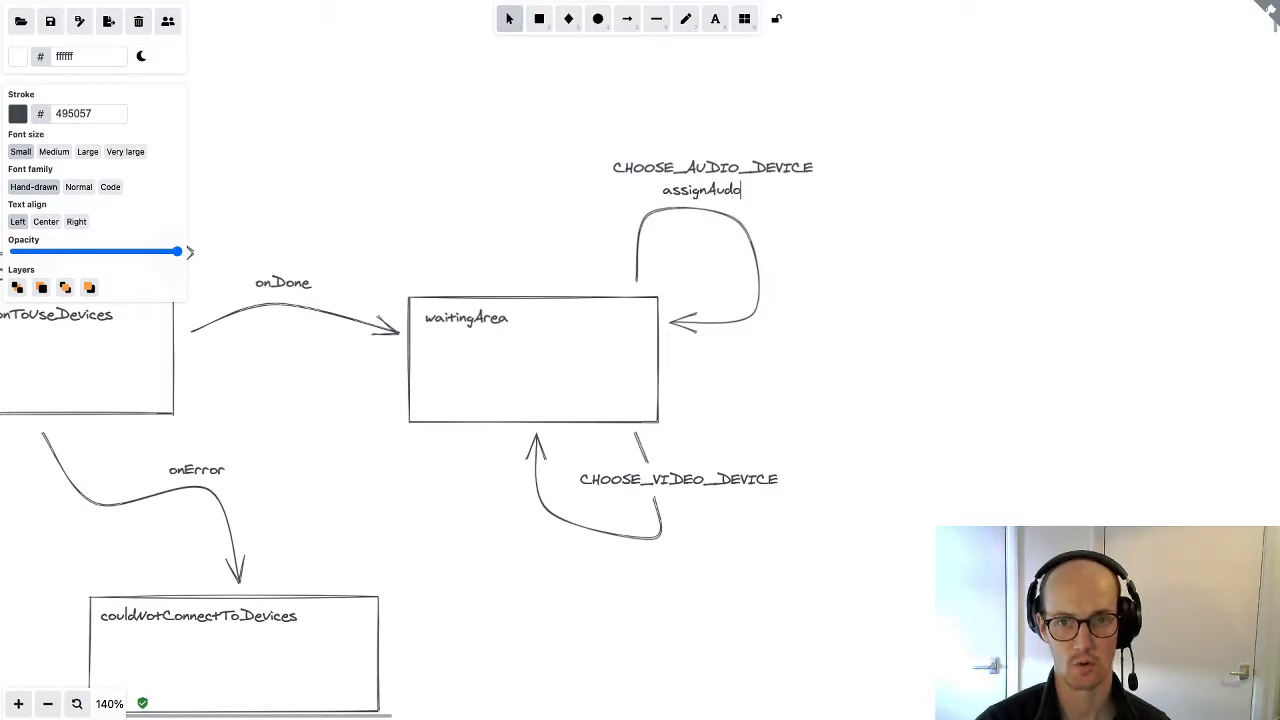
pyautogui.write('Device')
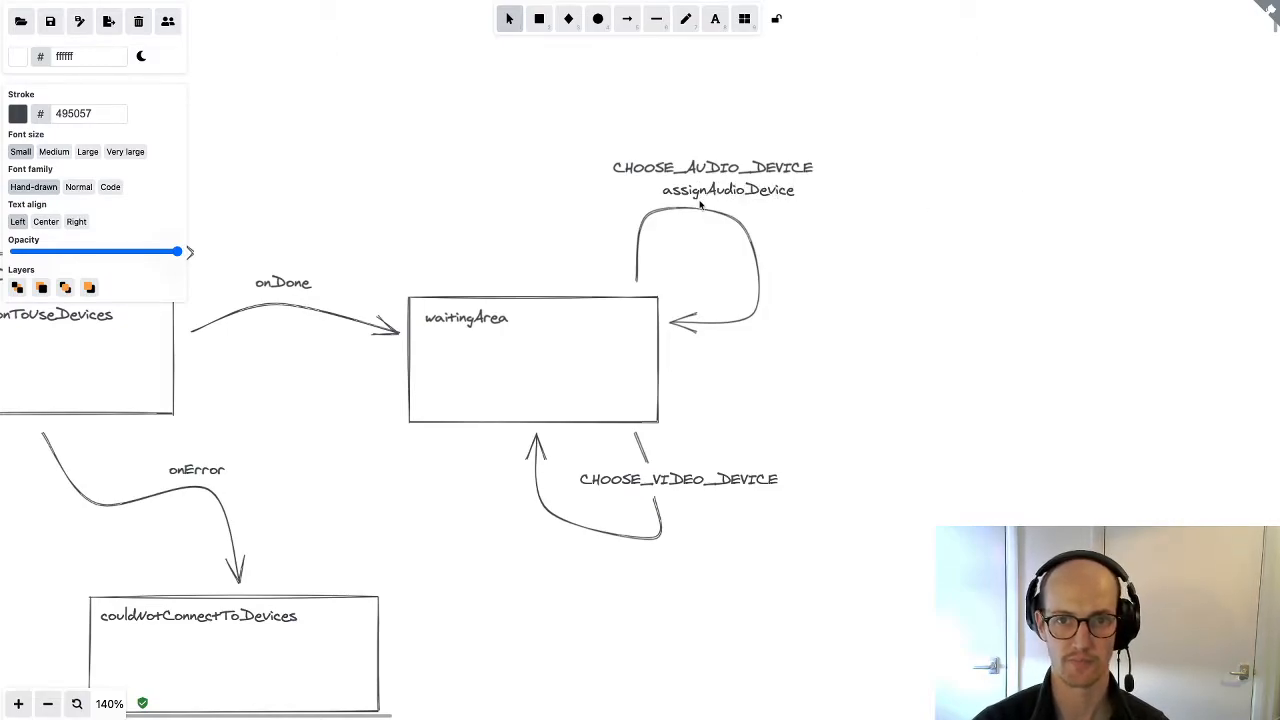
pyautogui.write('action:')
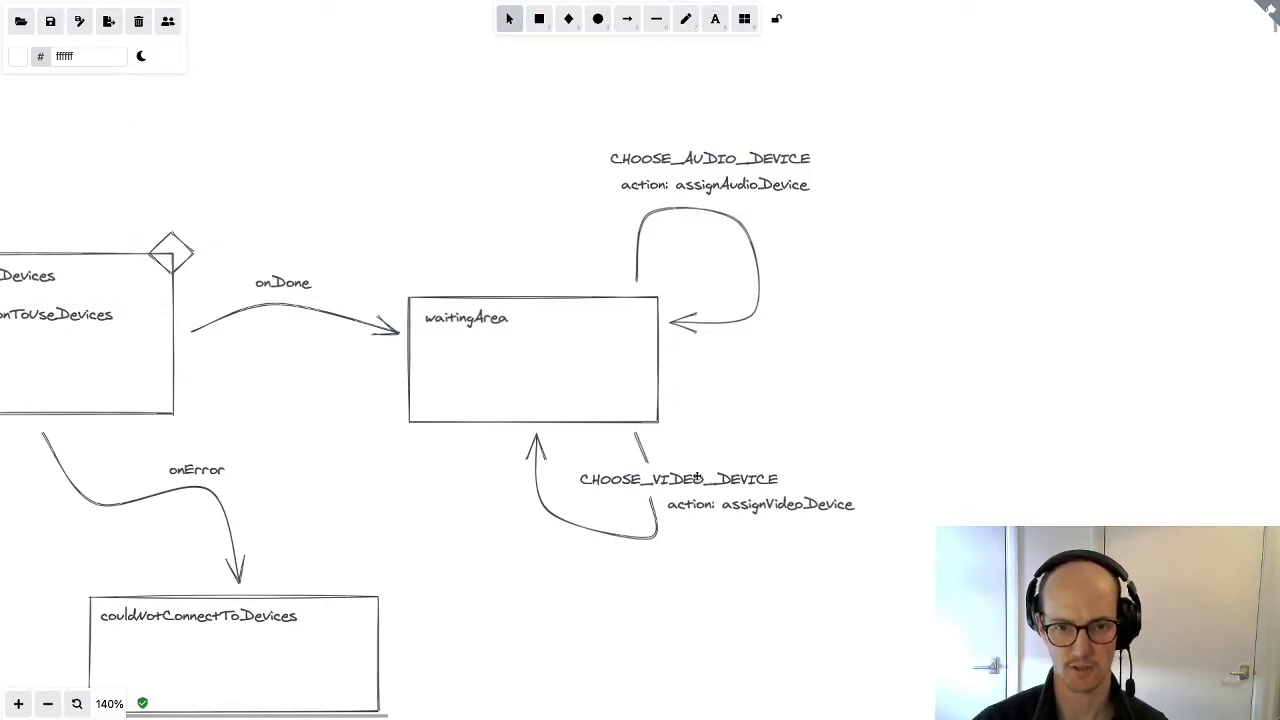
pyautogui.click(678, 479)
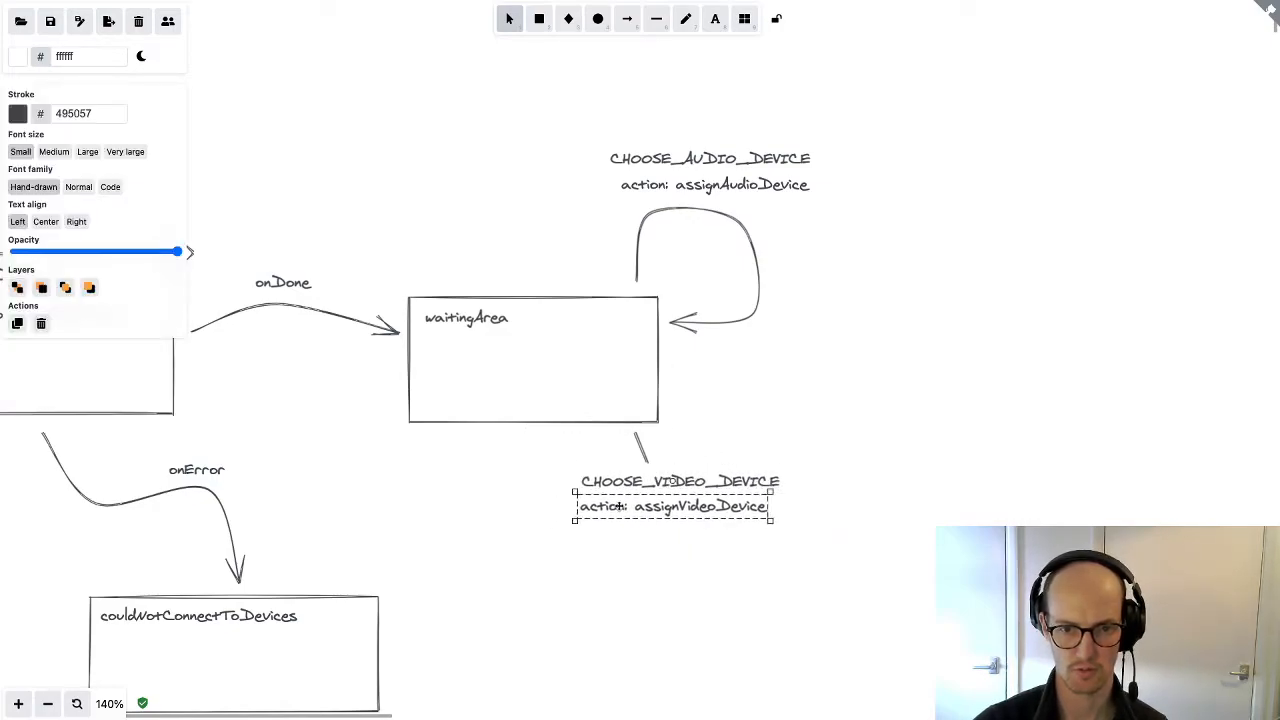
pyautogui.click(628, 19)
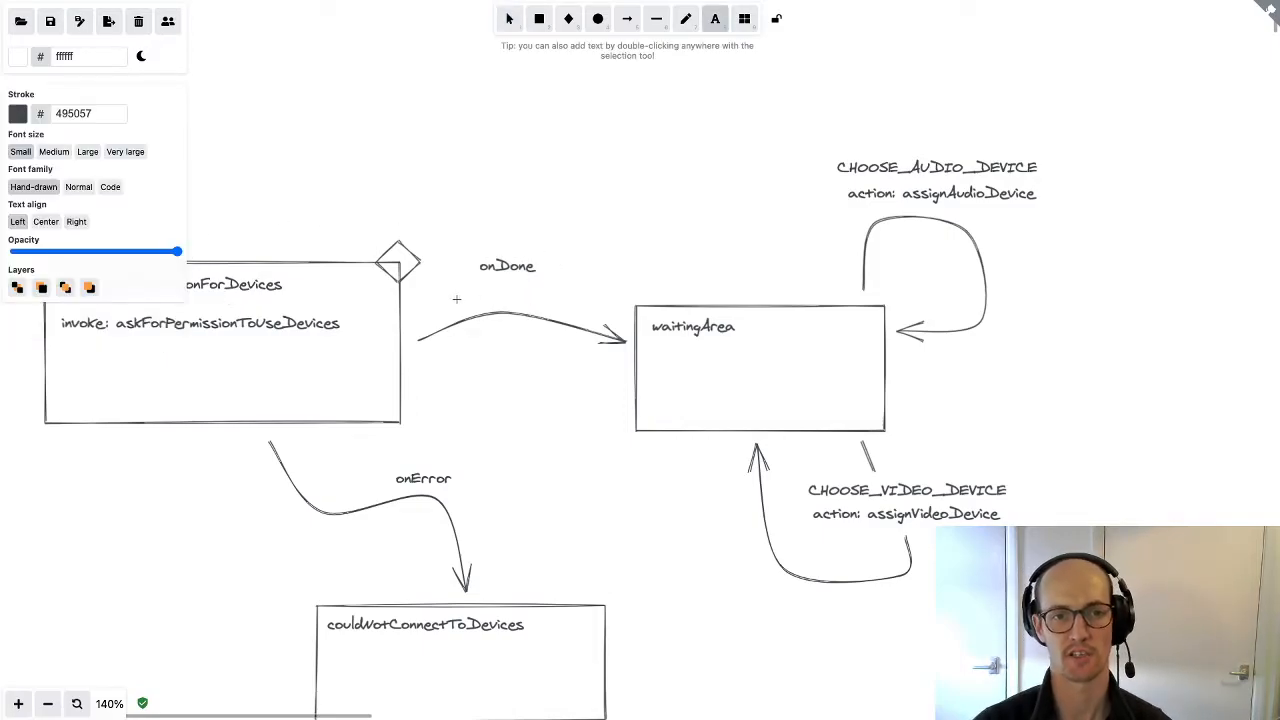
# Annotate the onDone arrow with assignDefaultDevicesToContext and centre onDone above it
pyautogui.write('assignDef')
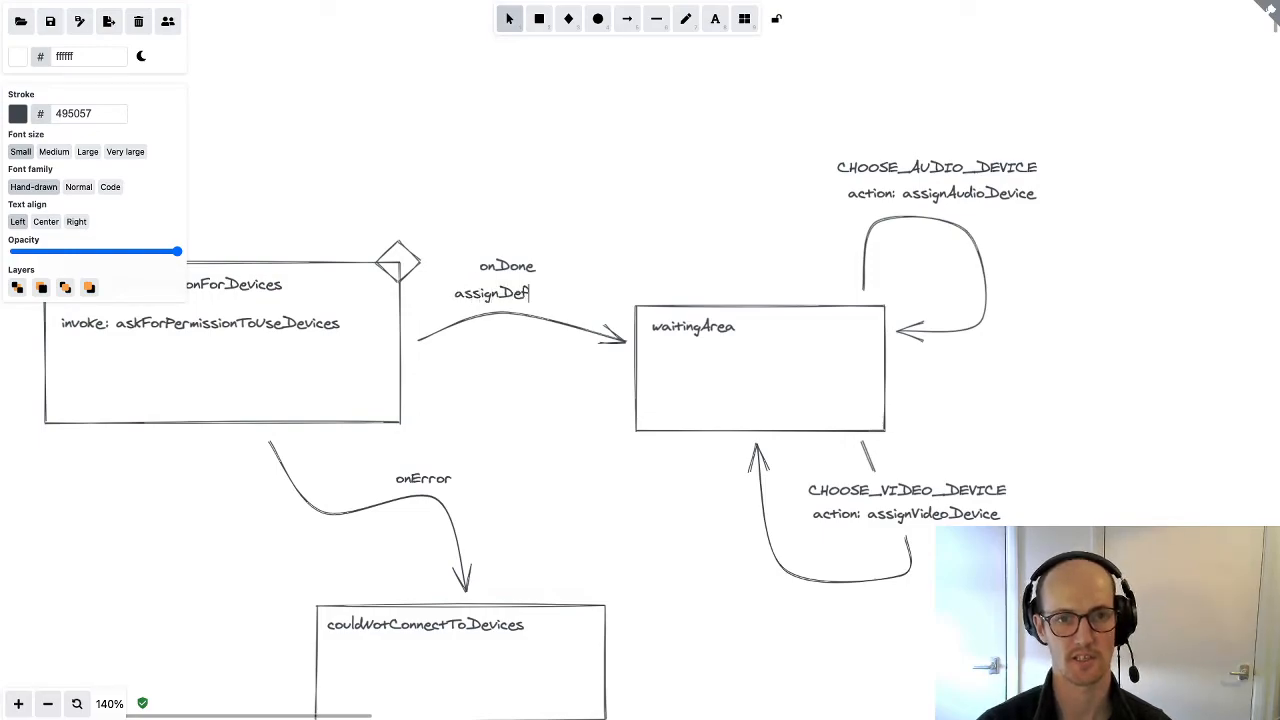
pyautogui.write('aulTDevicesToContext')
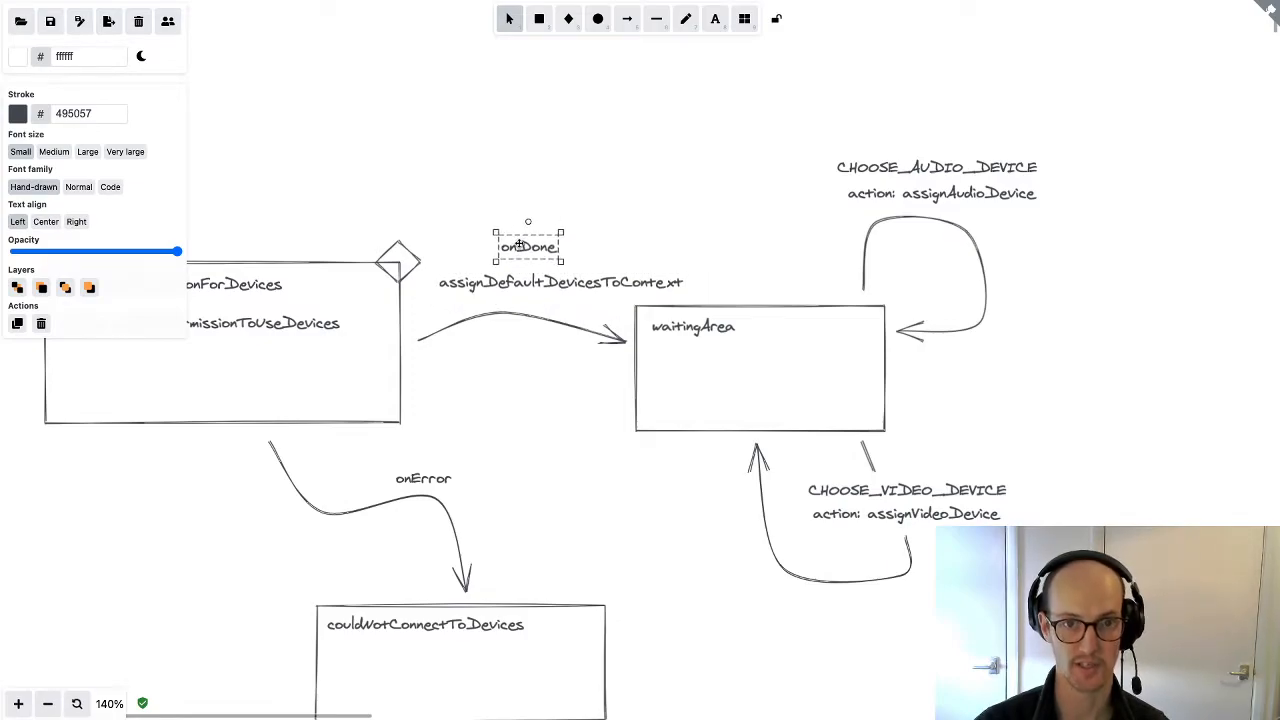
pyautogui.click(602, 203)
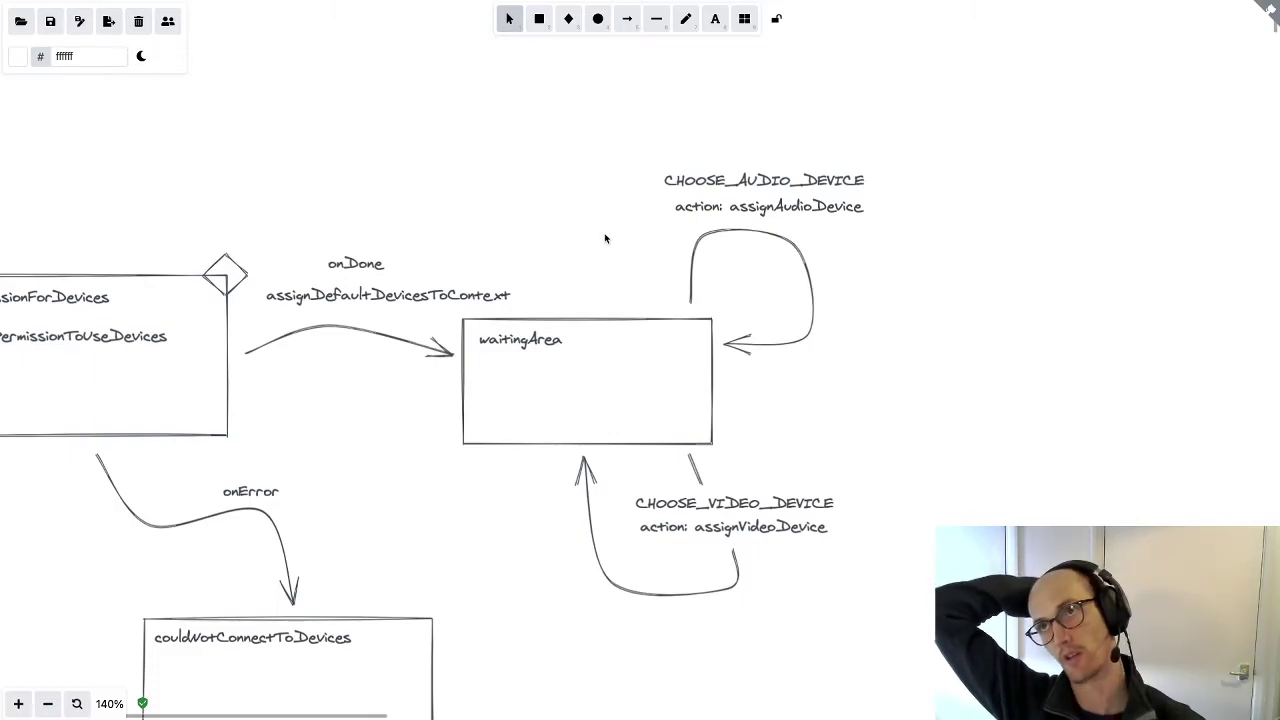
pyautogui.moveTo(1022, 199)
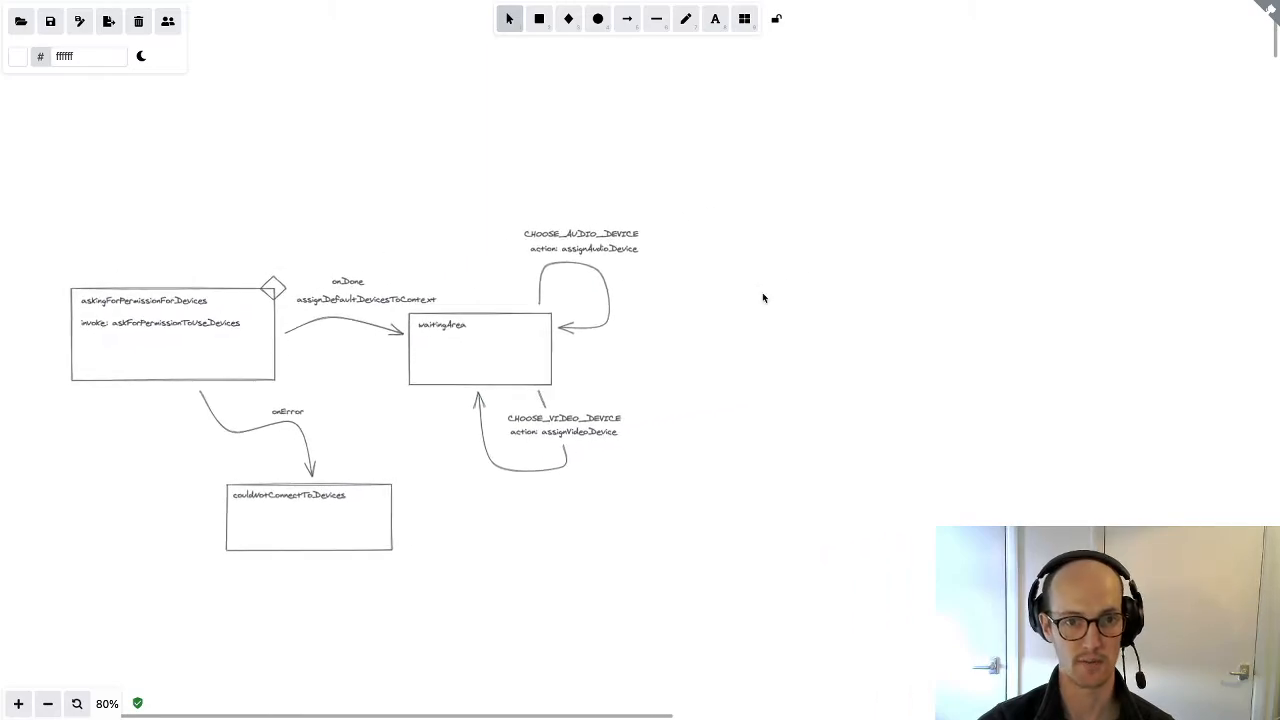
# Zoom out and draw a small empty box right of waitingArea plus a larger box beyond it
pyautogui.scroll(-3)
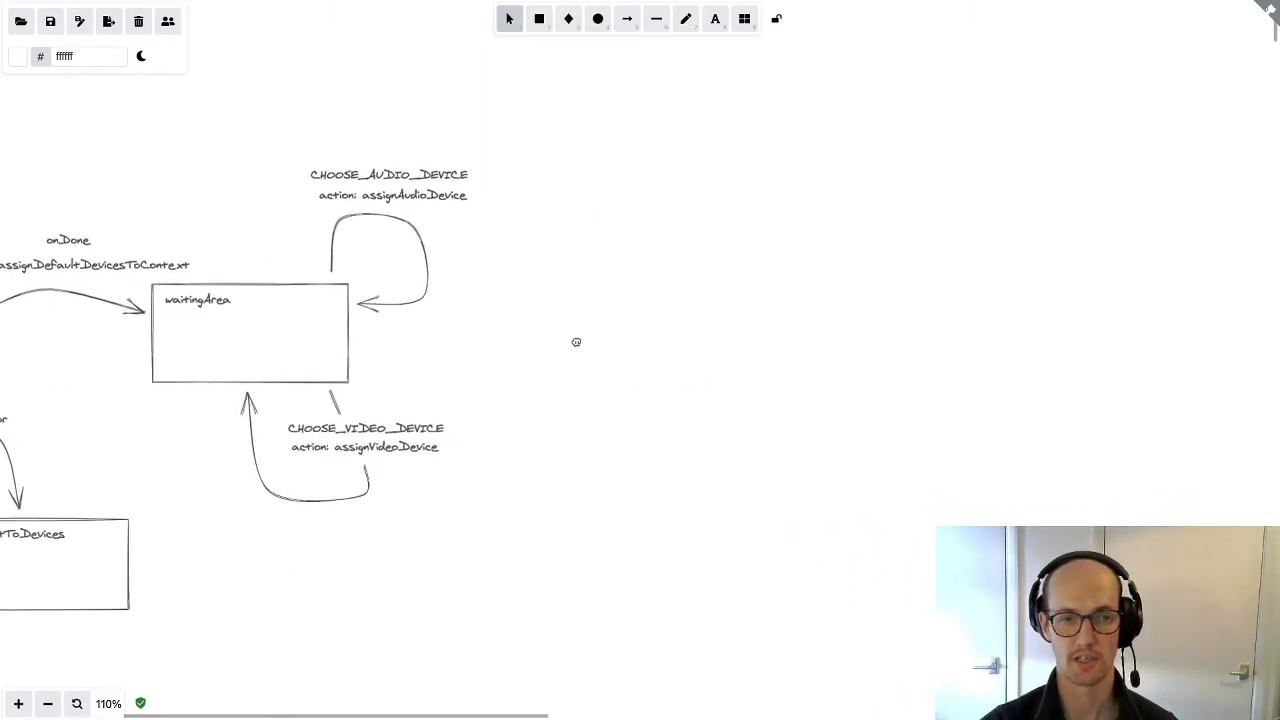
pyautogui.click(538, 20)
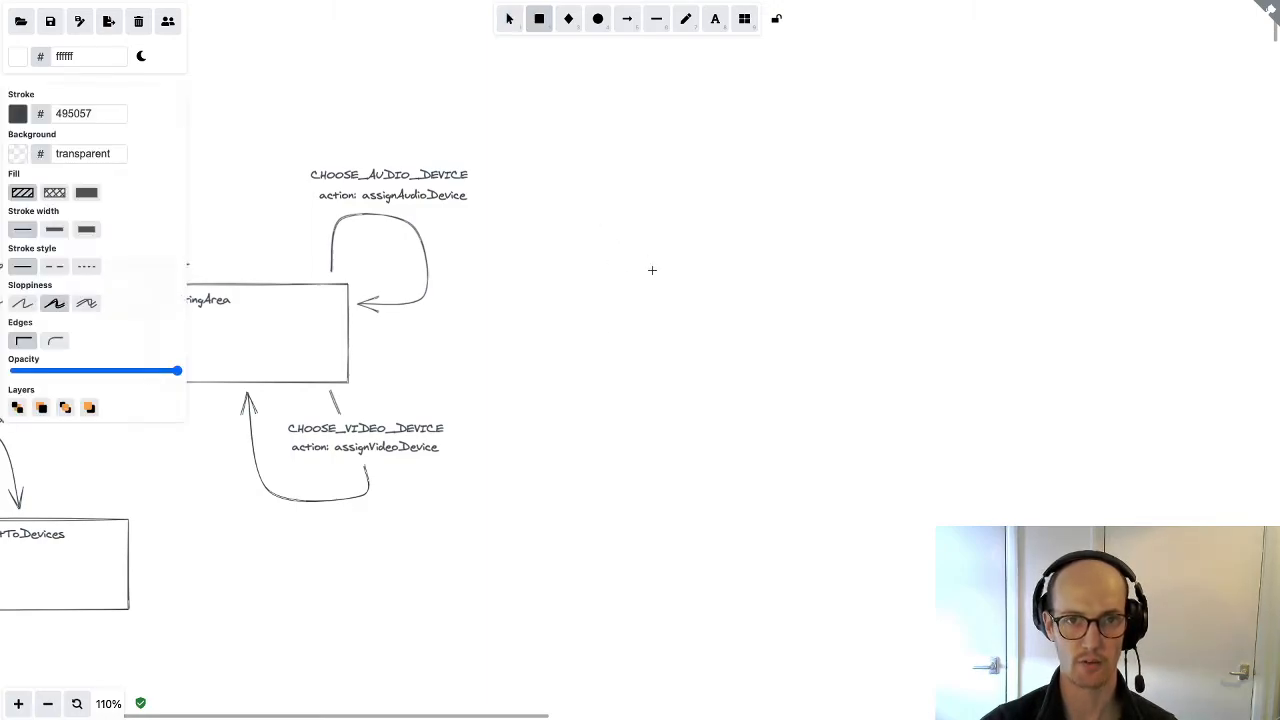
pyautogui.moveTo(592, 217); pyautogui.dragTo(618, 242)
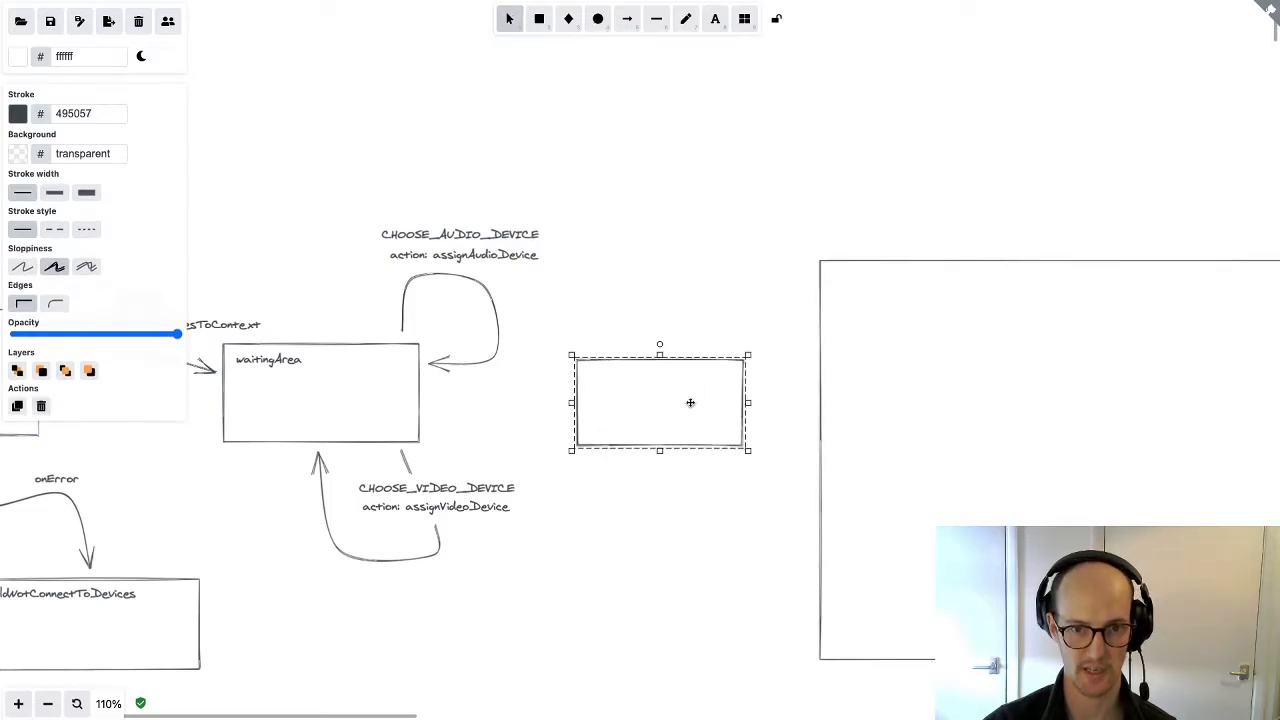
pyautogui.click(586, 348)
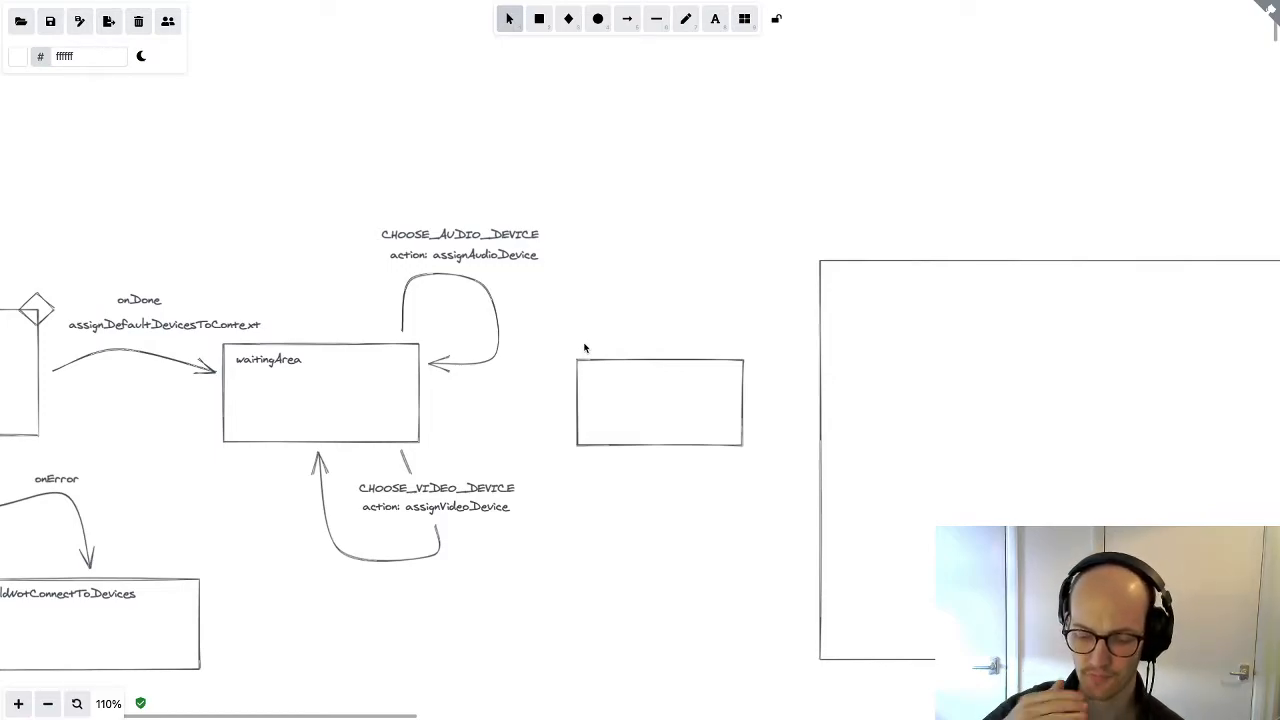
pyautogui.moveTo(562, 96)
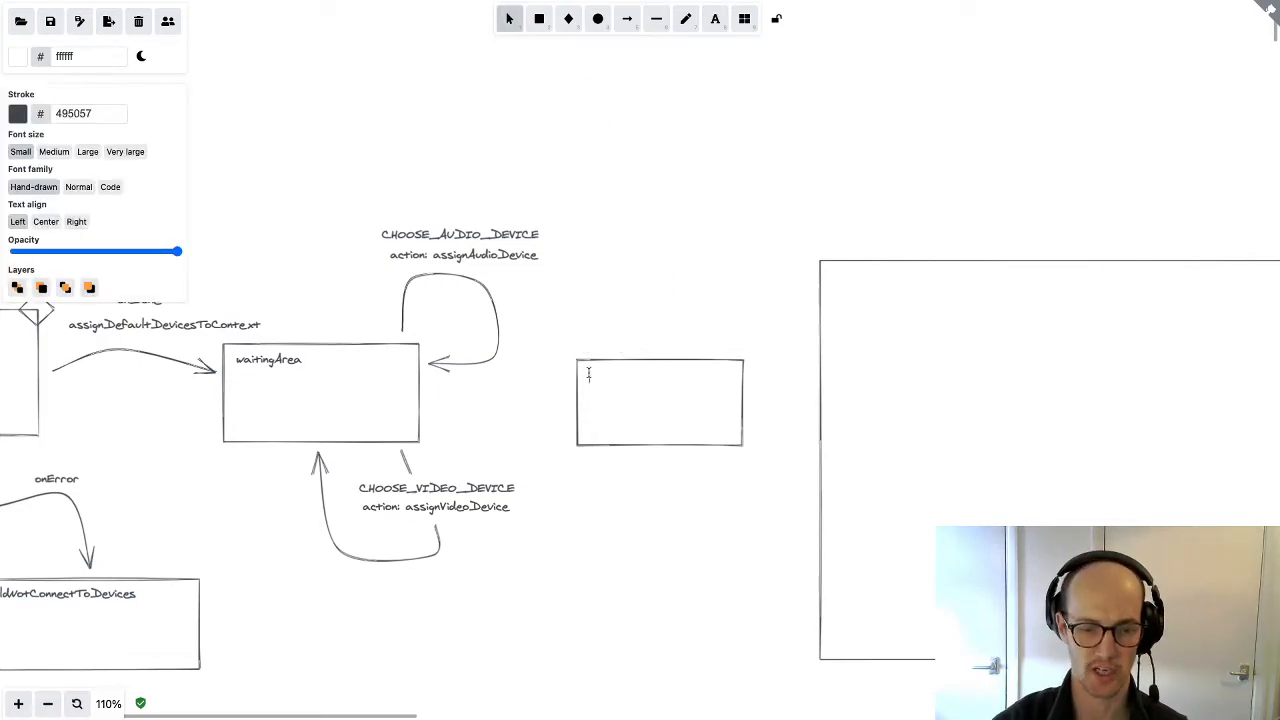
# Label the new box joiningChimeCall and connect waitingArea to it with a JOIN arrow
pyautogui.write('joiningChimeCall')
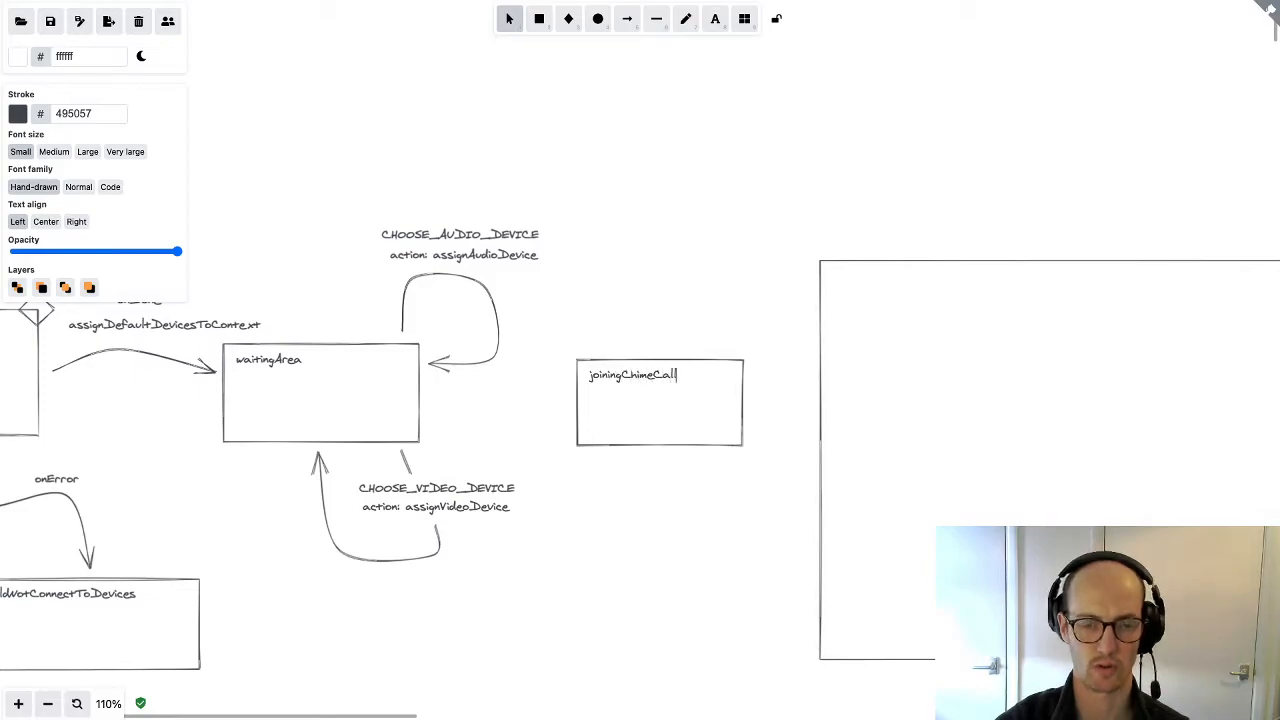
pyautogui.click(628, 20)
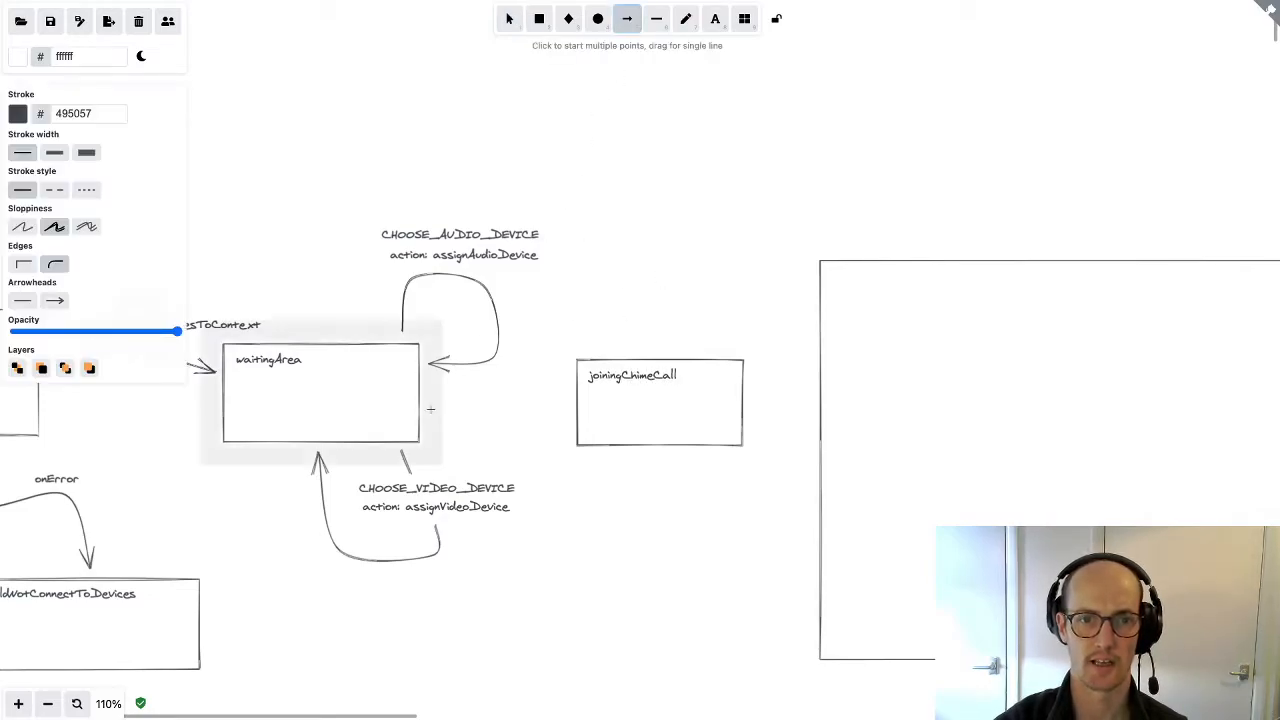
pyautogui.moveTo(425, 410); pyautogui.dragTo(550, 415)
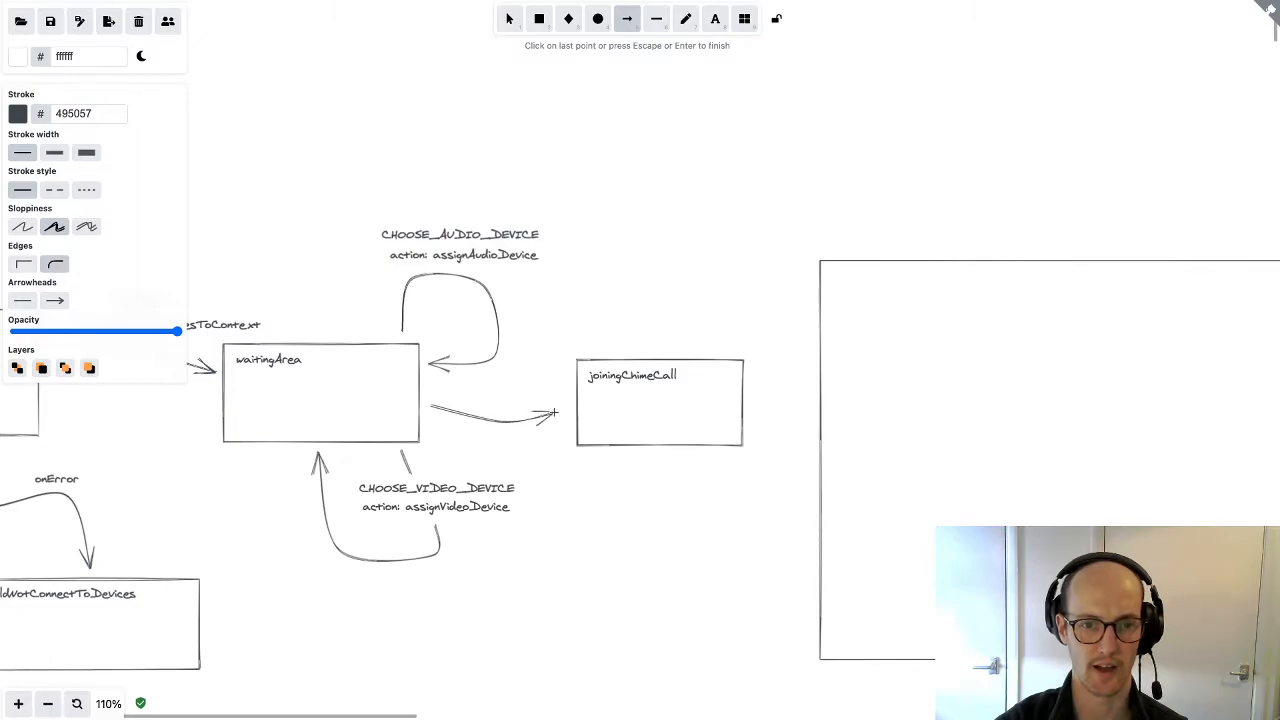
pyautogui.click(718, 18)
pyautogui.write('JOIN')
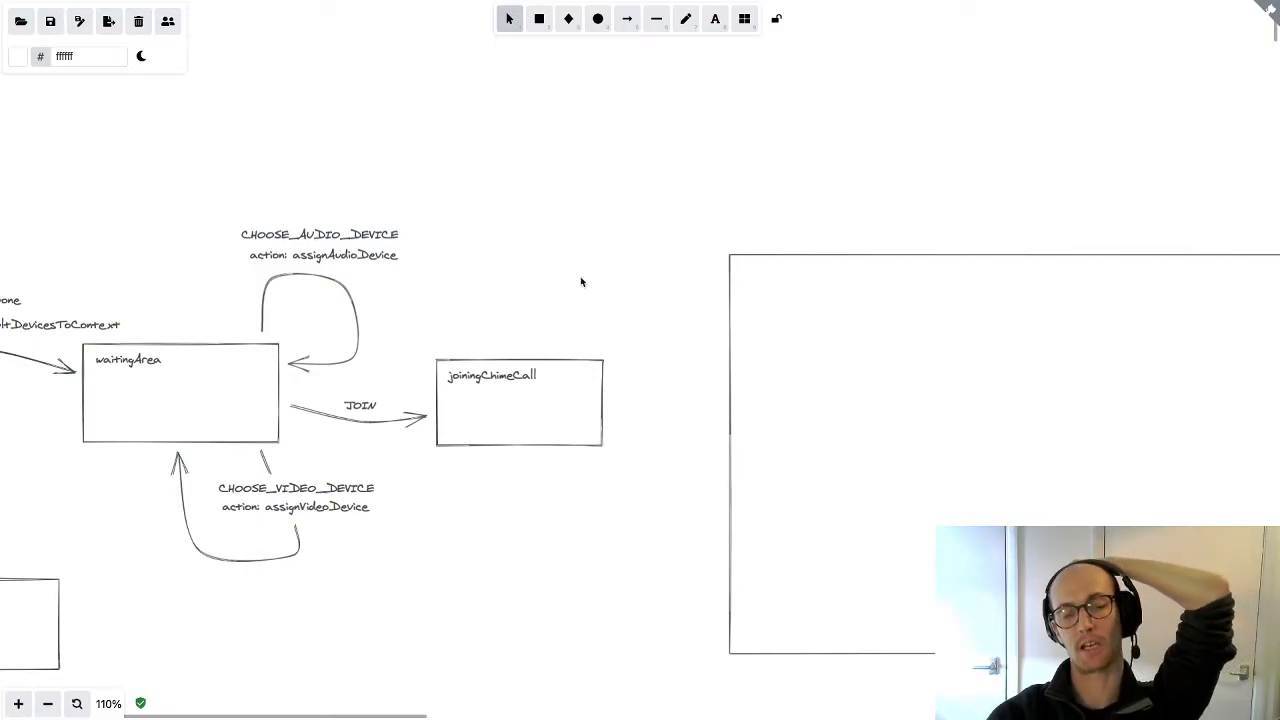
pyautogui.moveTo(563, 288)
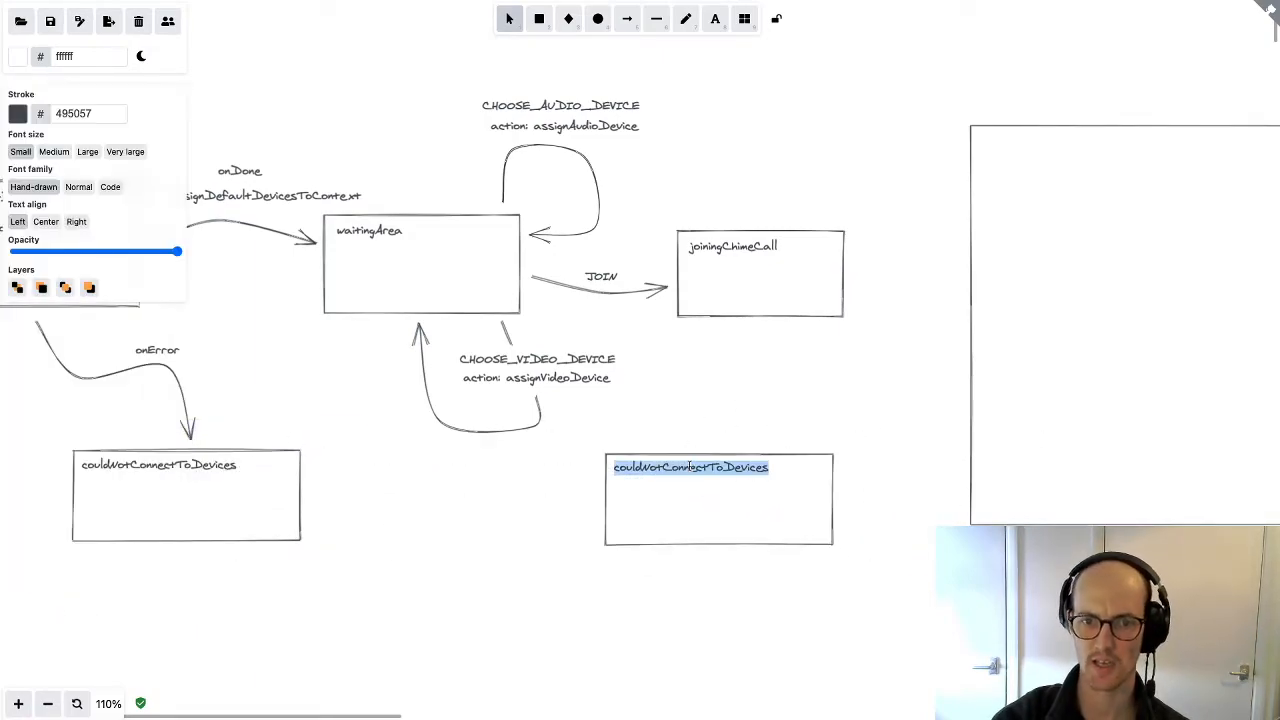
# Rename the copied box couldNotConnectToCall and draw the onError and onDone transition arrows
pyautogui.write('cou')
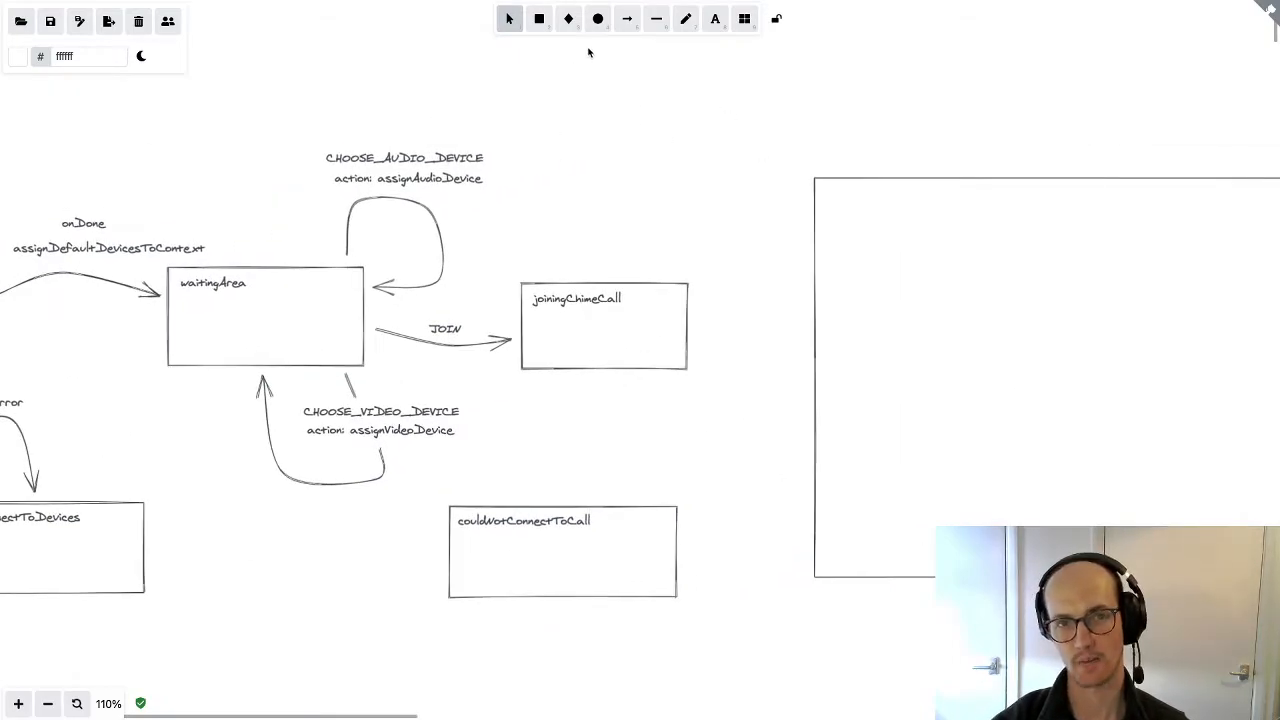
pyautogui.click(656, 20)
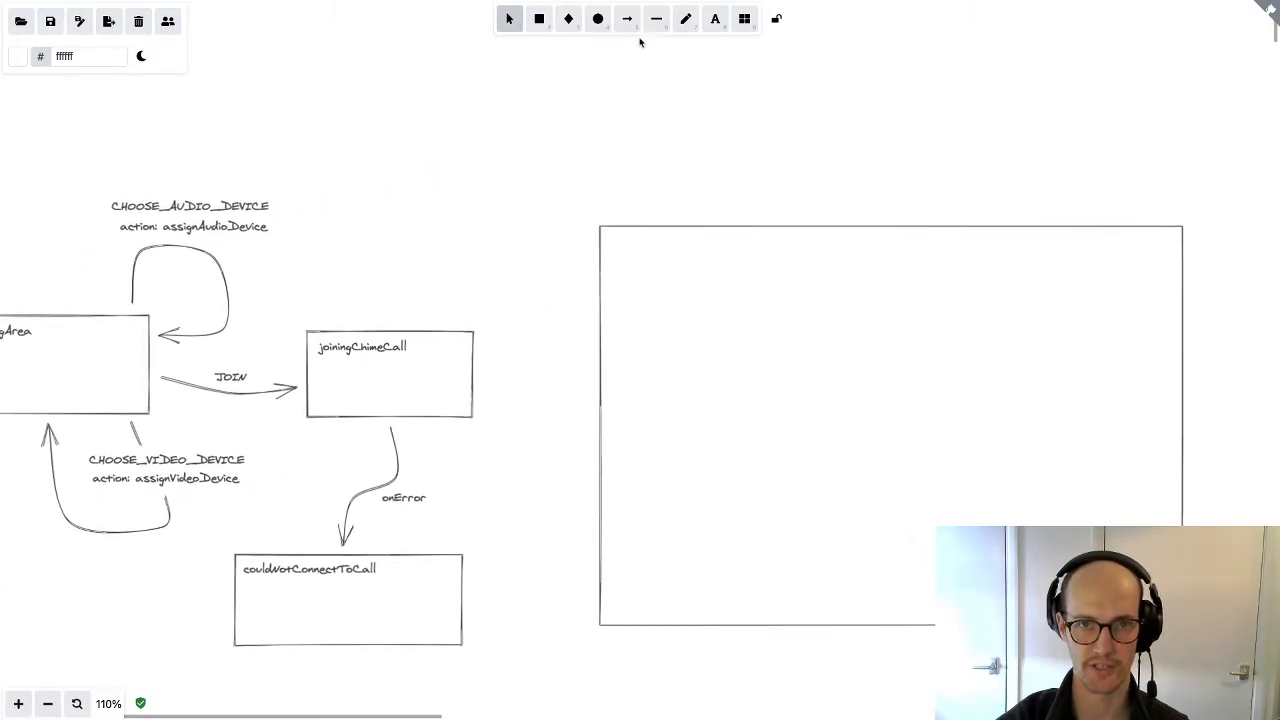
pyautogui.click(631, 19)
pyautogui.write('inCall')
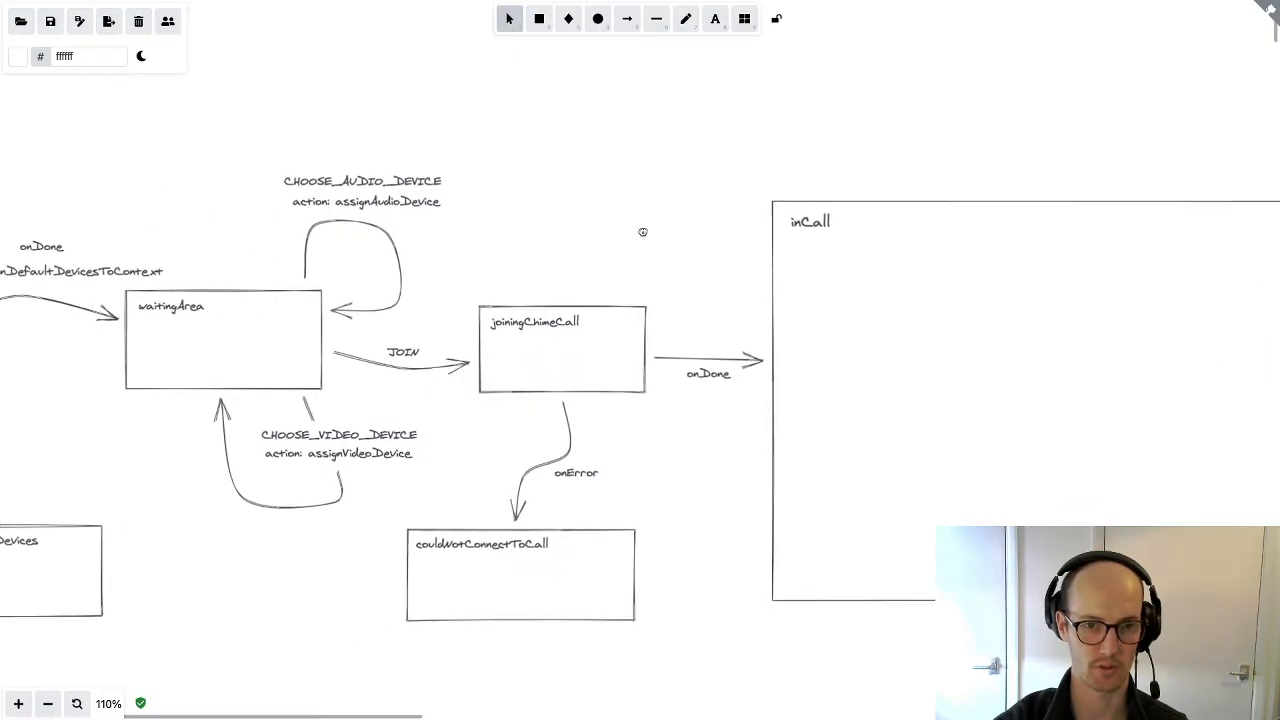
pyautogui.moveTo(658, 297)
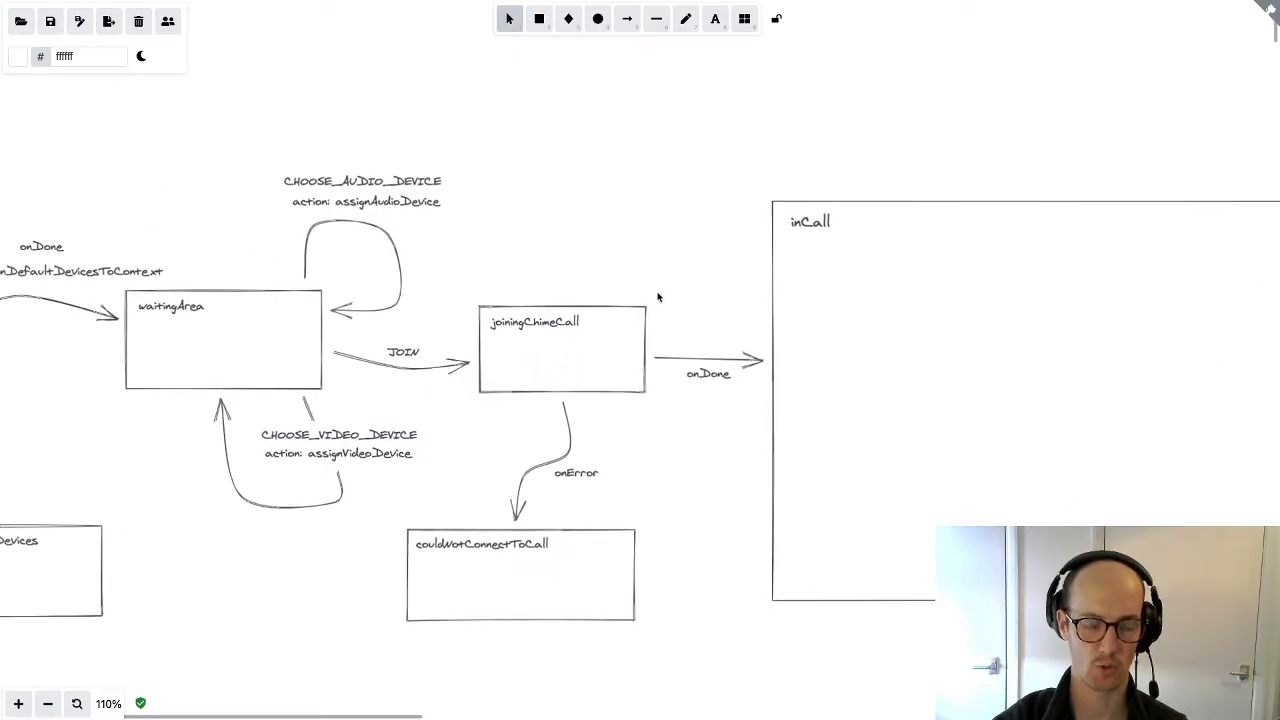
pyautogui.moveTo(539, 336)
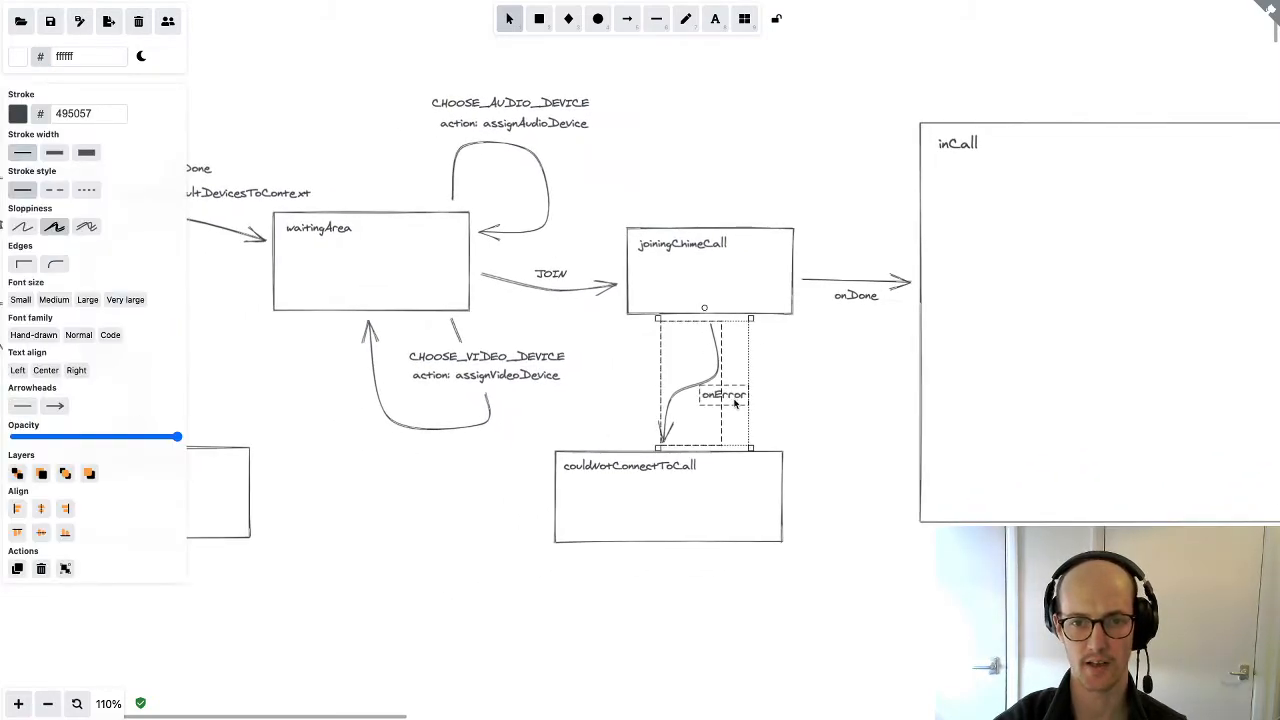
pyautogui.moveTo(803, 415)
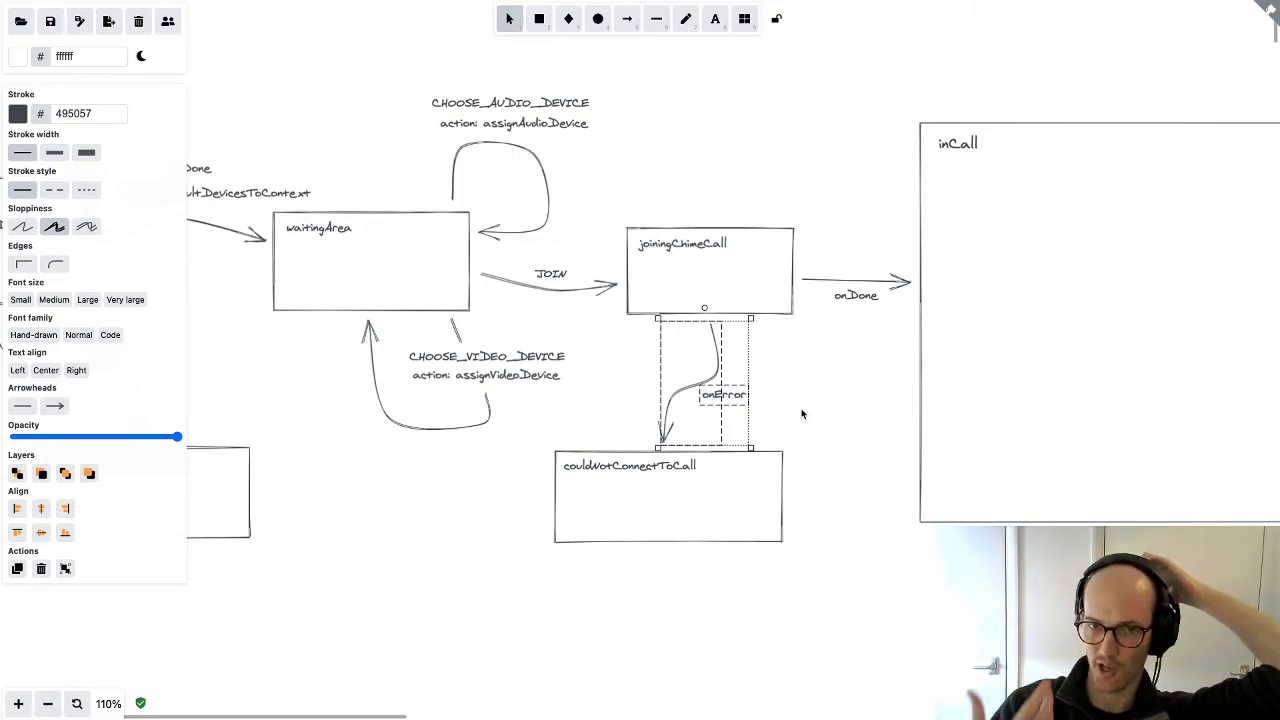
pyautogui.moveTo(578, 306)
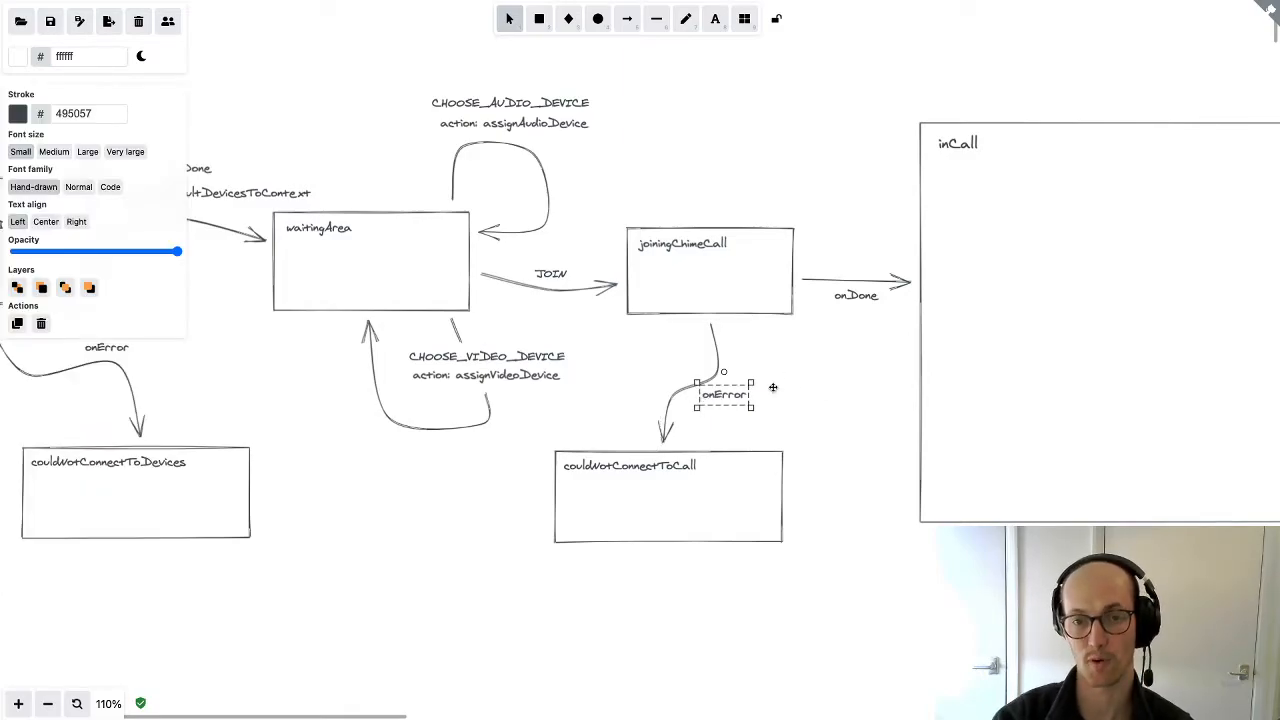
# Draw the onError arrow from joiningChimeCall curving back into waitingArea
pyautogui.click(804, 381)
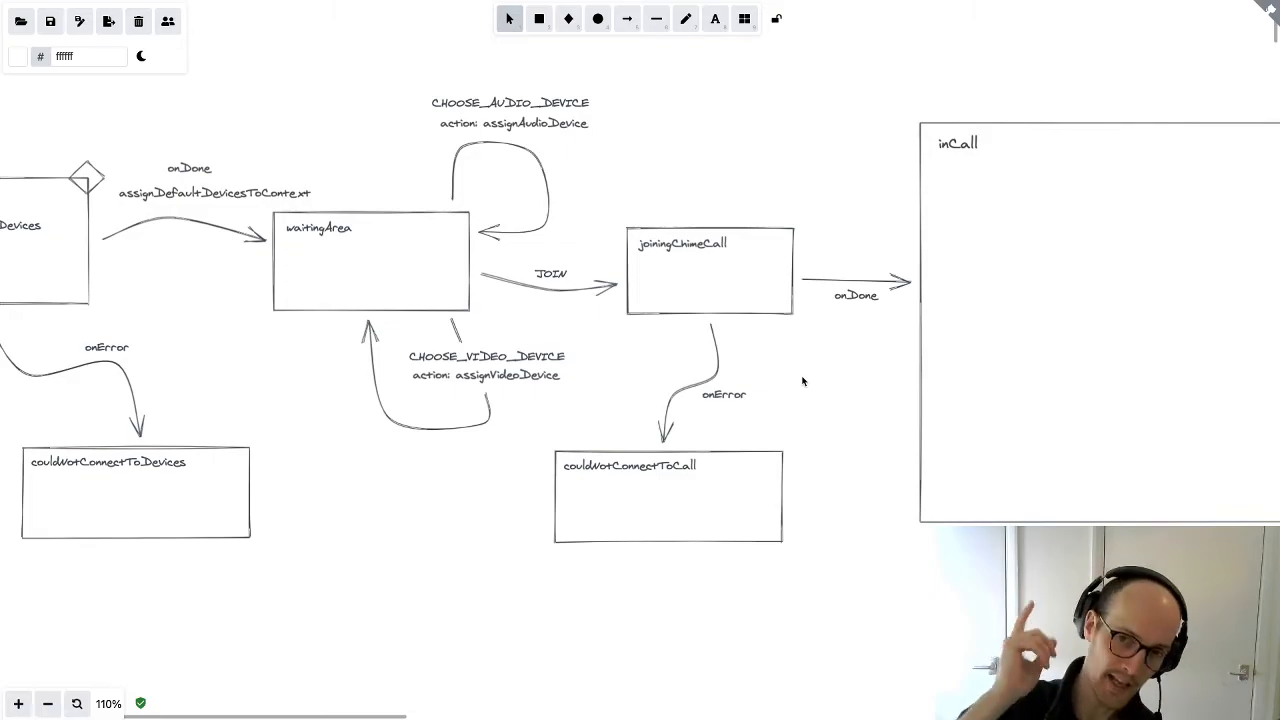
pyautogui.click(632, 467)
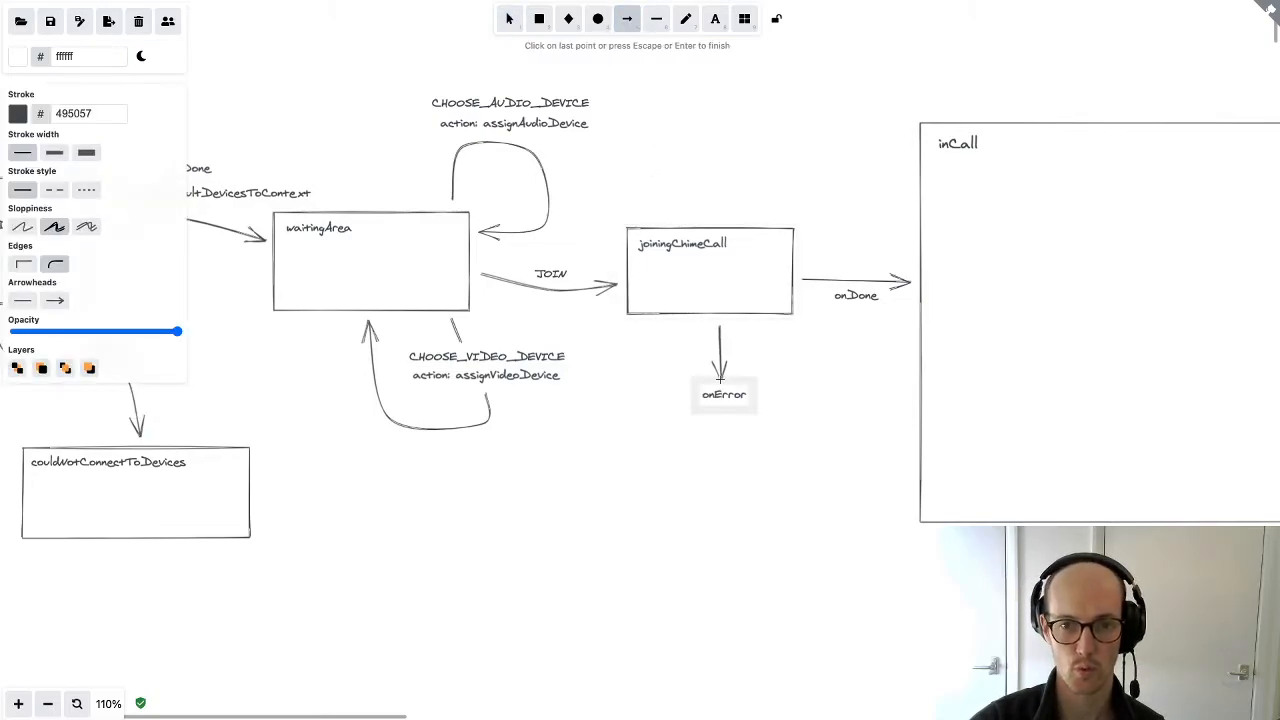
pyautogui.moveTo(720, 330); pyautogui.dragTo(515, 490)
pyautogui.write('a')
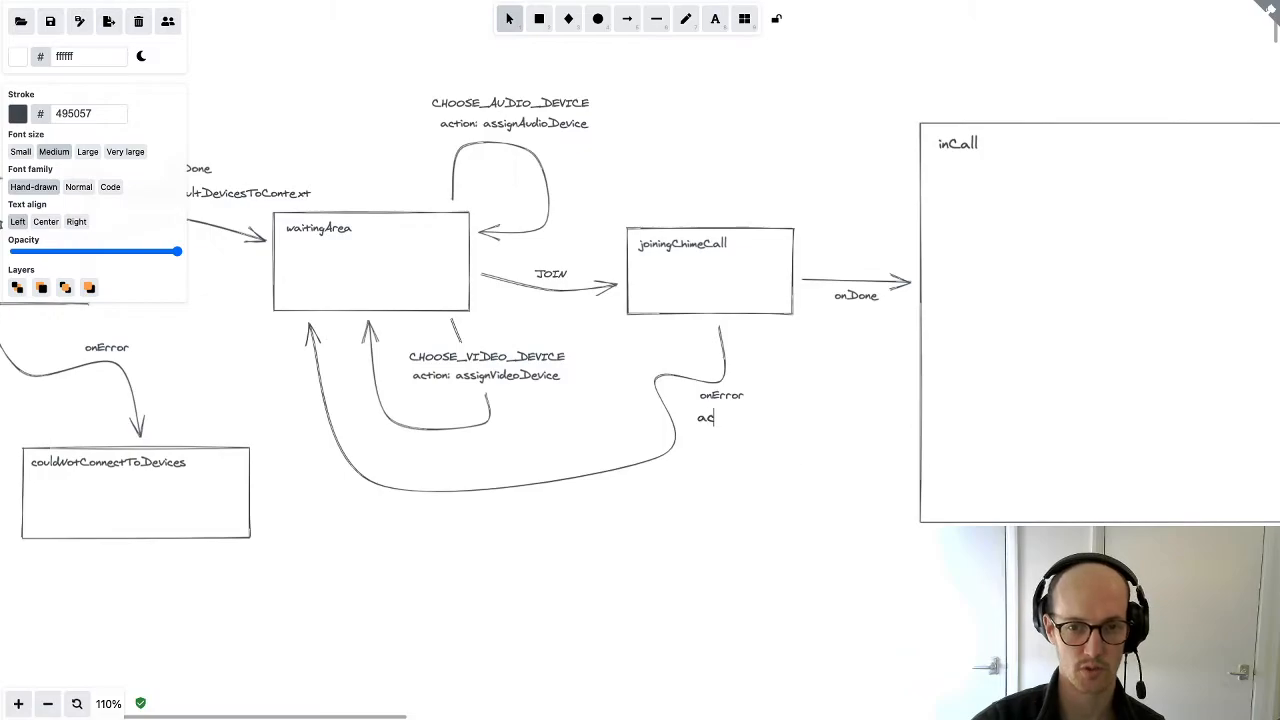
# Add an actions line with the display-error toast under the onError label
pyautogui.write('ctions:')
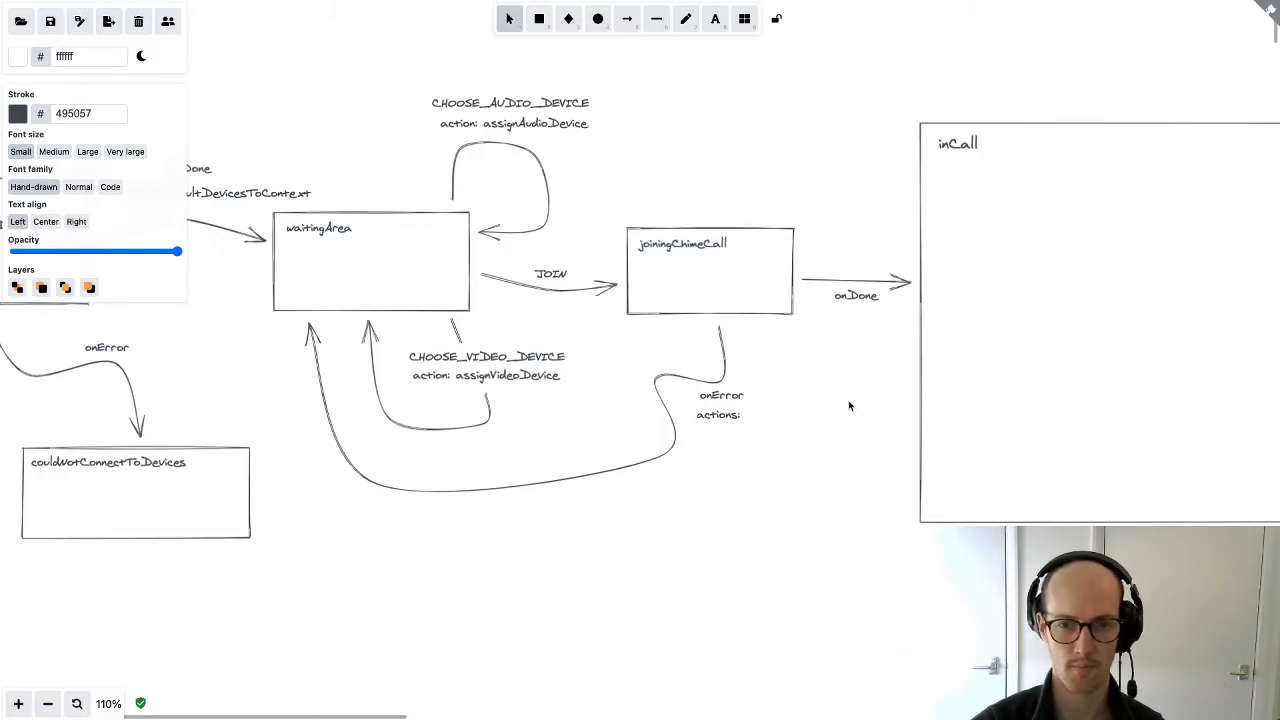
pyautogui.moveTo(850, 412)
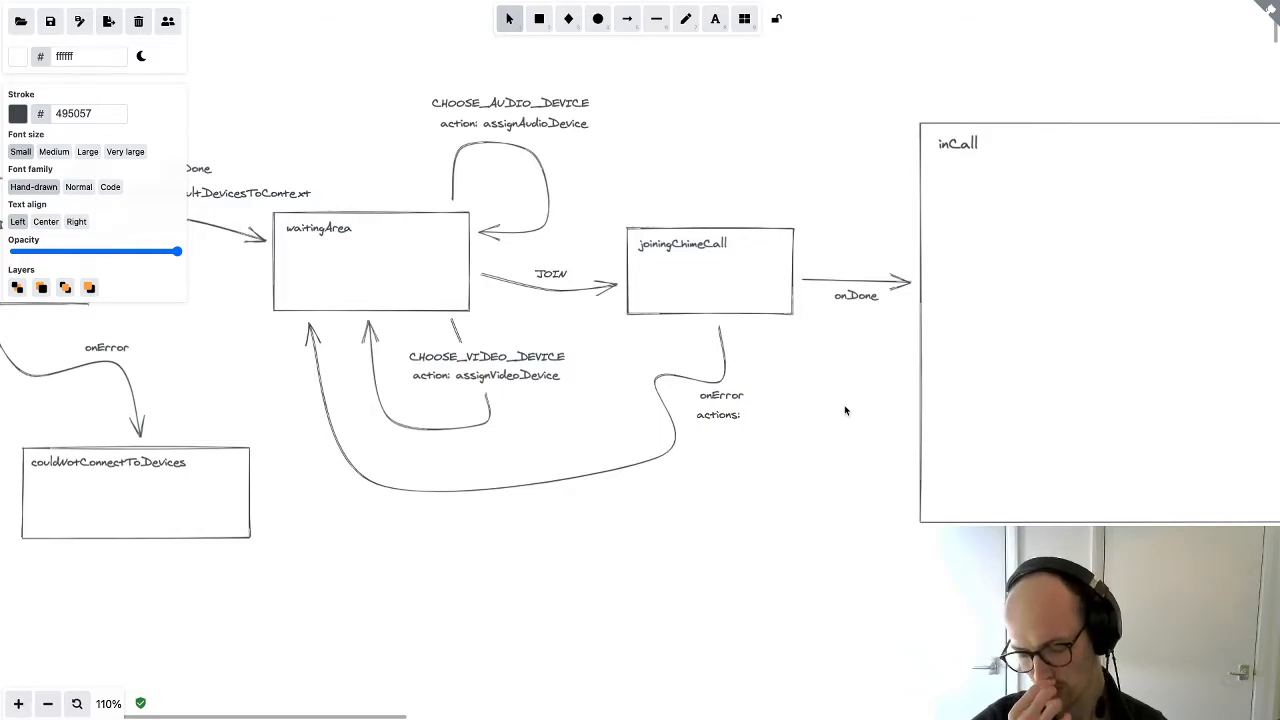
pyautogui.write('displayError')
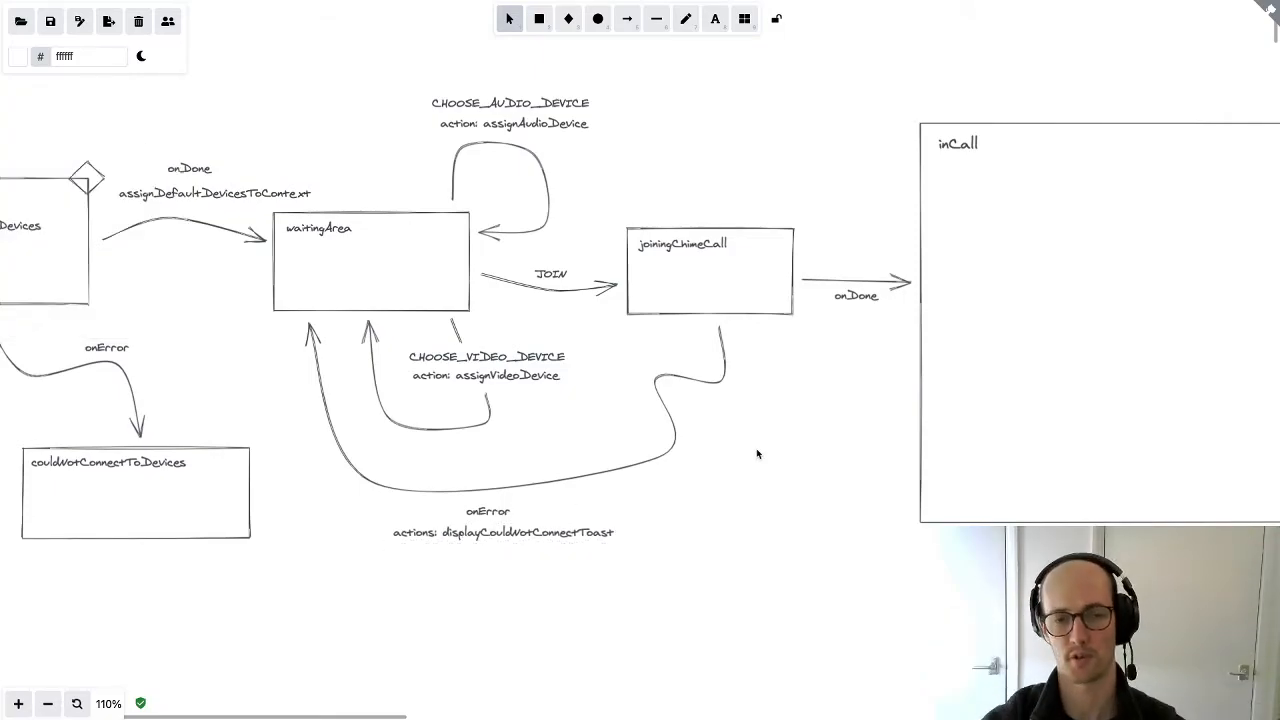
pyautogui.moveTo(815, 517)
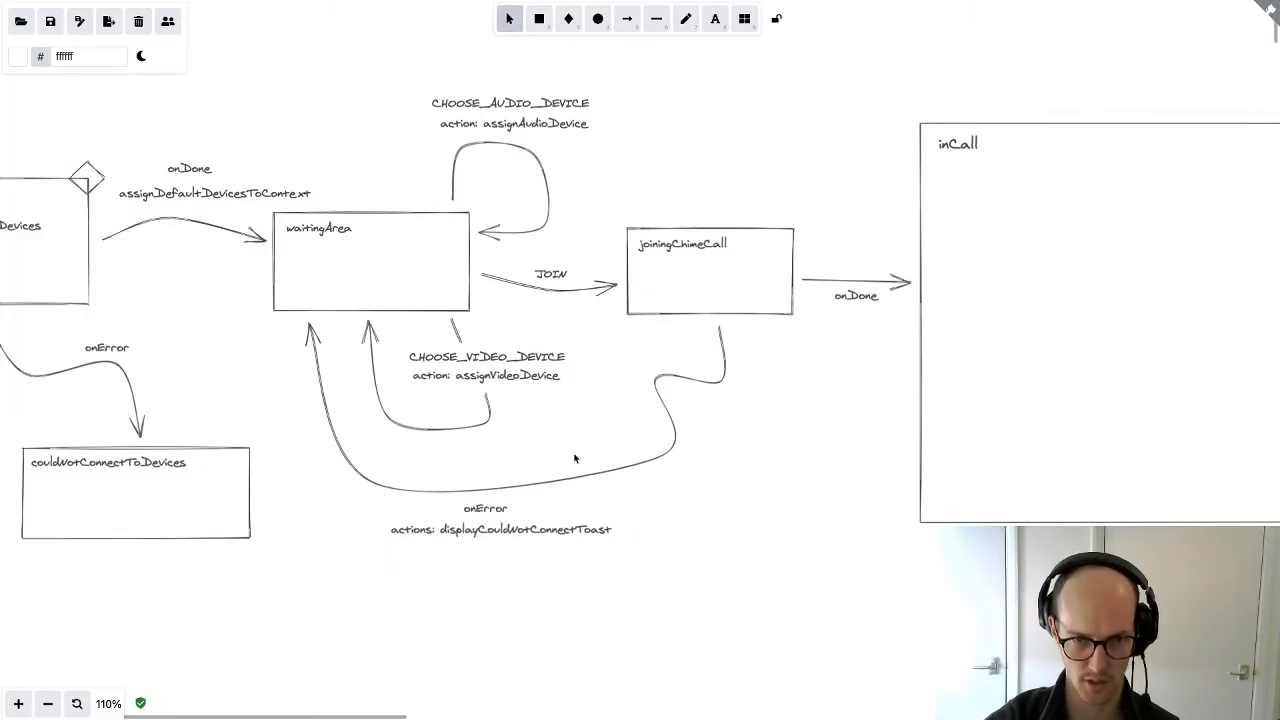
pyautogui.moveTo(892, 397)
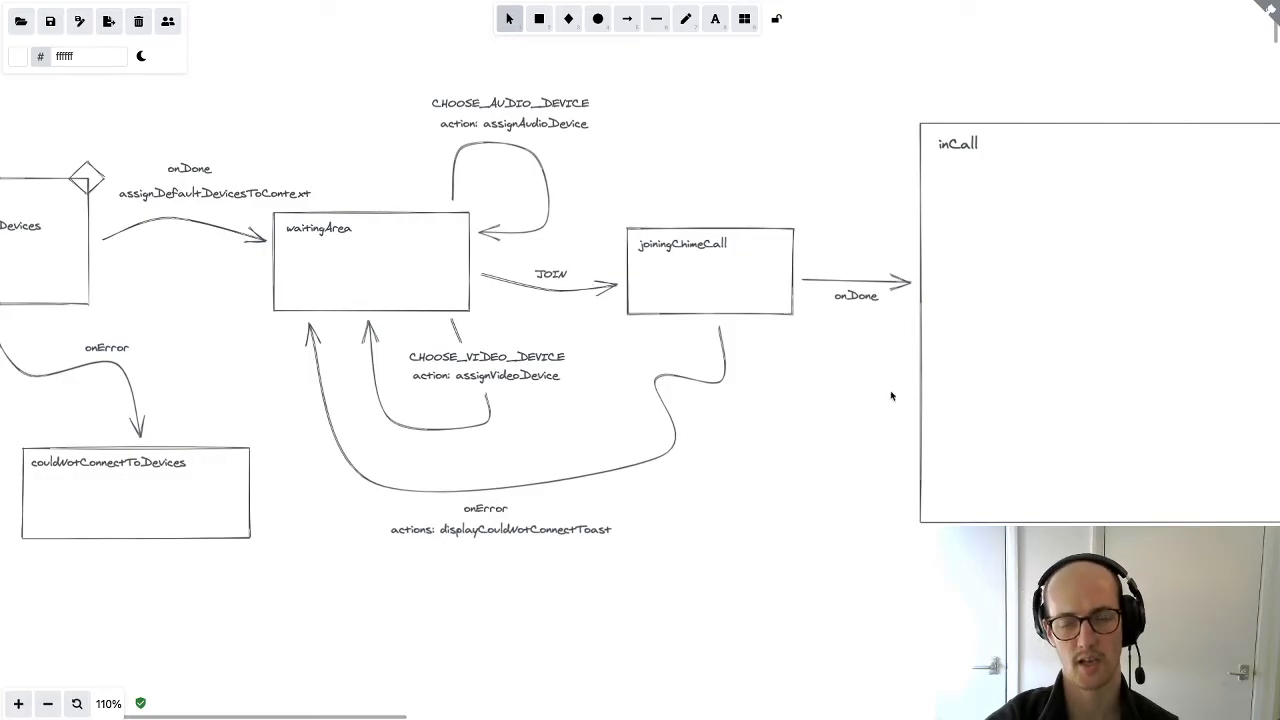
# Draw a microphone region inside inCall holding an inner state box labelled unmuted
pyautogui.scroll(-3)
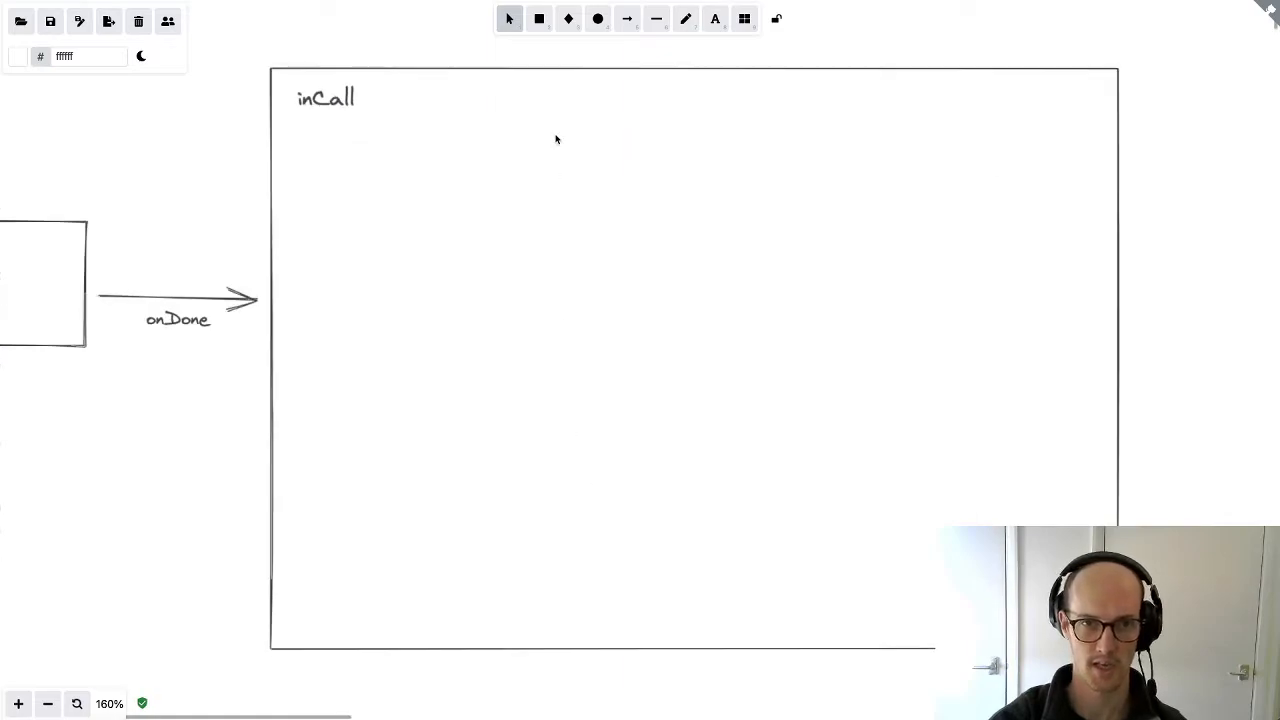
pyautogui.click(534, 22)
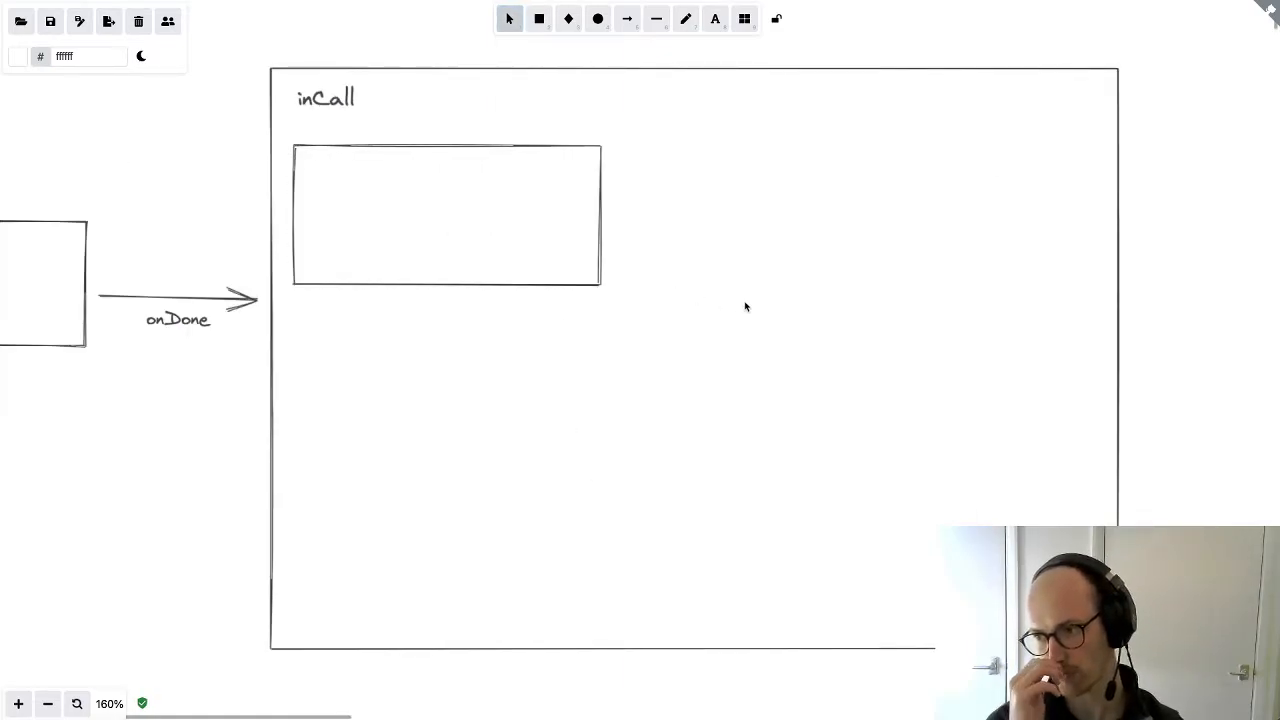
pyautogui.click(714, 20)
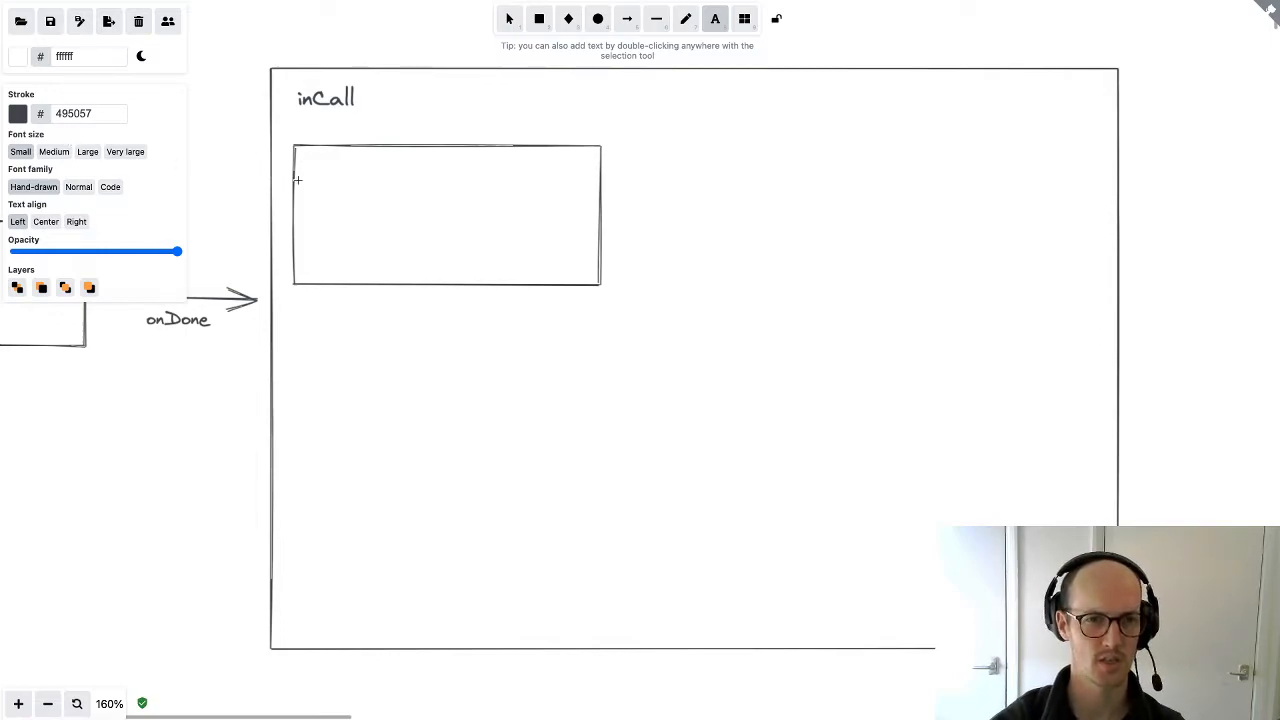
pyautogui.click(509, 20)
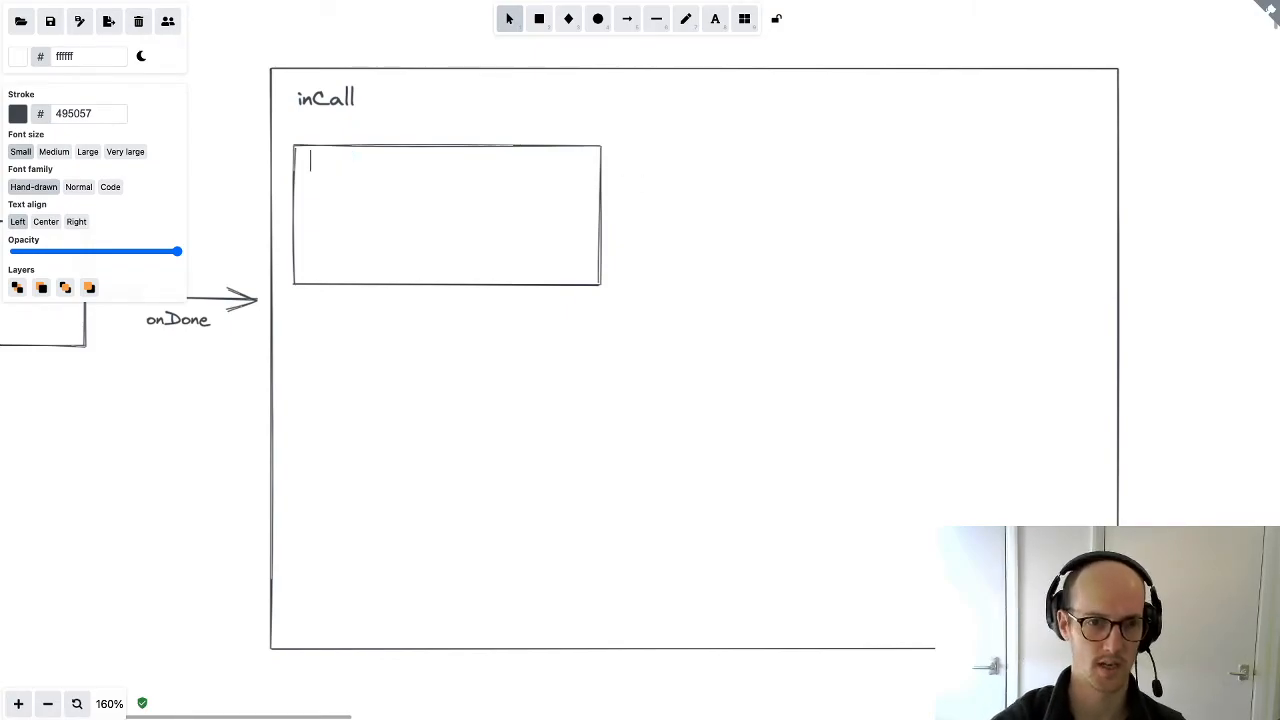
pyautogui.write('microphone')
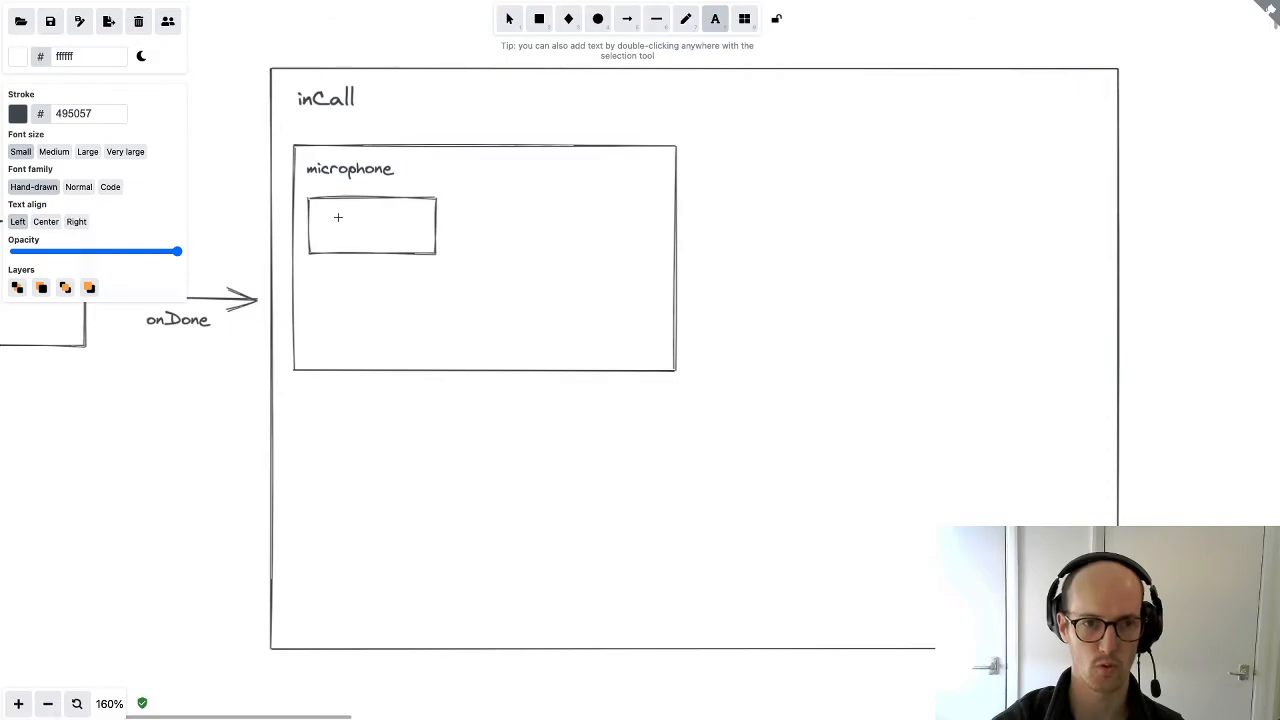
pyautogui.write('unmuted')
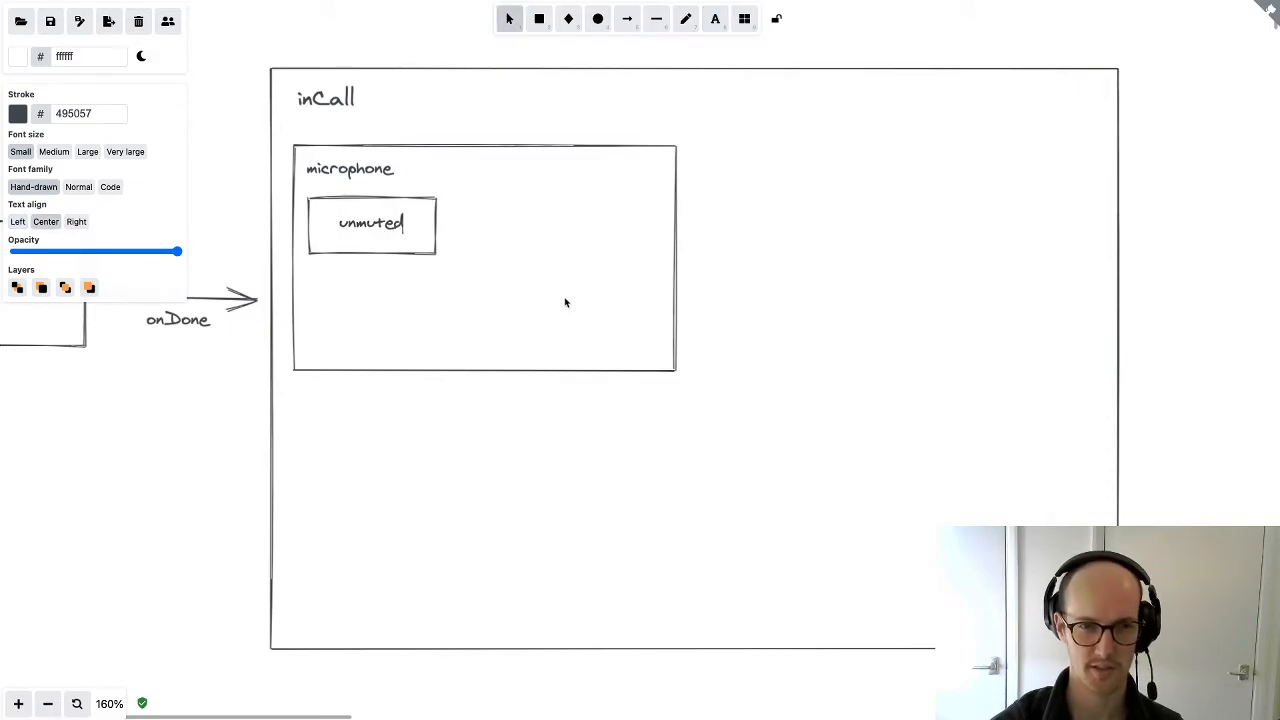
# Mark unmuted as initial with a small diamond and draw a second state box for muted
pyautogui.click(565, 20)
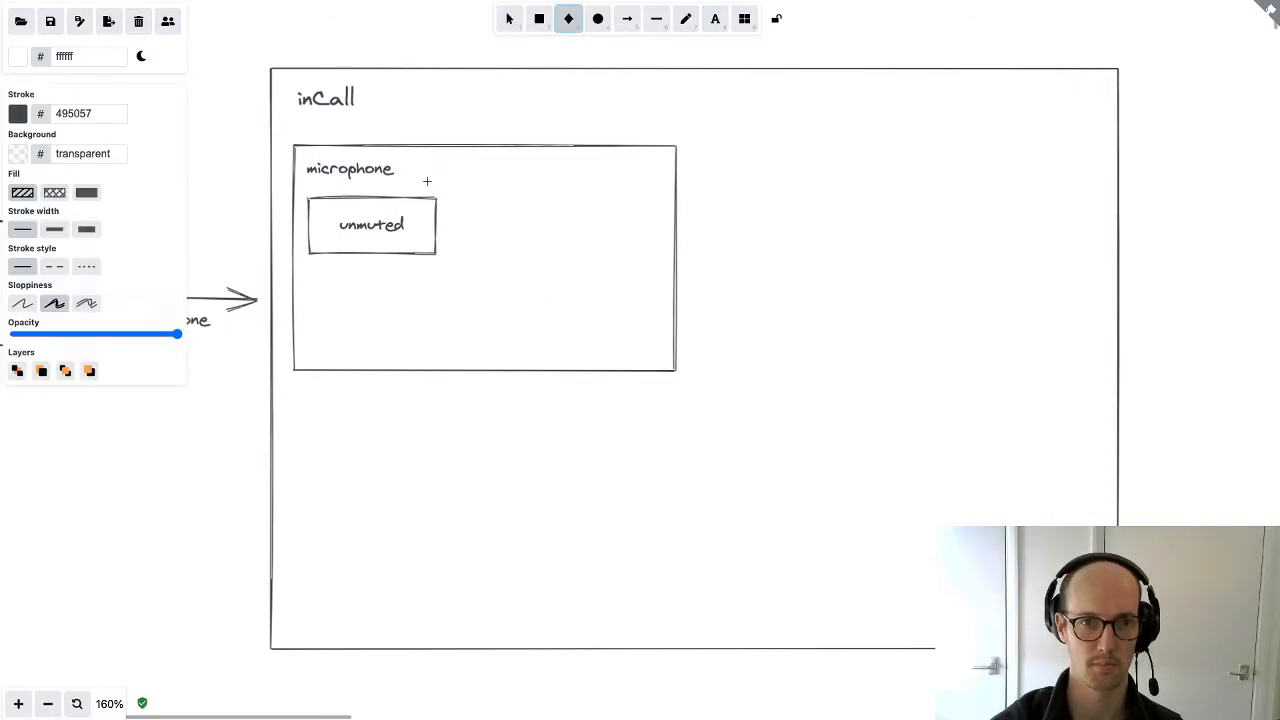
pyautogui.moveTo(428, 182); pyautogui.dragTo(445, 208)
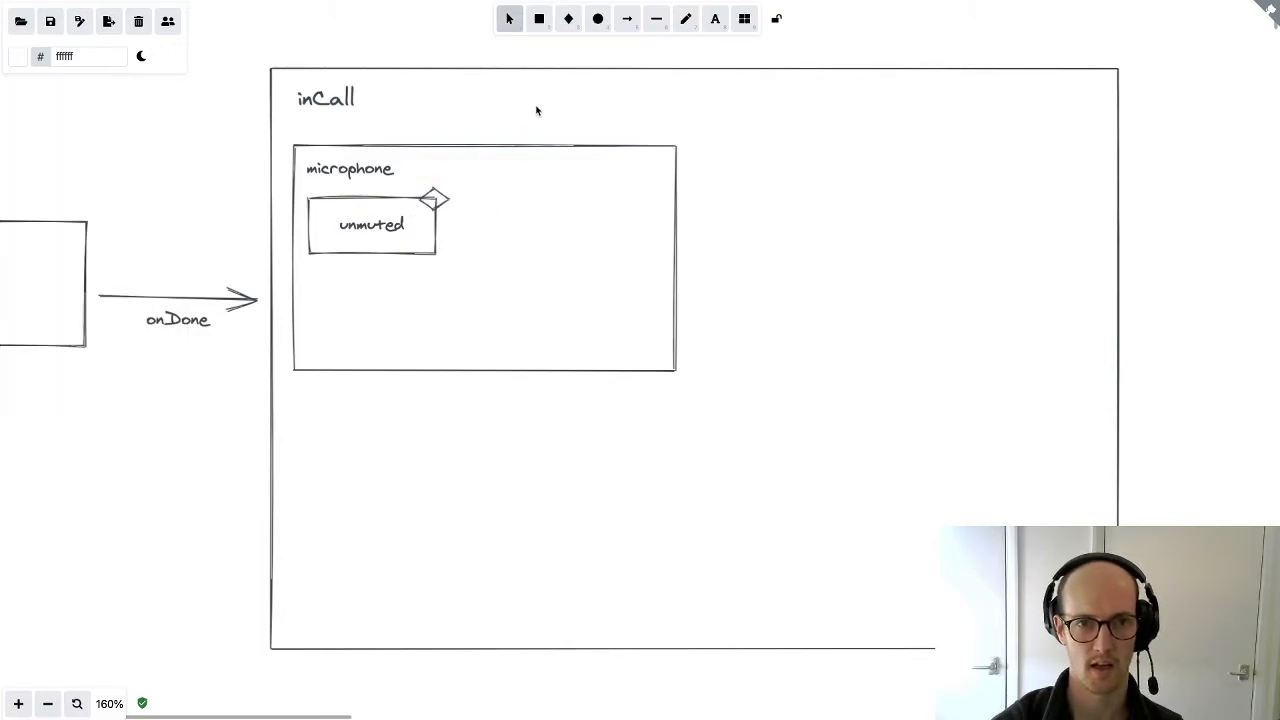
pyautogui.moveTo(520, 26)
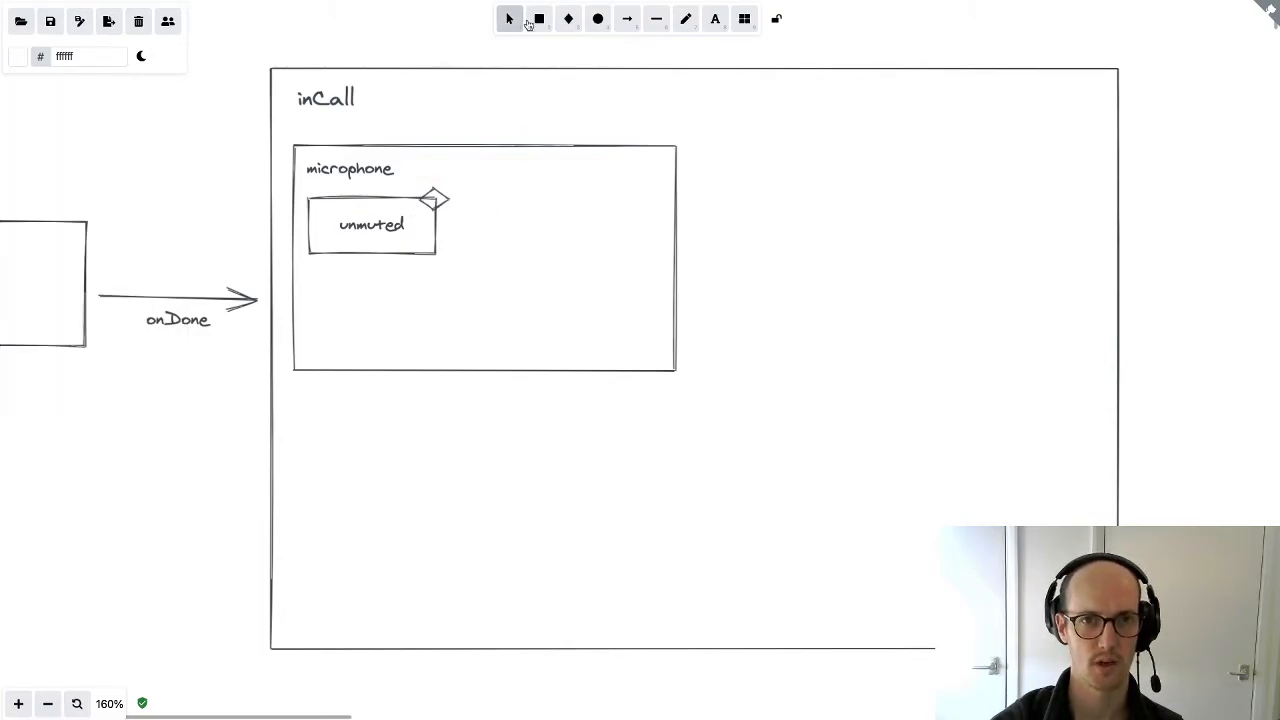
pyautogui.click(539, 20)
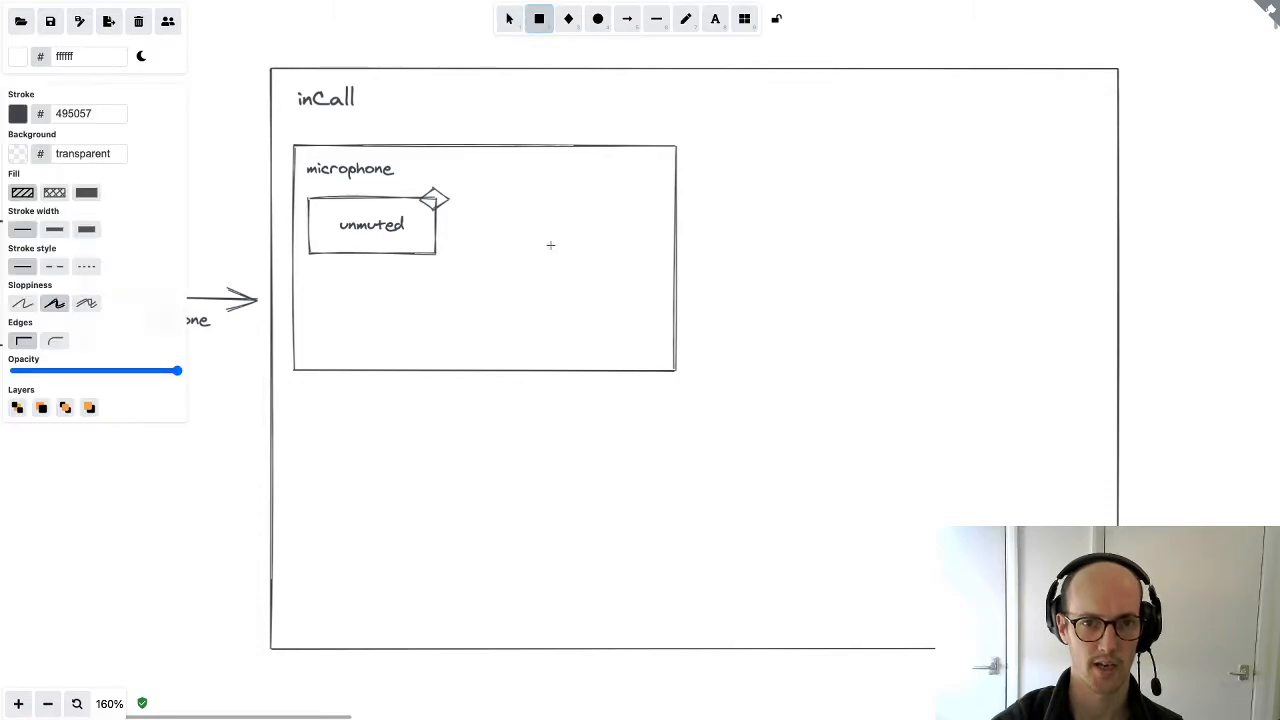
pyautogui.moveTo(540, 228); pyautogui.dragTo(648, 287)
pyautogui.write('muted')
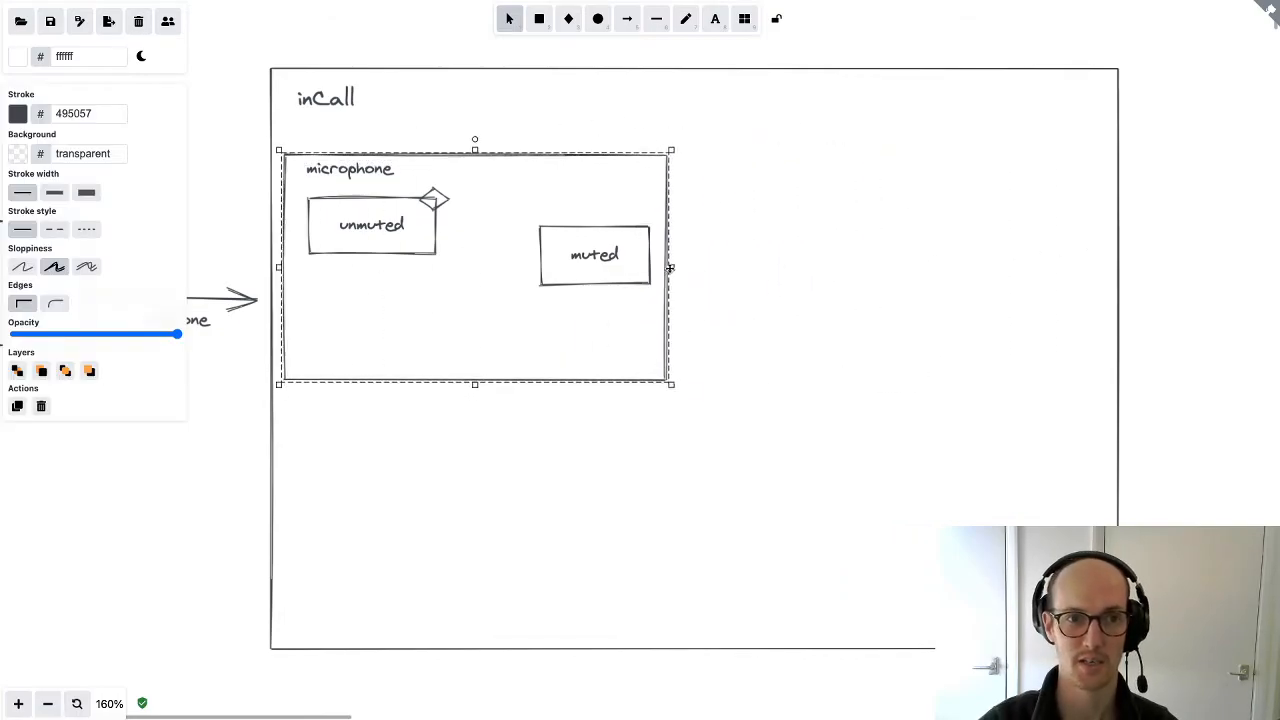
# Widen the microphone region across inCall and move the muted state to the far right
pyautogui.moveTo(670, 267); pyautogui.dragTo(1055, 260)
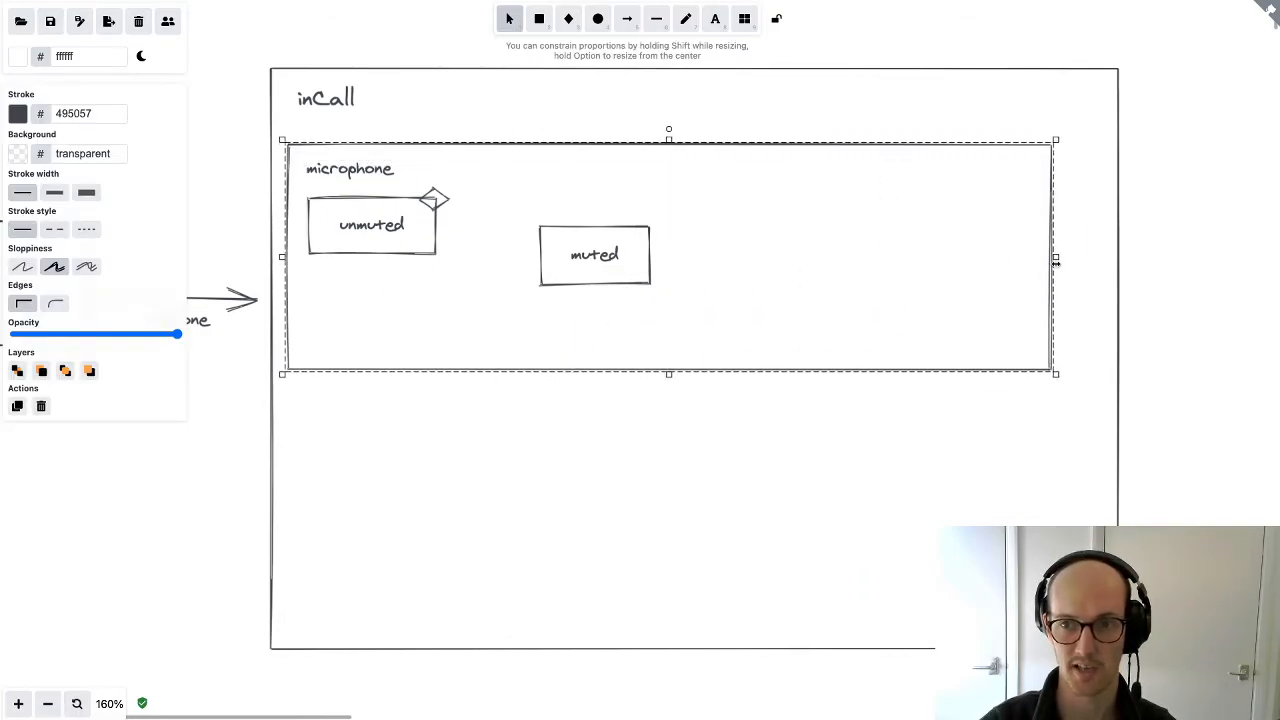
pyautogui.doubleClick(597, 255)
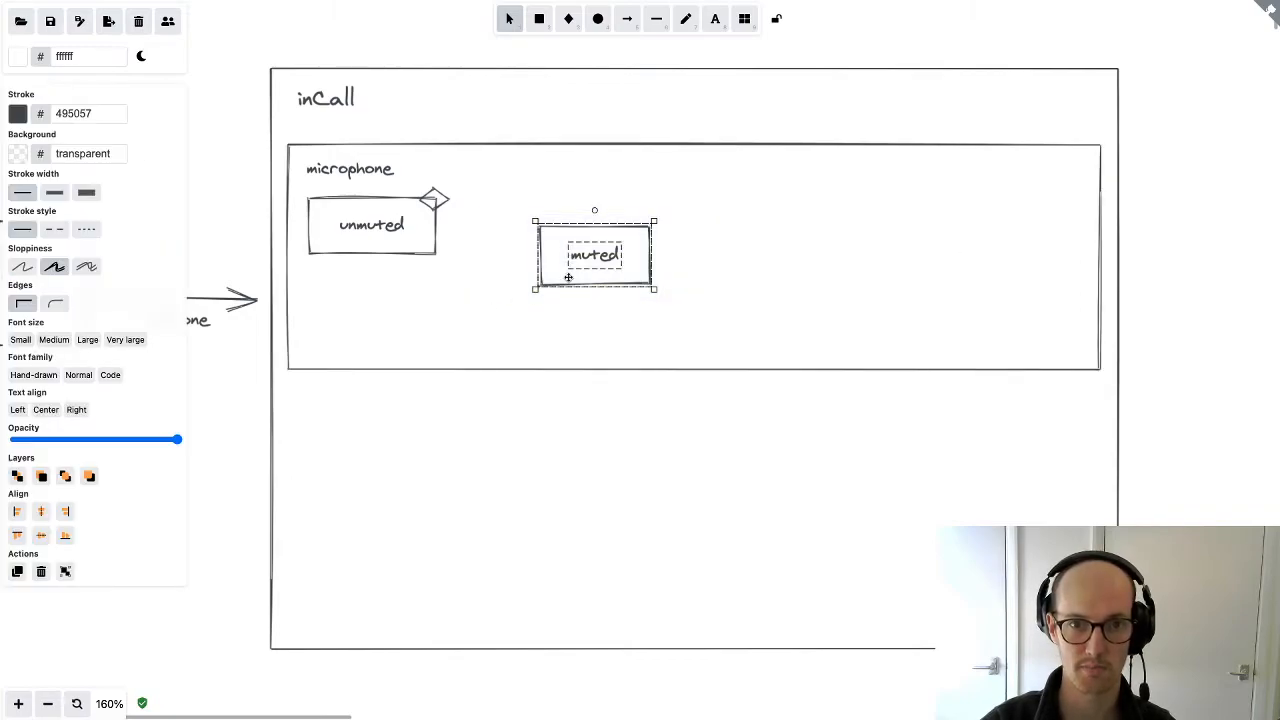
pyautogui.moveTo(595, 255); pyautogui.dragTo(957, 215)
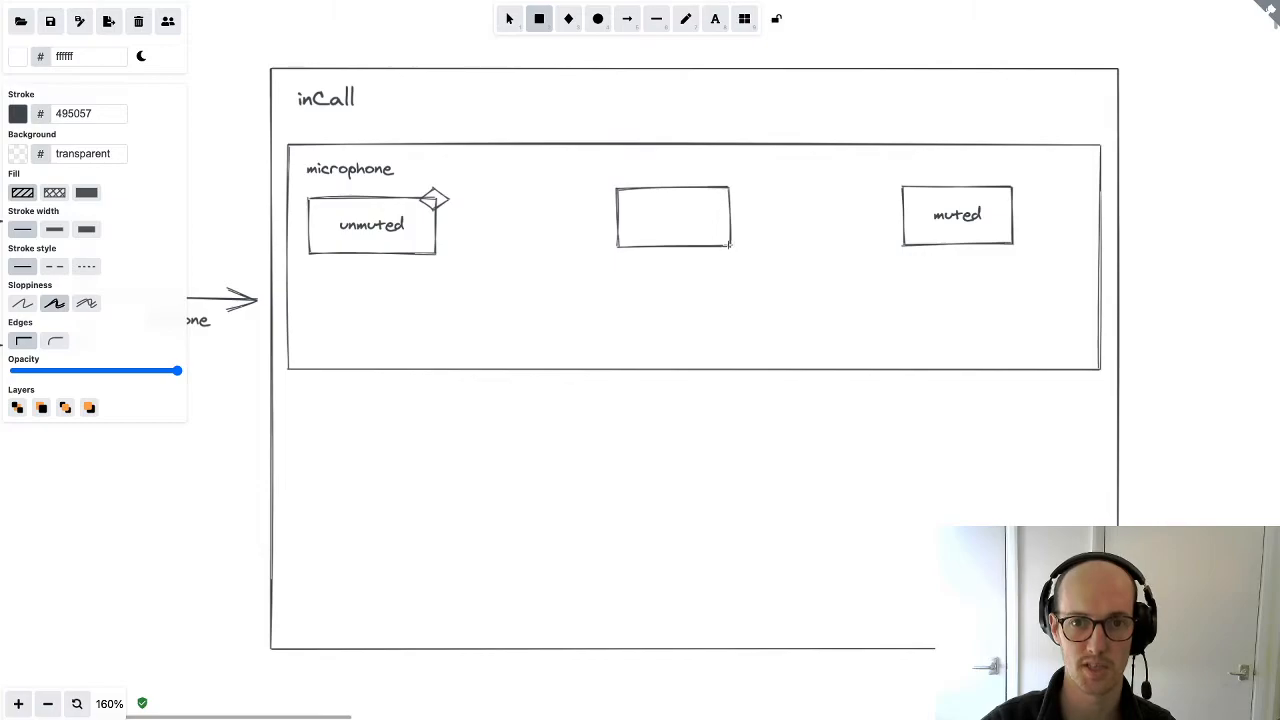
# Write a muting state with invoke: muteMicrophone and widen its box to fit
pyautogui.write('muting')
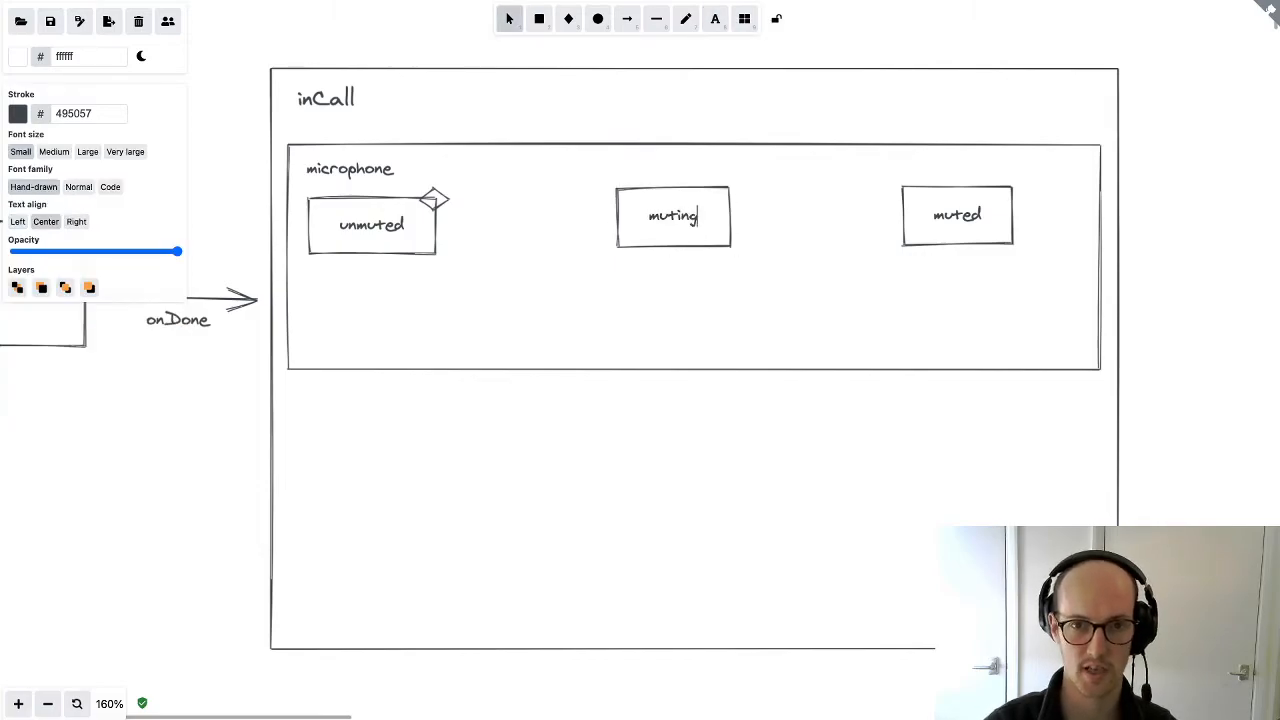
pyautogui.click(658, 215)
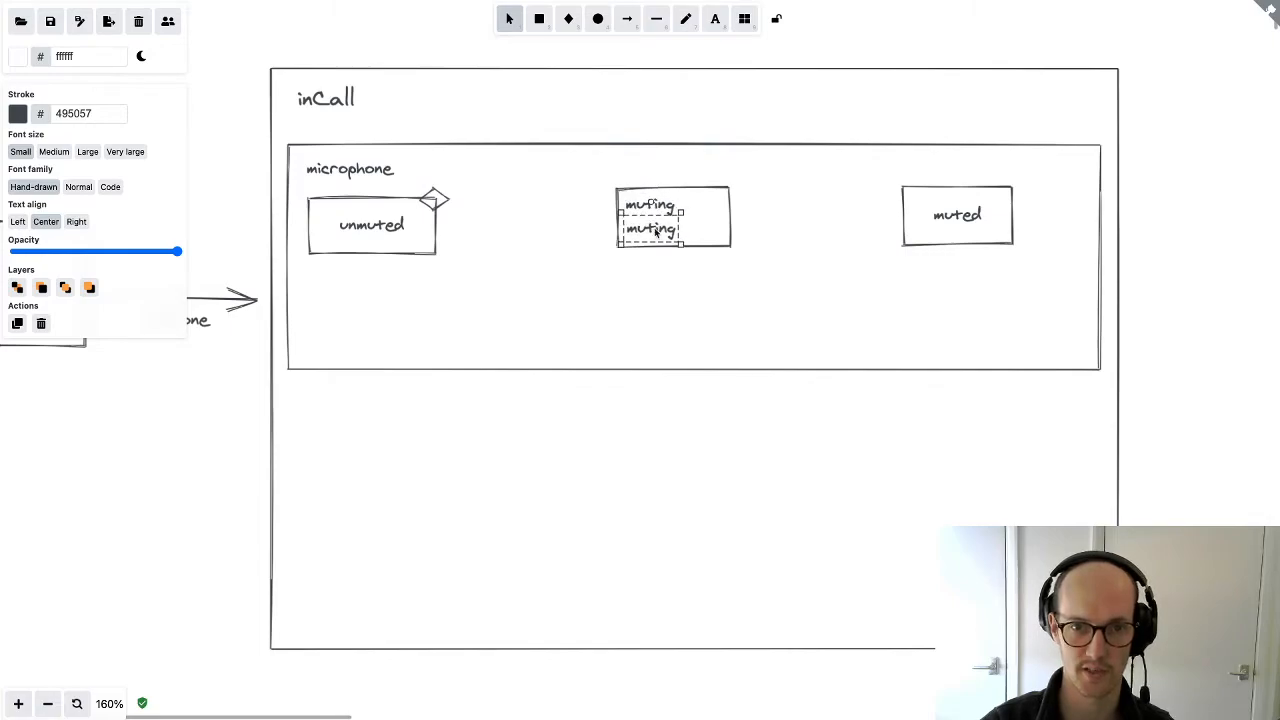
pyautogui.write('invoke: mute')
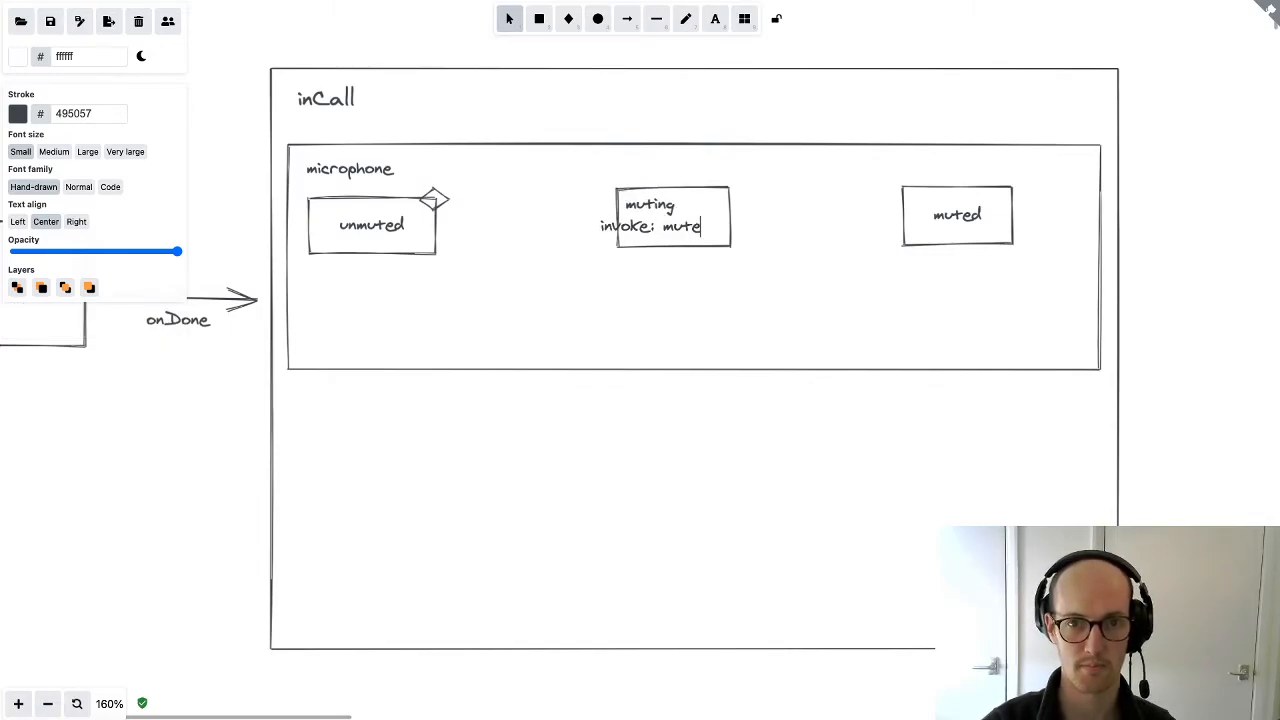
pyautogui.write('Mi')
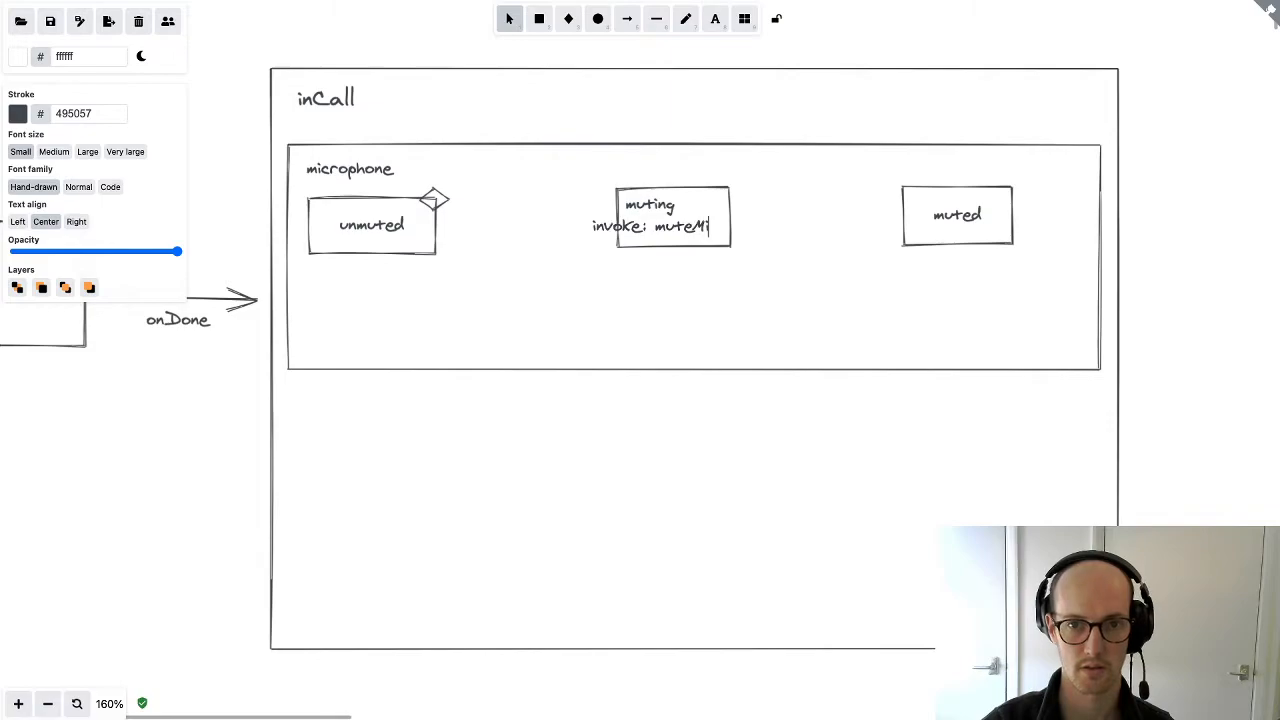
pyautogui.click(672, 215)
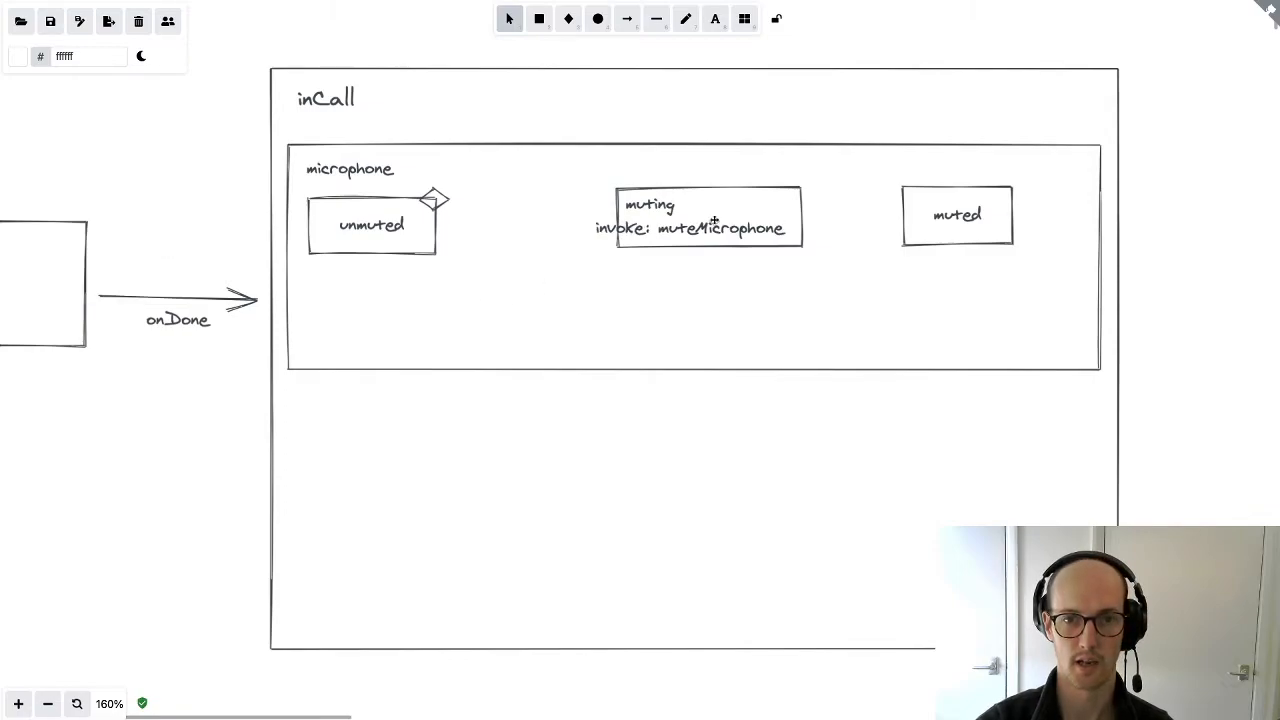
pyautogui.click(710, 217)
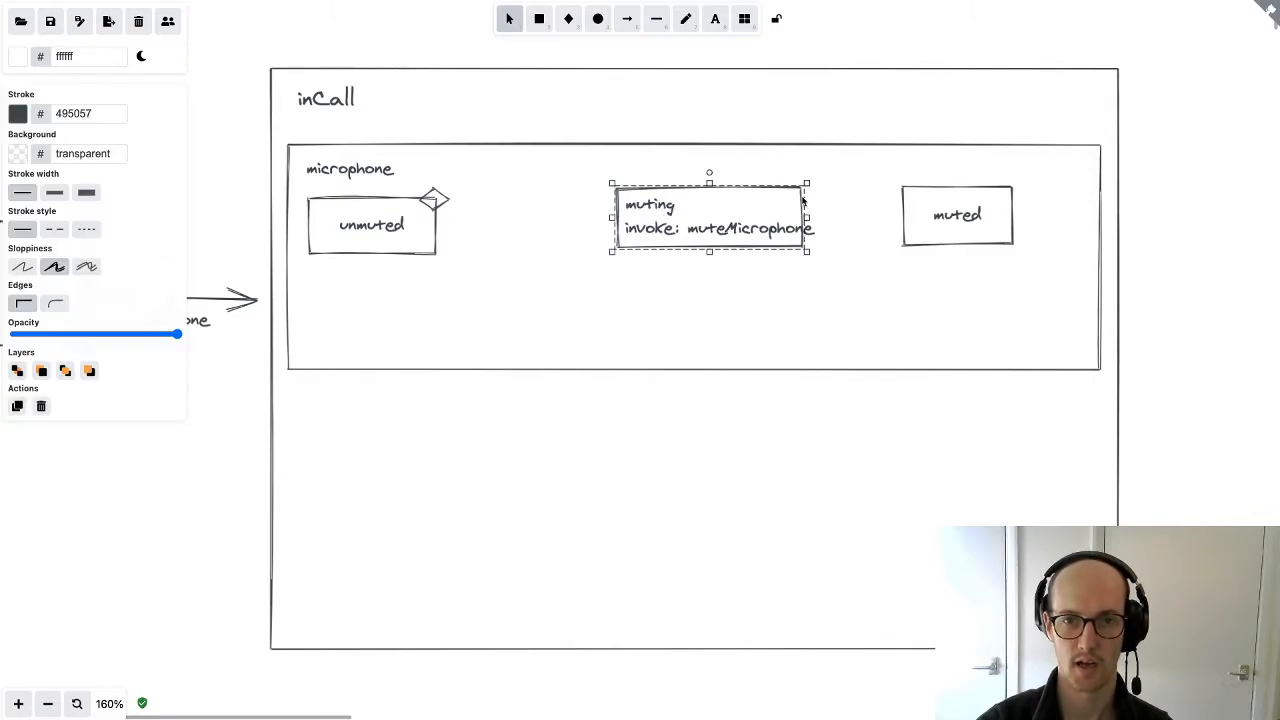
pyautogui.moveTo(807, 215); pyautogui.dragTo(840, 215)
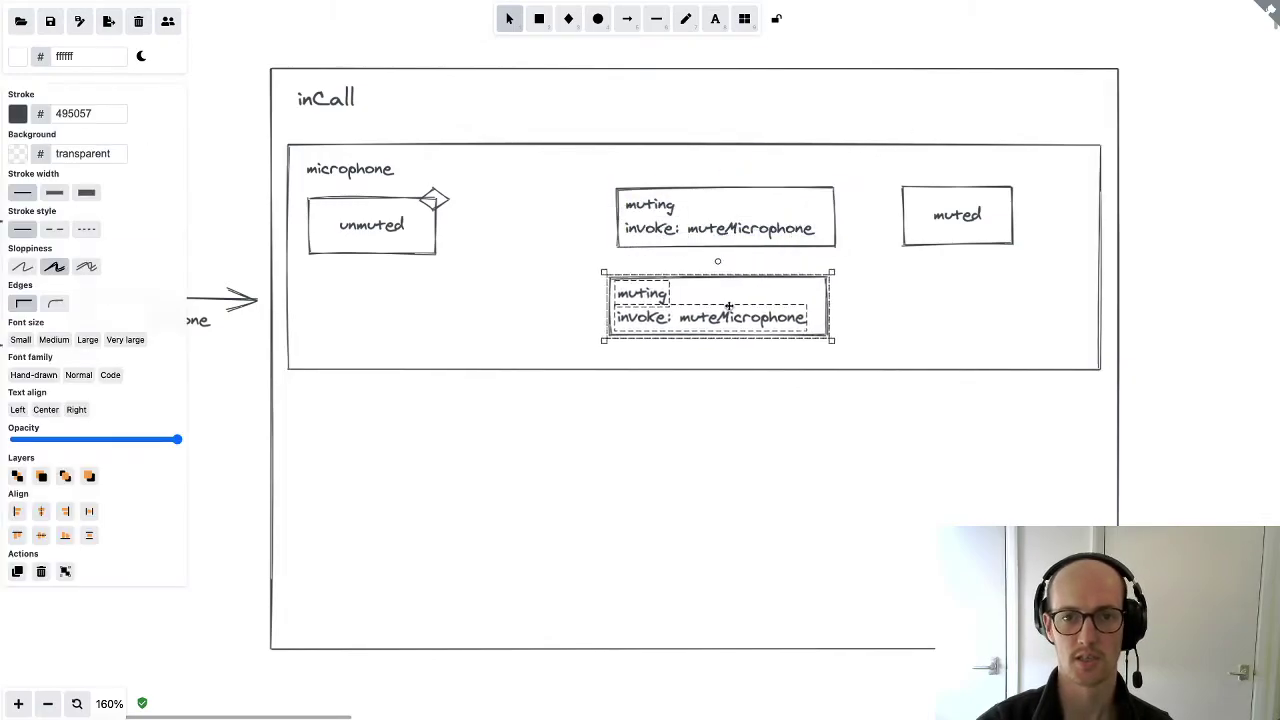
# Copy the muting box below and edit it into the unmuting state
pyautogui.moveTo(717, 305); pyautogui.dragTo(725, 218)
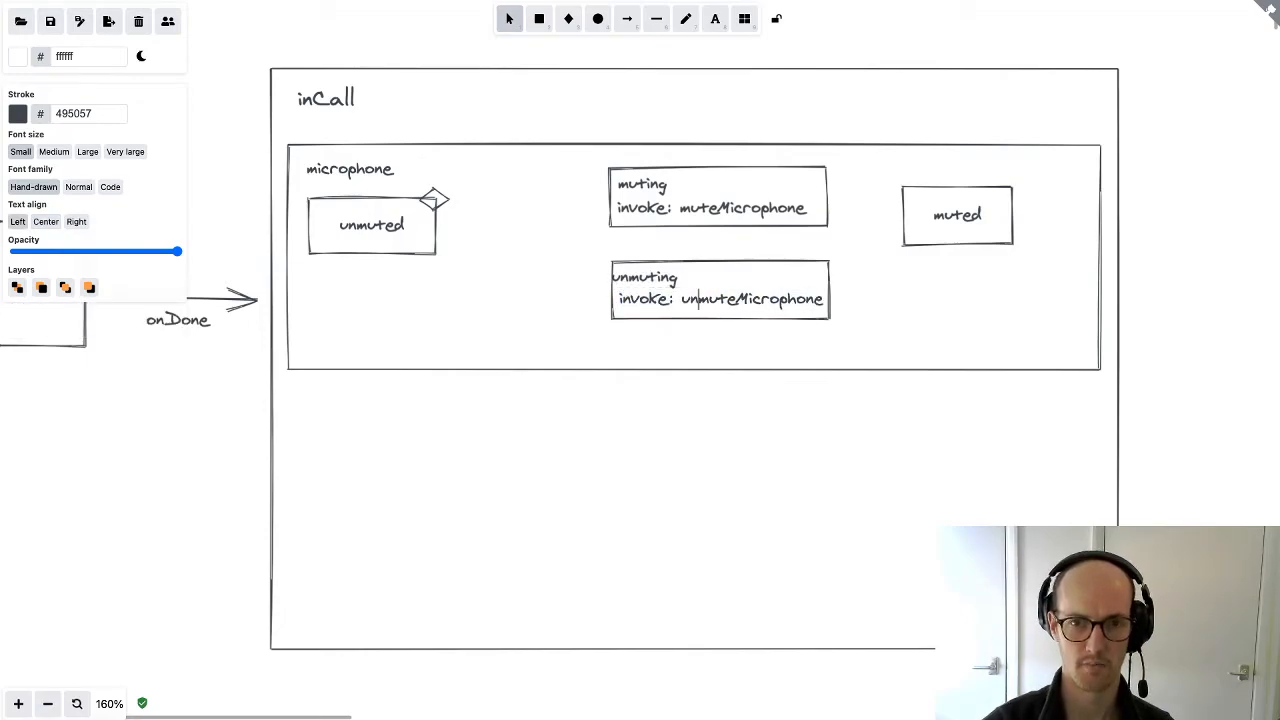
pyautogui.click(646, 278)
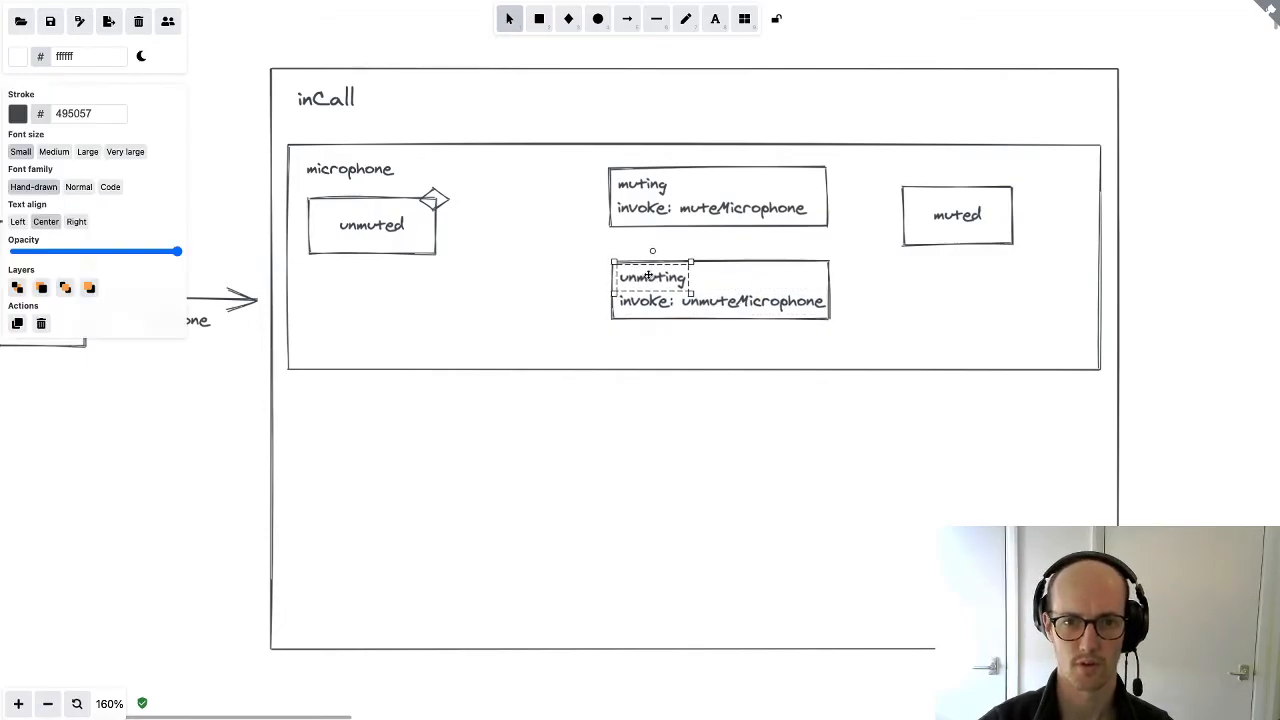
pyautogui.click(720, 290)
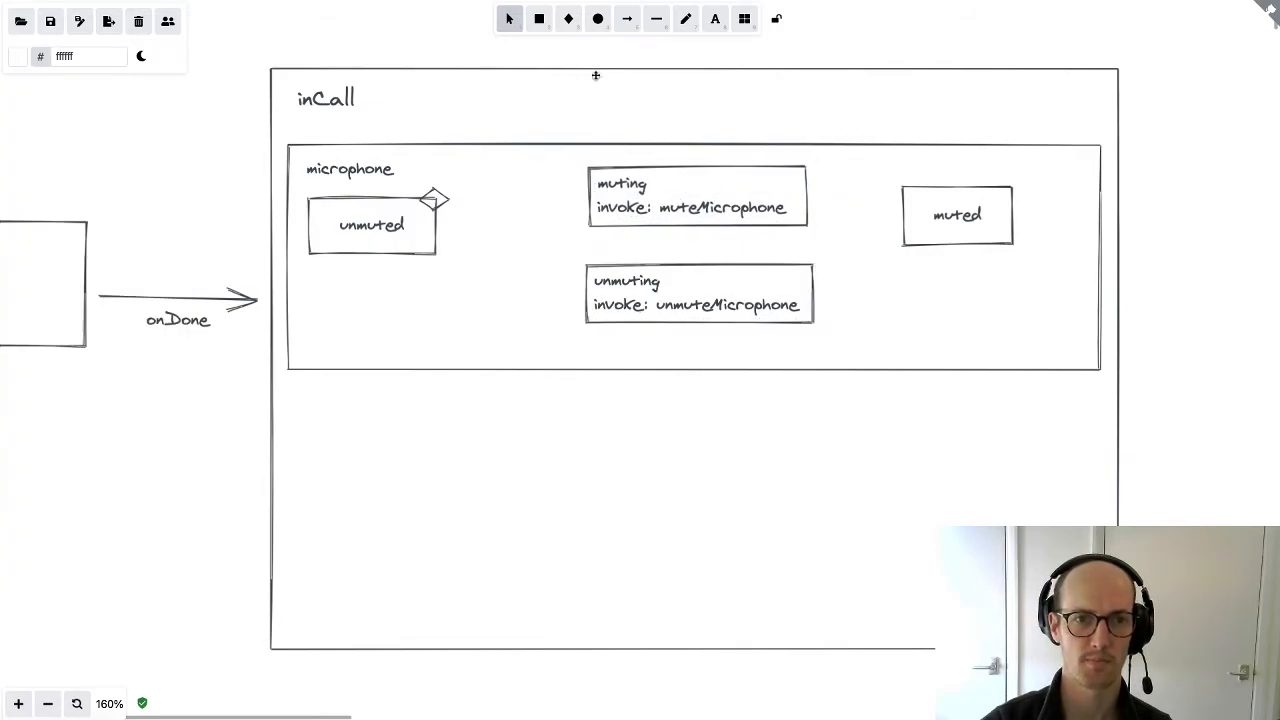
# Start the transition arrows and extend the microphone region further down
pyautogui.click(628, 20)
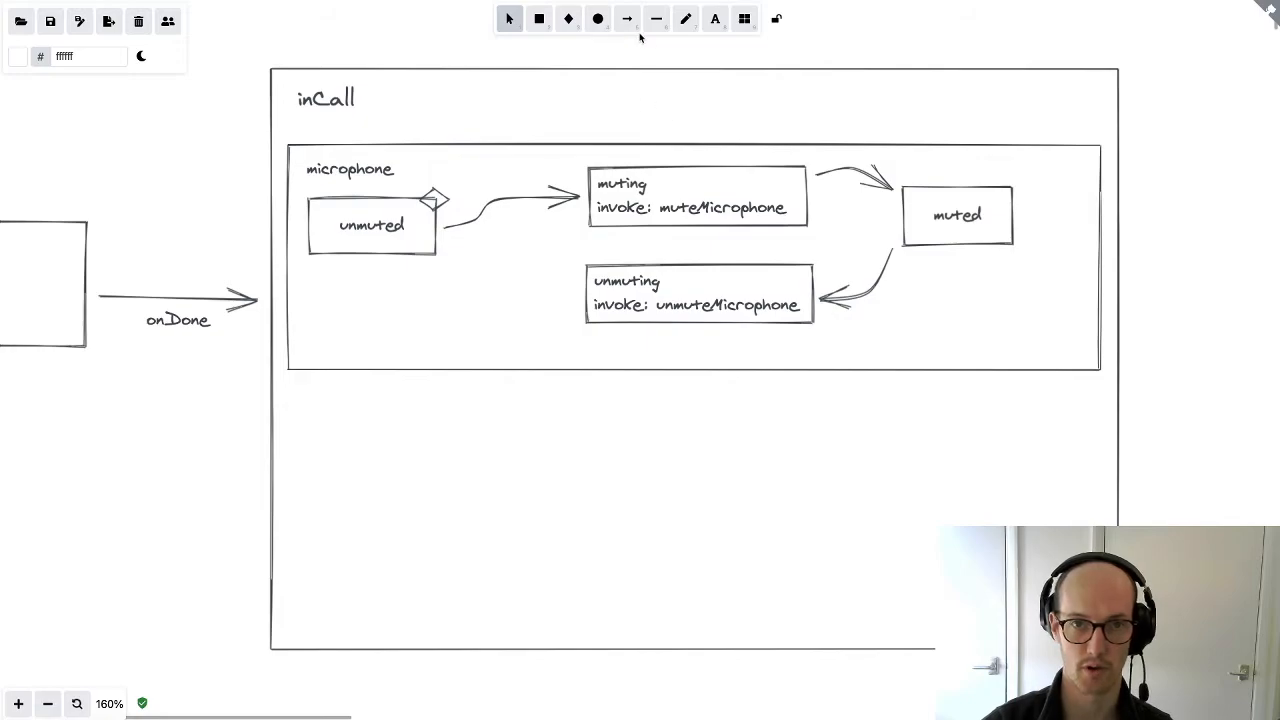
pyautogui.click(628, 20)
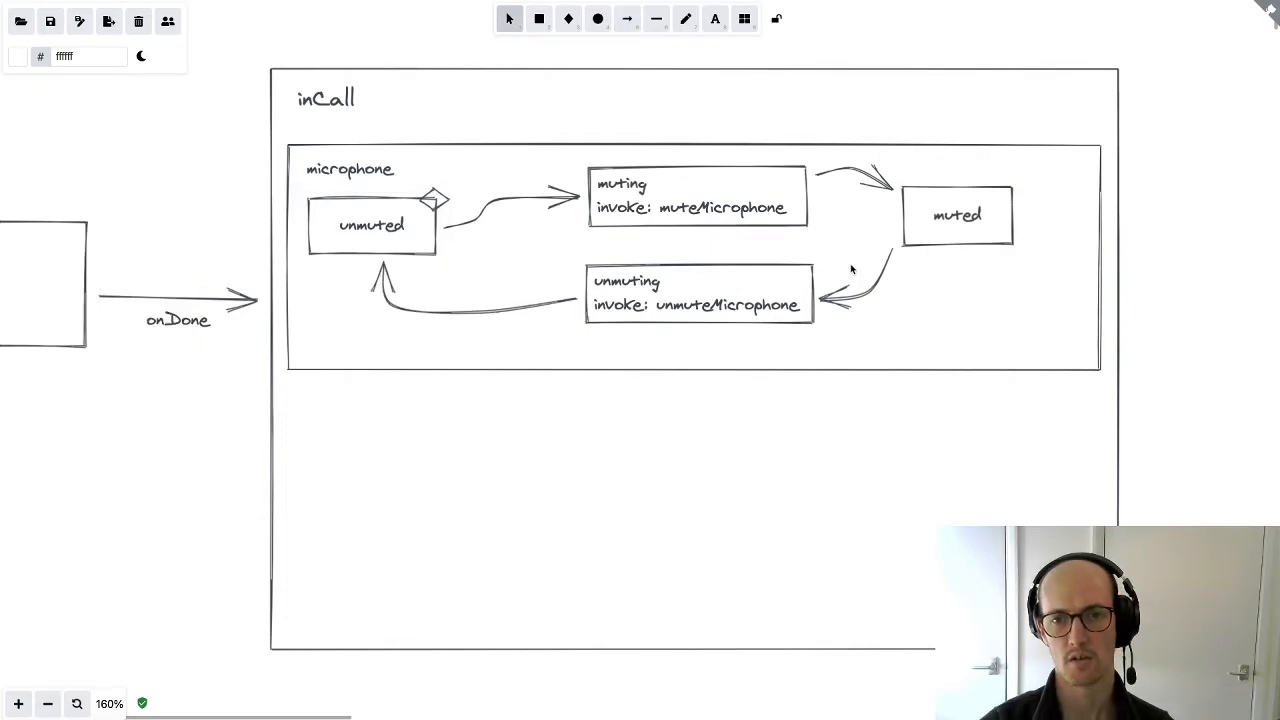
pyautogui.click(693, 257)
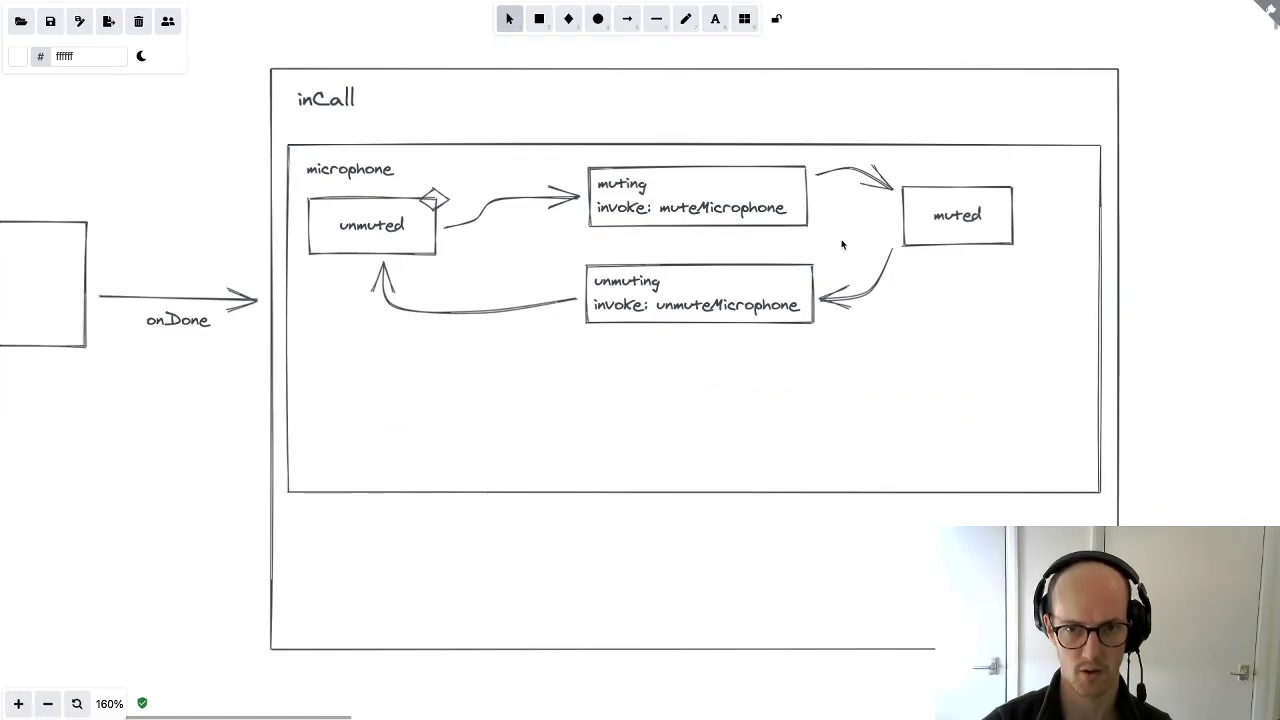
pyautogui.moveTo(698, 293); pyautogui.dragTo(694, 433)
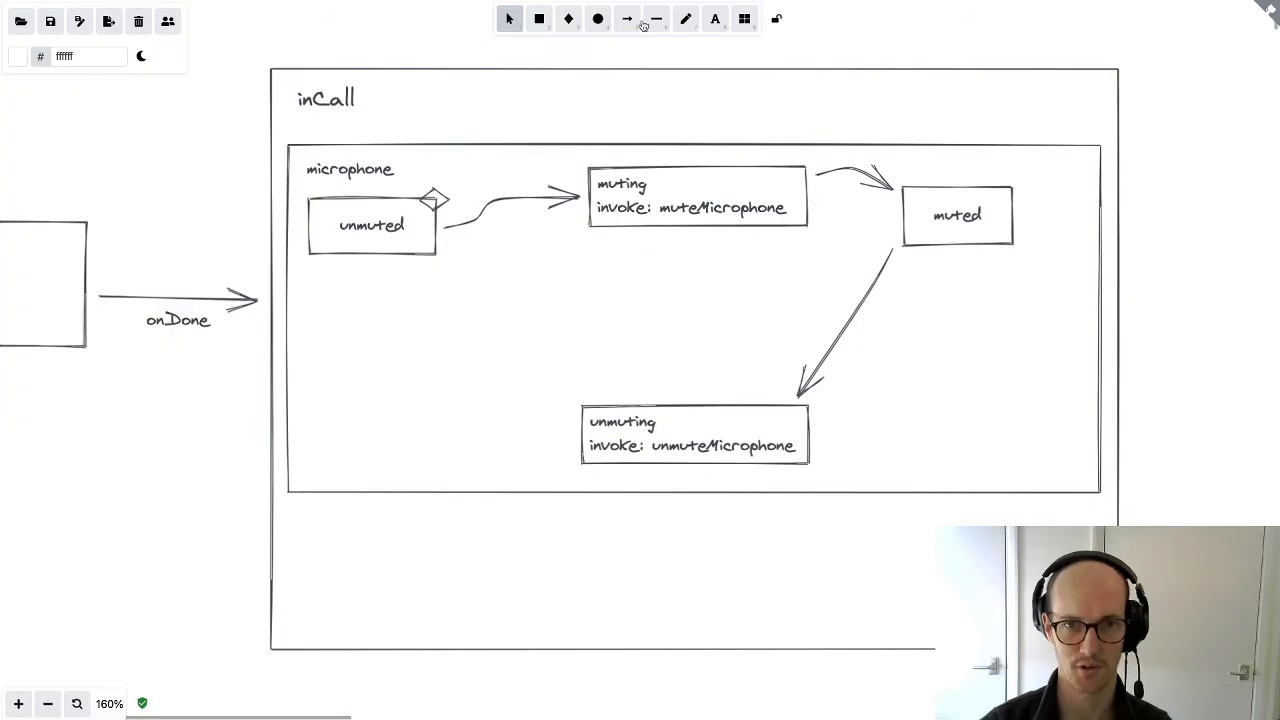
# Draw the return arrows from unmuting up to unmuted and from muting back to unmuted
pyautogui.click(637, 20)
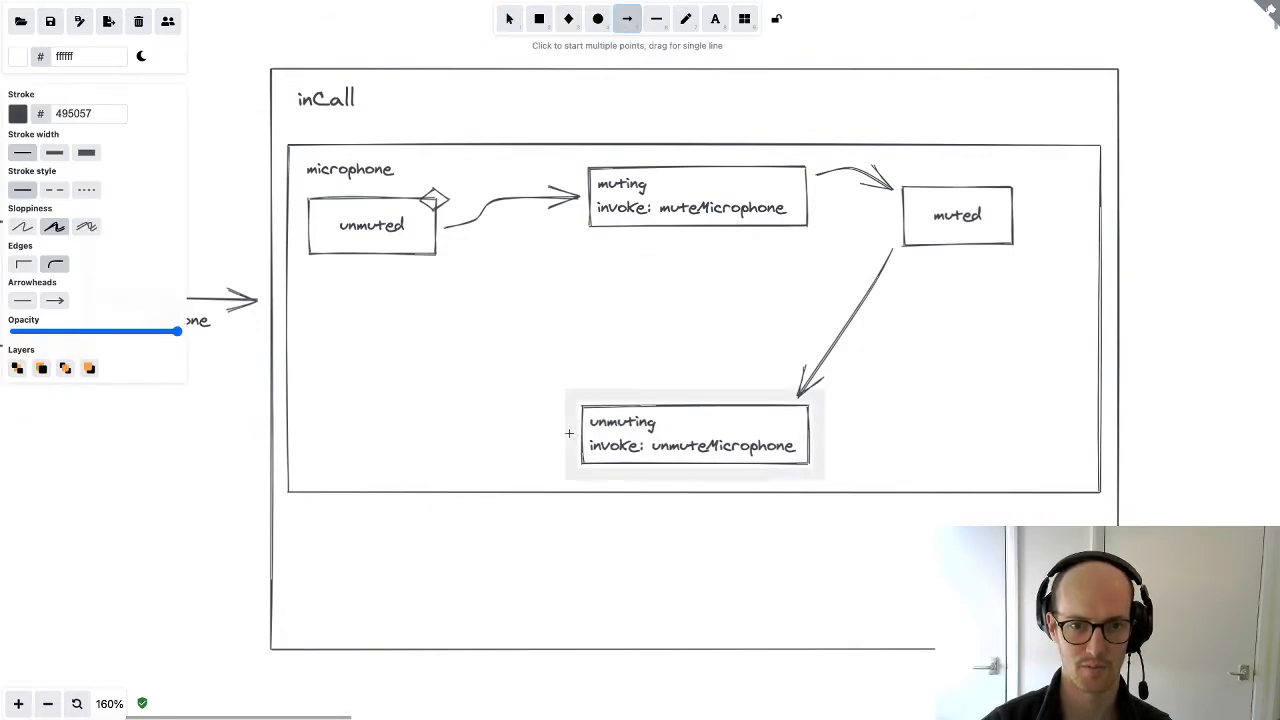
pyautogui.moveTo(560, 445); pyautogui.dragTo(350, 320)
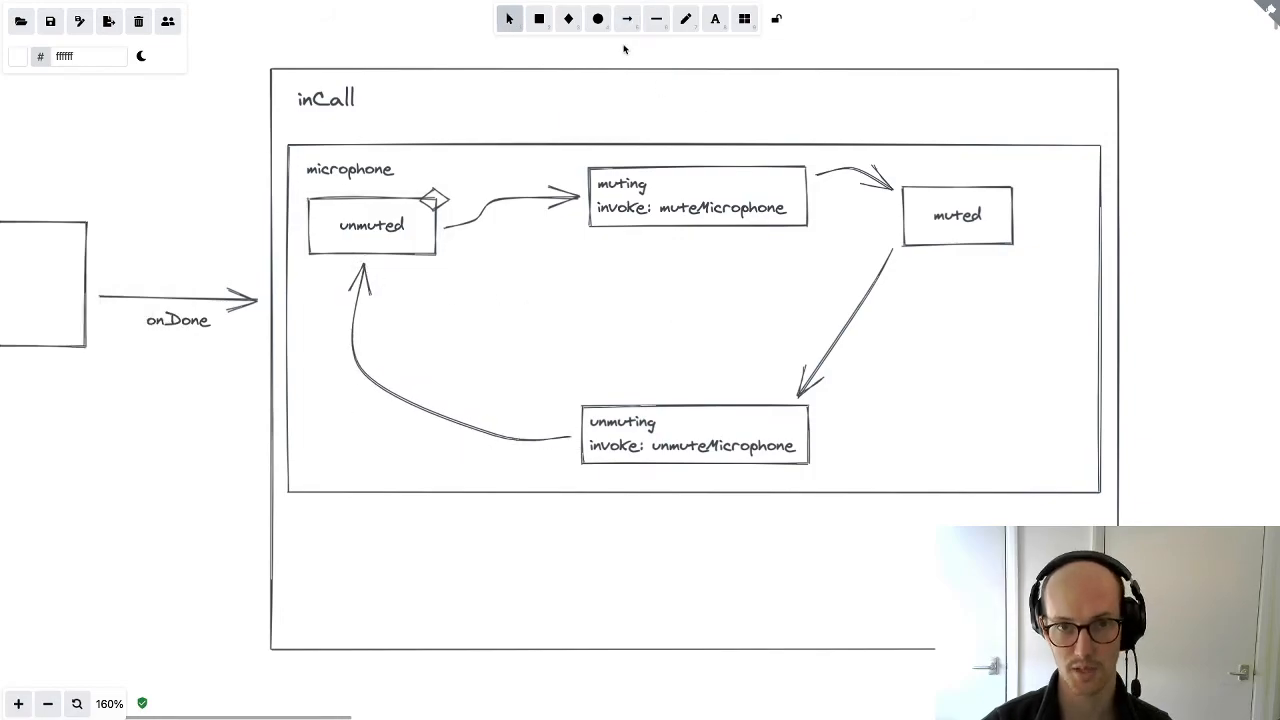
pyautogui.click(625, 20)
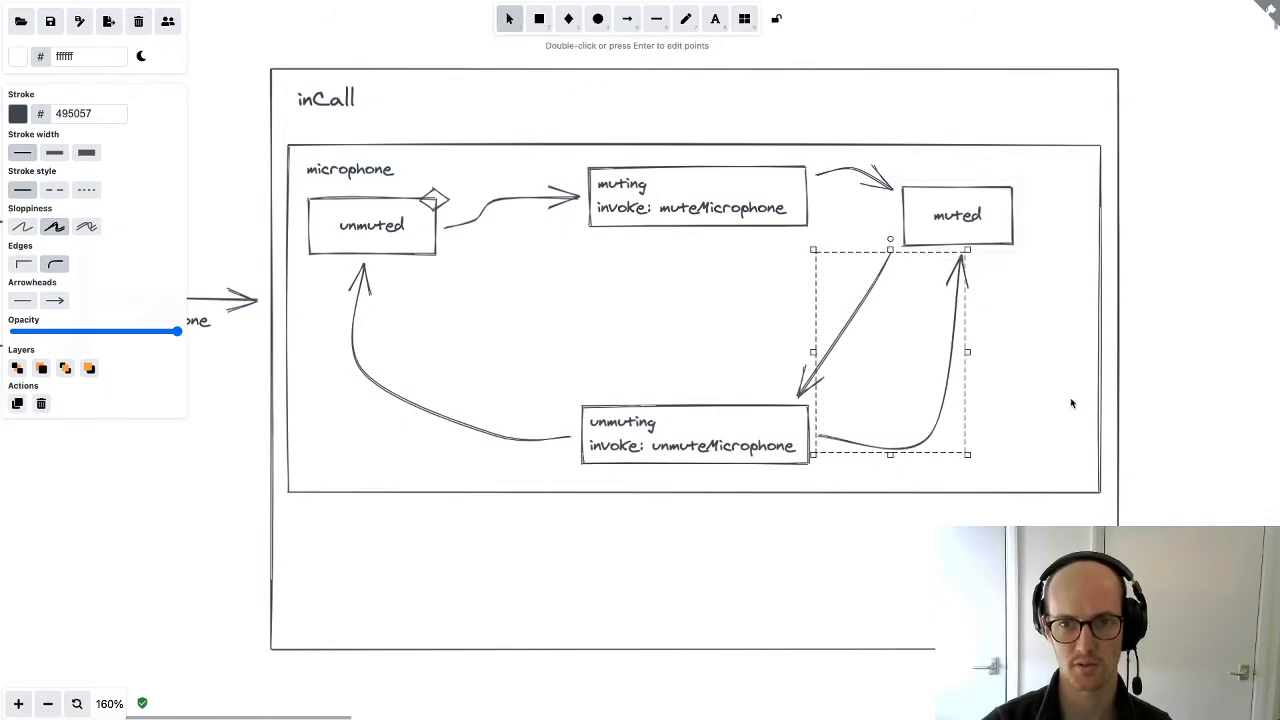
pyautogui.click(656, 20)
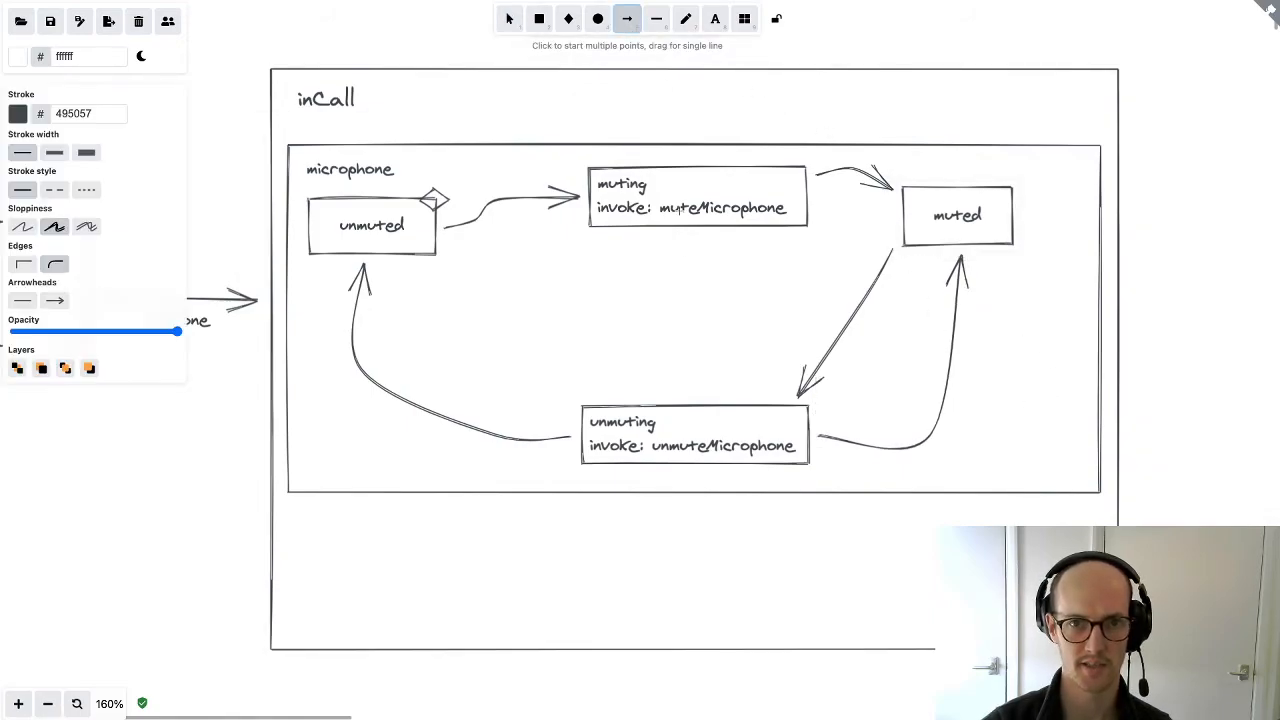
pyautogui.moveTo(633, 235); pyautogui.dragTo(633, 300)
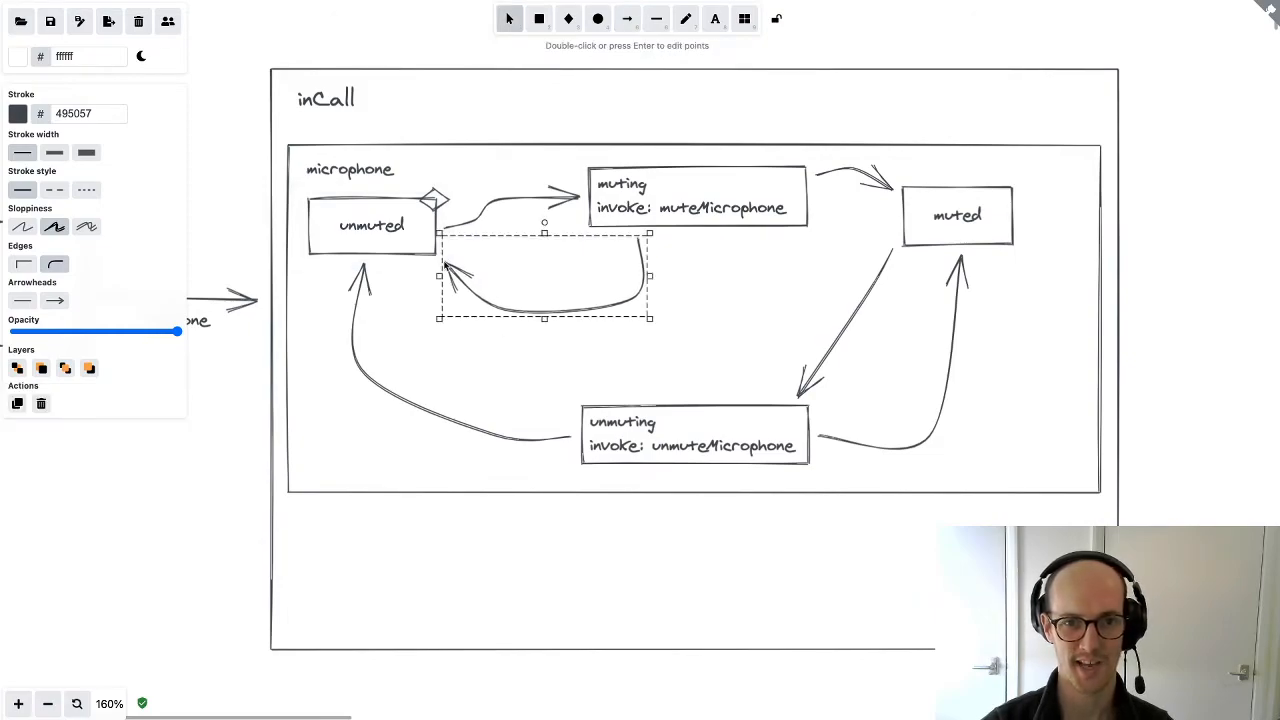
pyautogui.moveTo(746, 322)
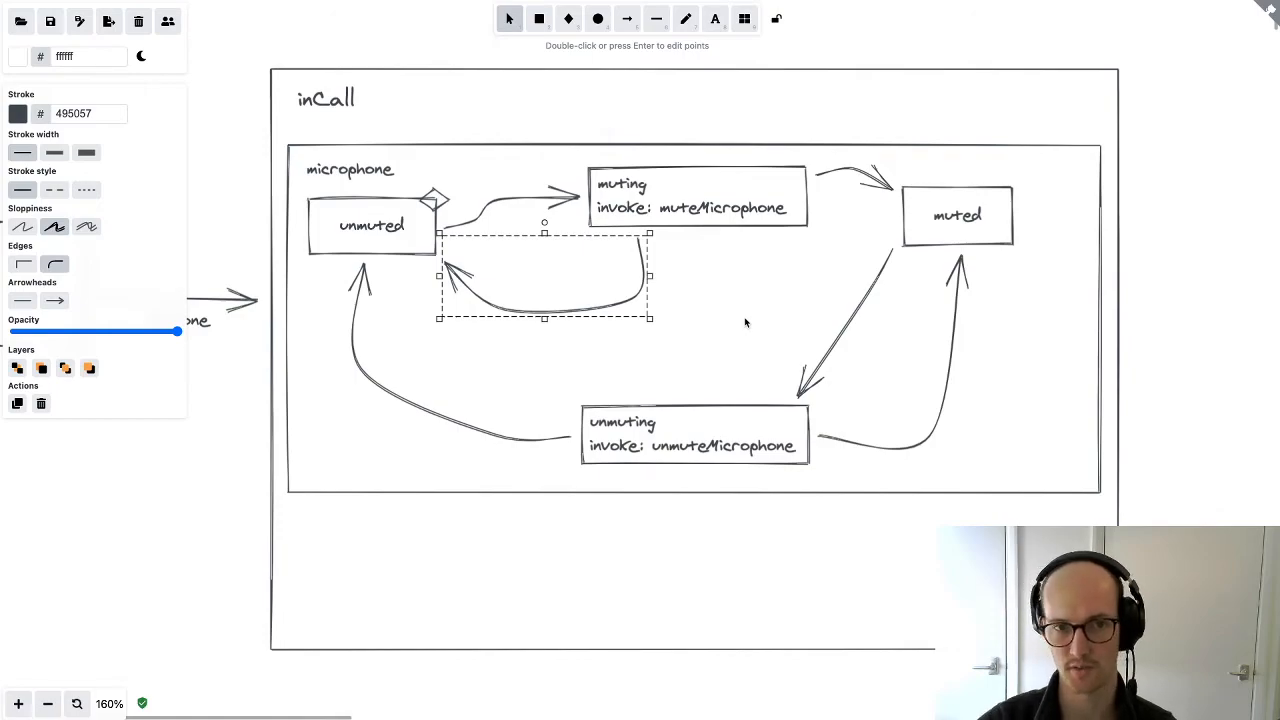
pyautogui.moveTo(730, 318)
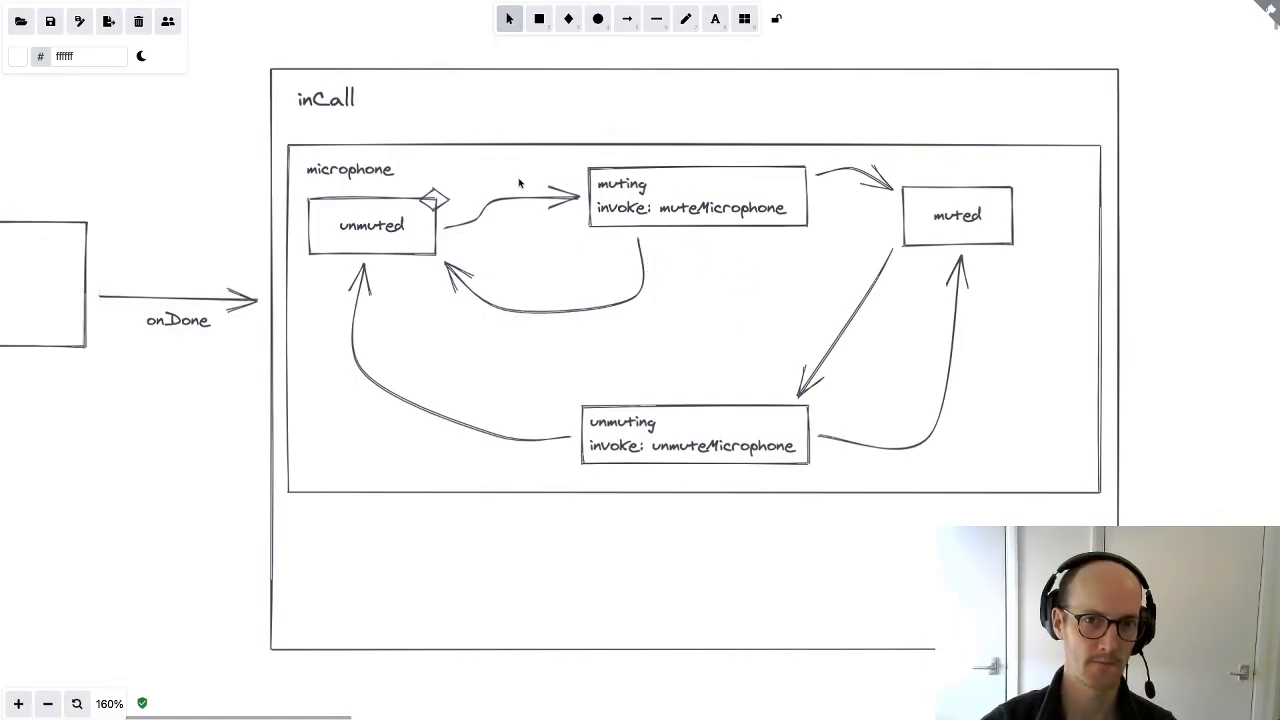
# Label the arrows UNMUTE and MUTE and place a copied label along the muted-to-unmuting arrow
pyautogui.write('UN')
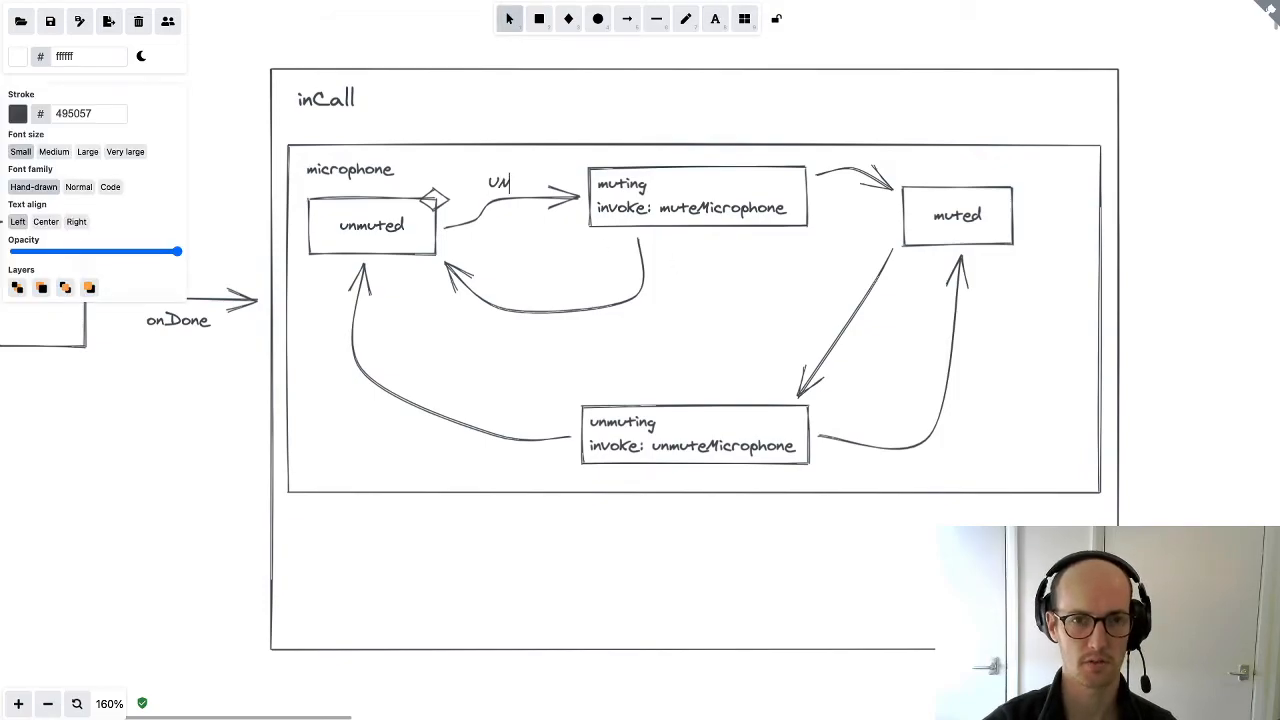
pyautogui.write('MUTE')
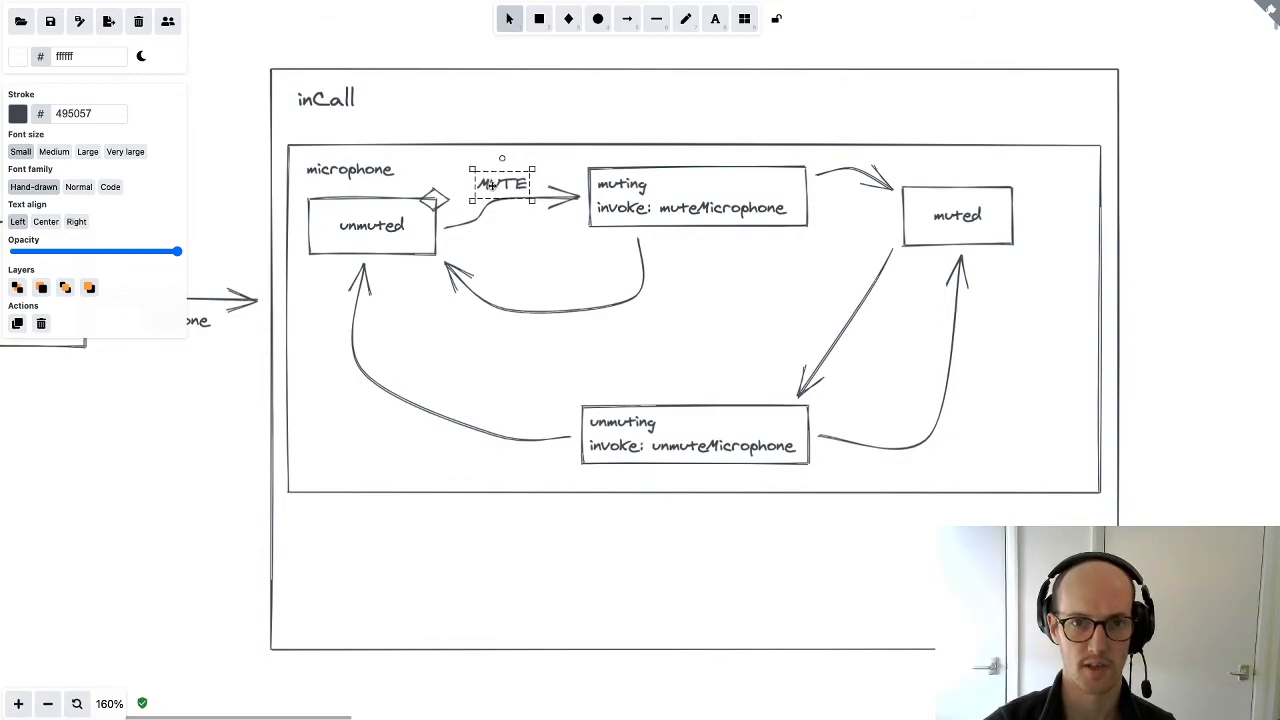
pyautogui.moveTo(502, 183); pyautogui.dragTo(880, 171)
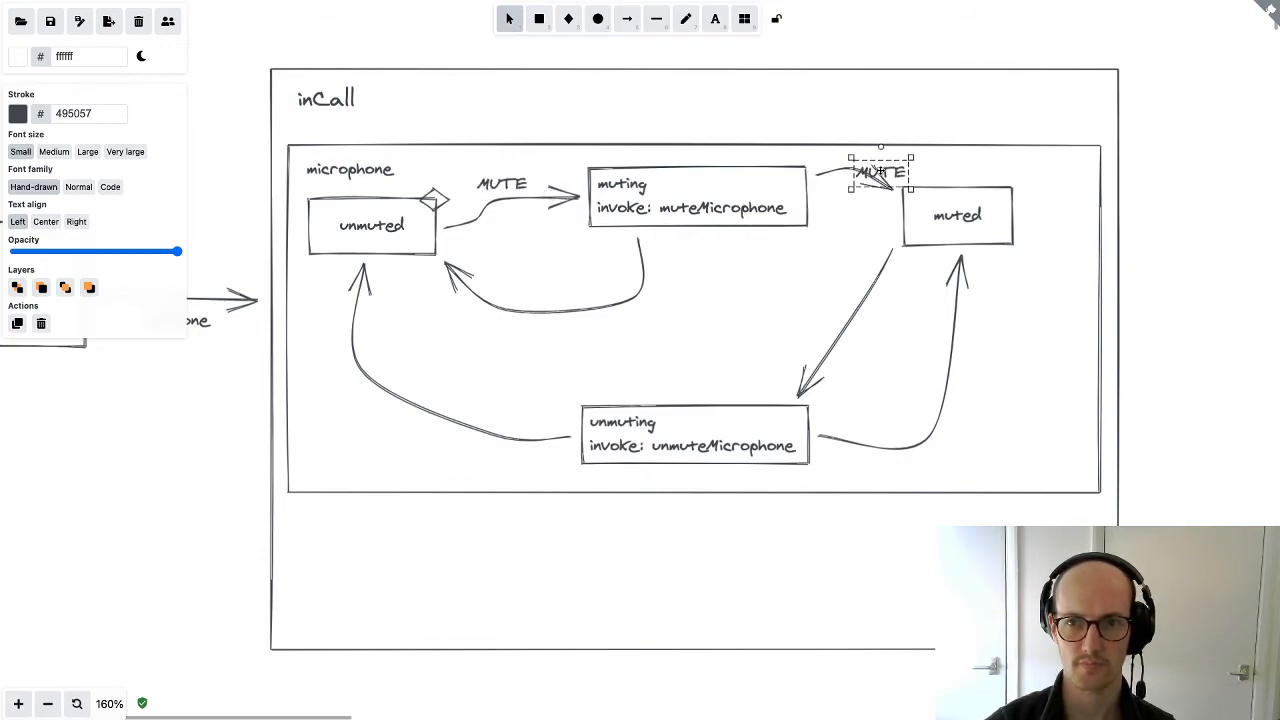
pyautogui.moveTo(880, 171); pyautogui.dragTo(947, 392)
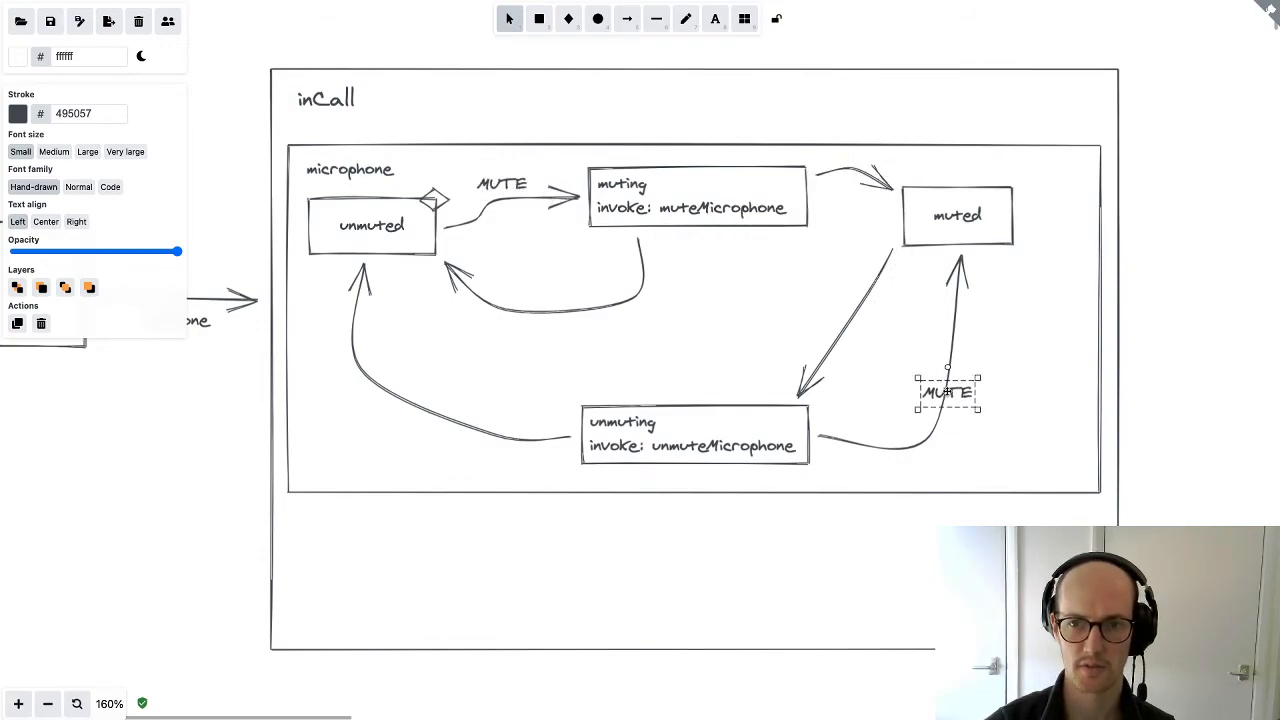
pyautogui.moveTo(947, 392); pyautogui.dragTo(867, 338)
pyautogui.write('onError')
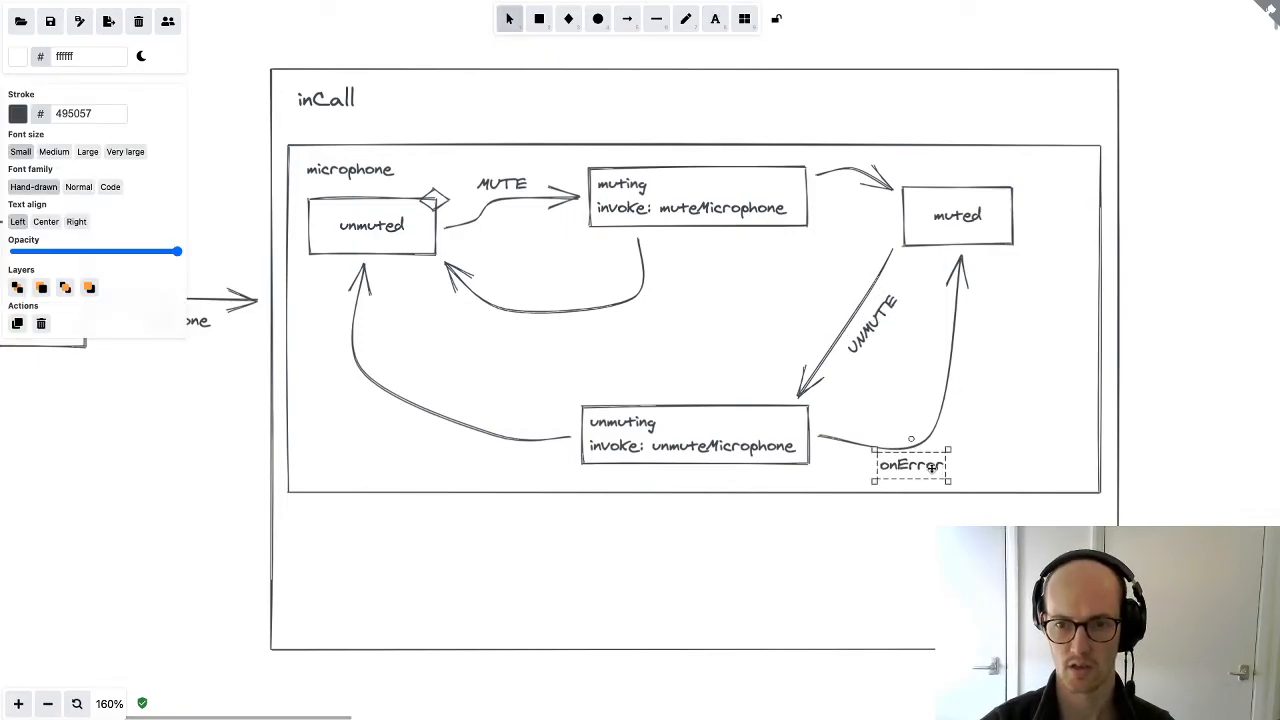
# Label the return arrows to unmuted with onDone and onError
pyautogui.moveTo(910, 465); pyautogui.dragTo(412, 431)
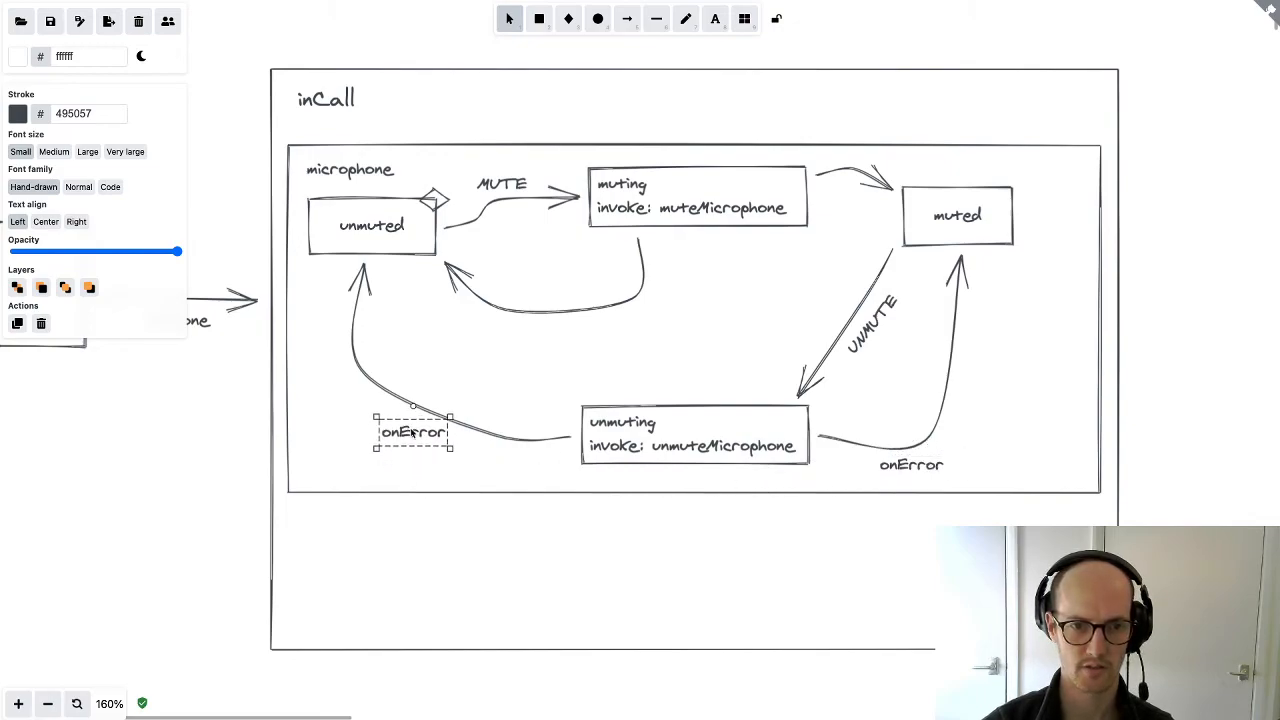
pyautogui.write('onDone')
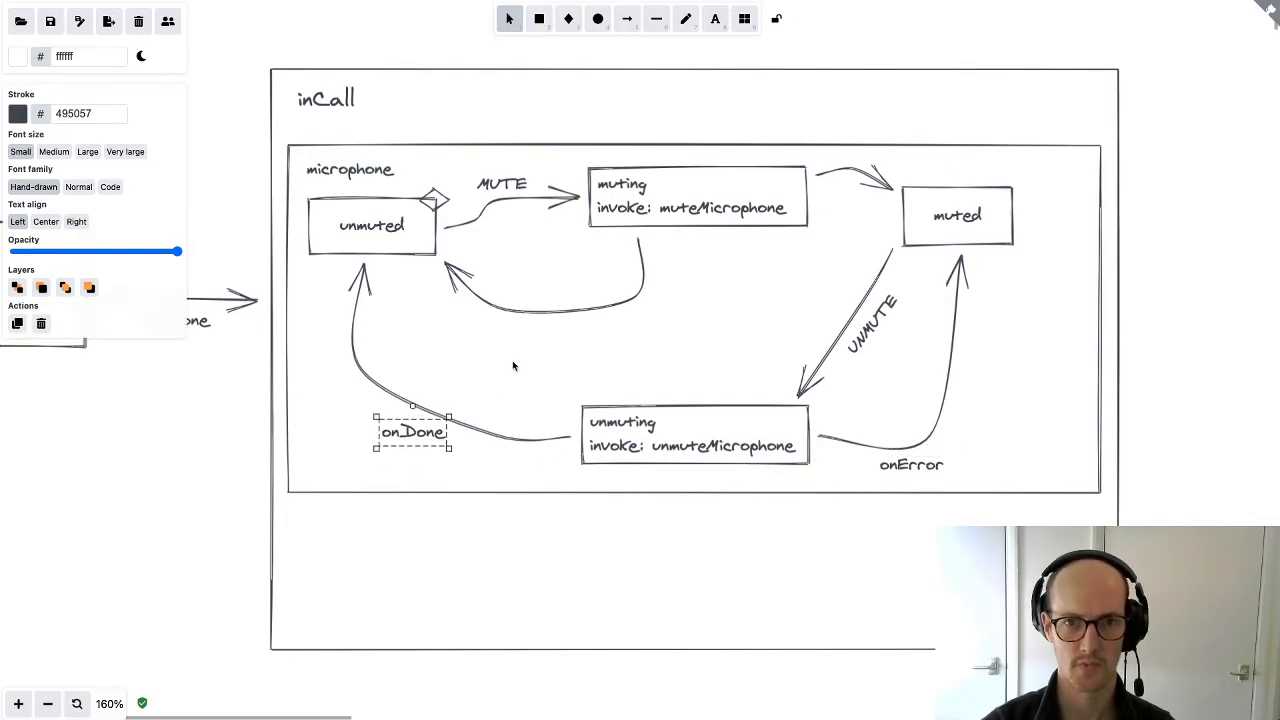
pyautogui.moveTo(412, 431); pyautogui.dragTo(585, 316)
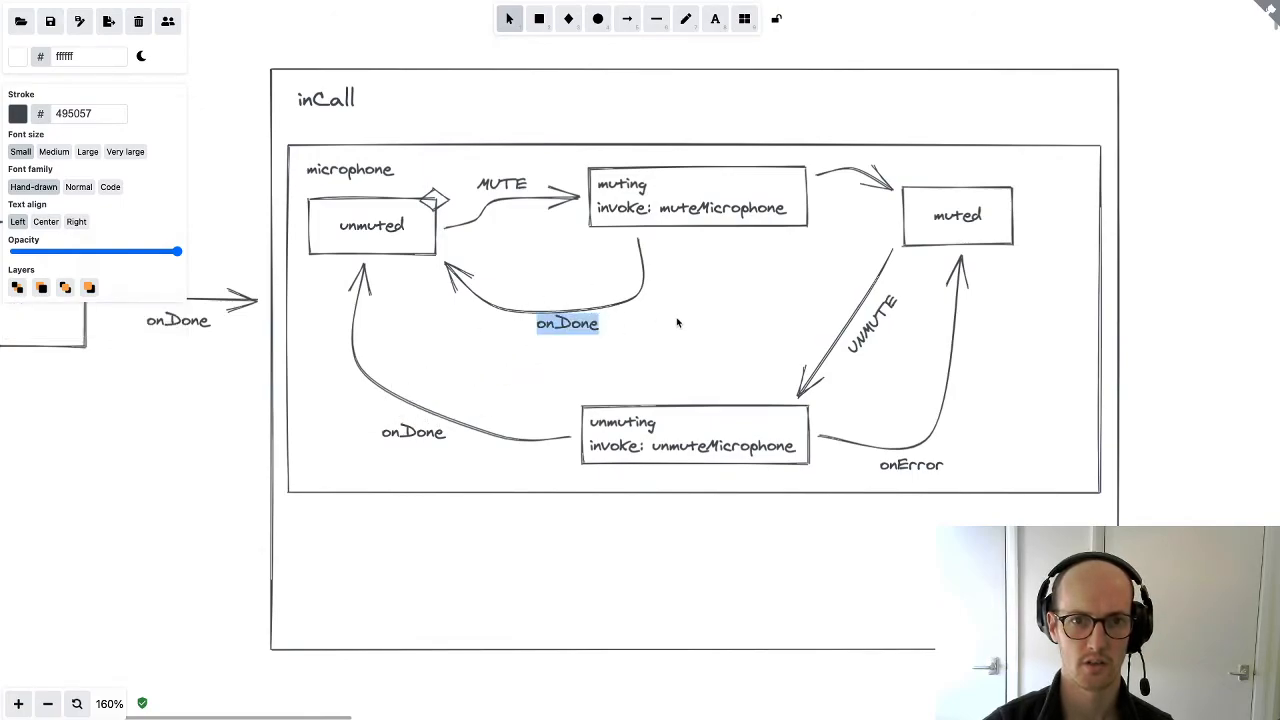
pyautogui.write('onError')
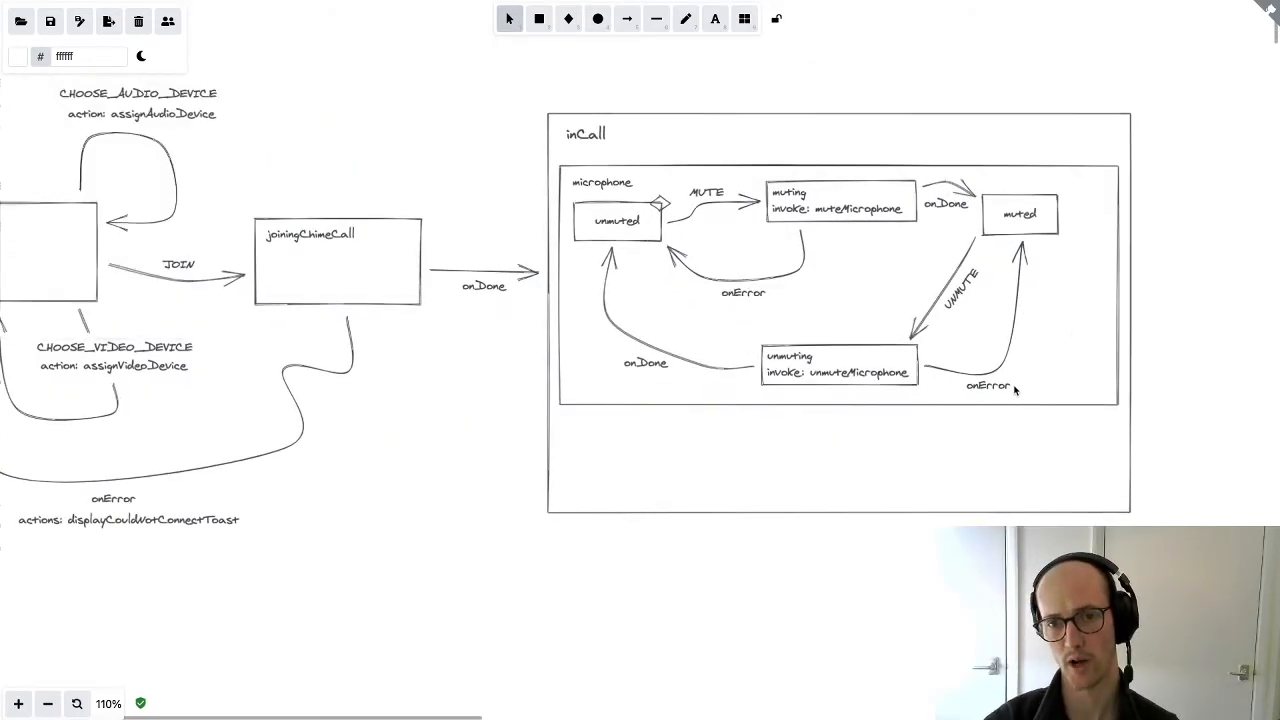
pyautogui.moveTo(1094, 488)
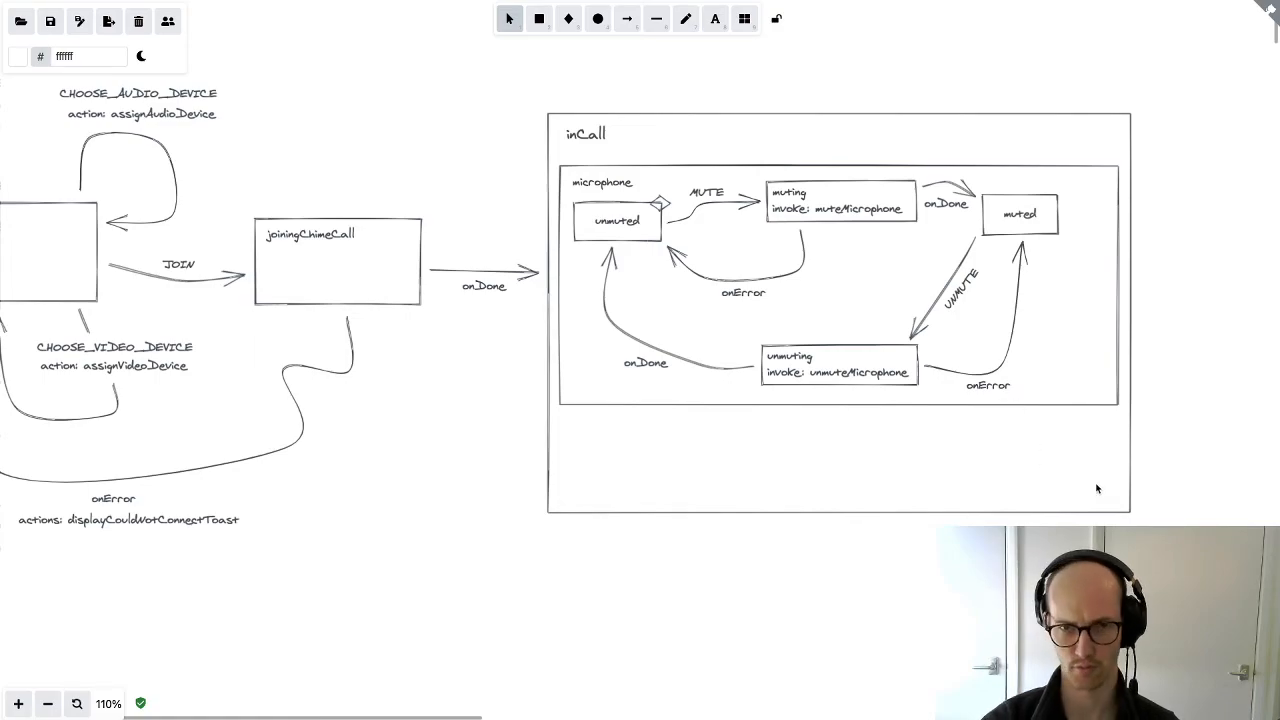
pyautogui.moveTo(1160, 454)
pyautogui.write('video')
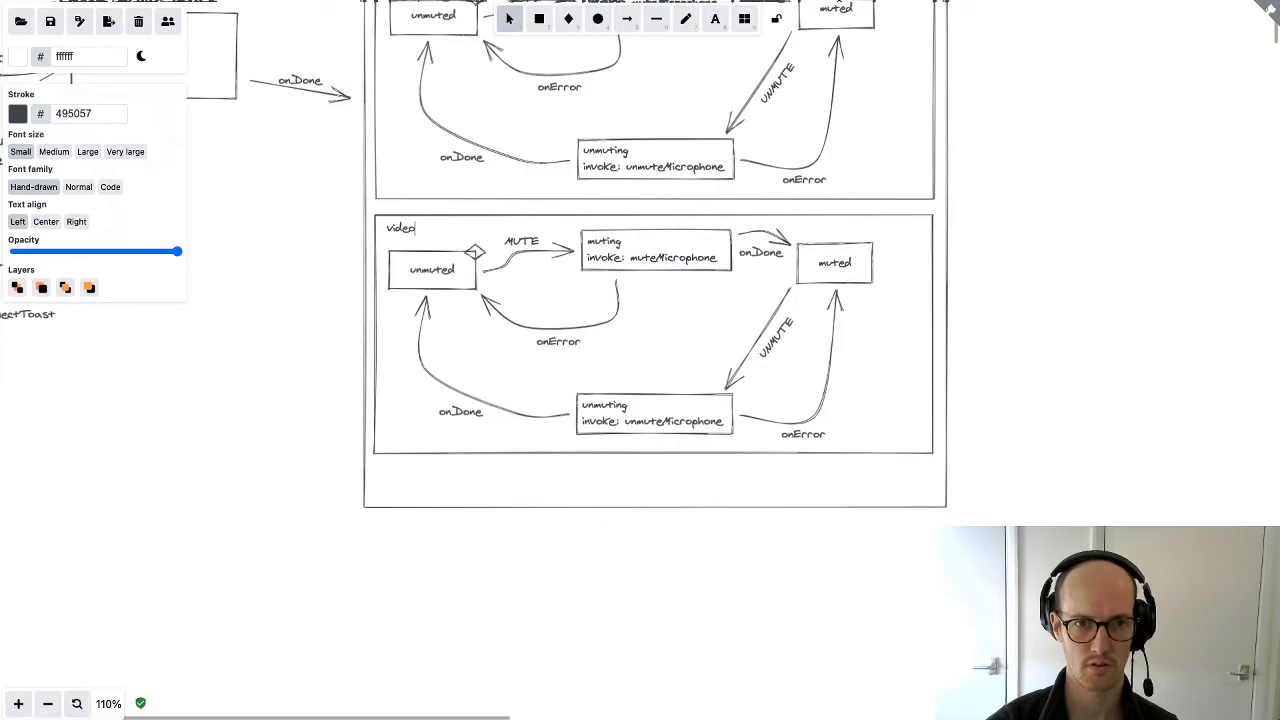
# Edit the video region's unmuting state to invoke unmuteVideo
pyautogui.click(432, 270)
pyautogui.write('Vide')
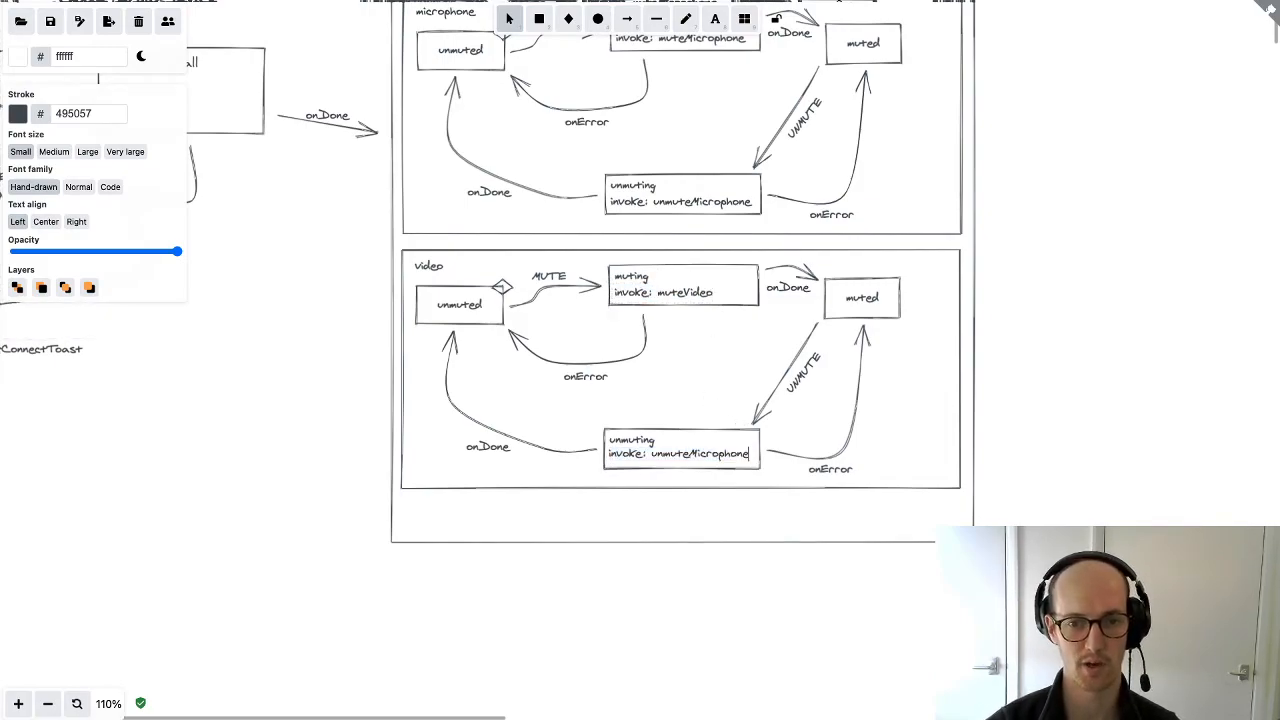
pyautogui.write('unmuteVi')
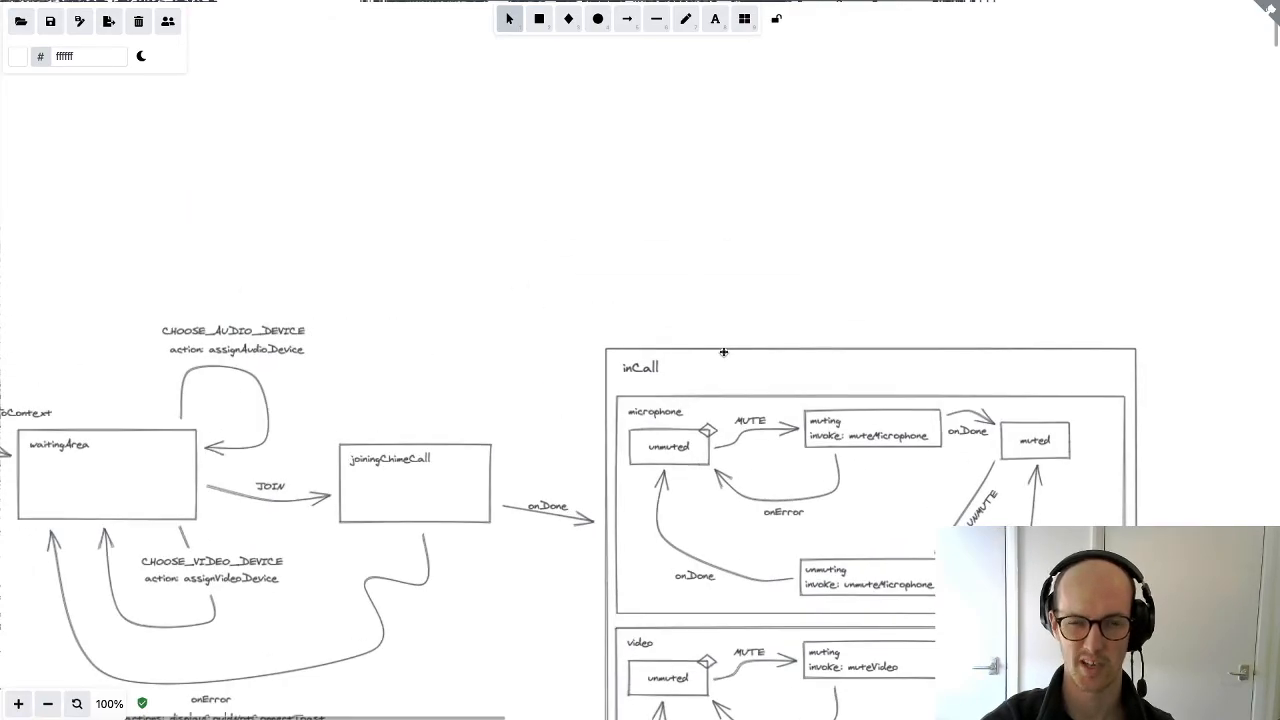
# Draw a curved arrow from inCall back to waitingArea
pyautogui.click(716, 20)
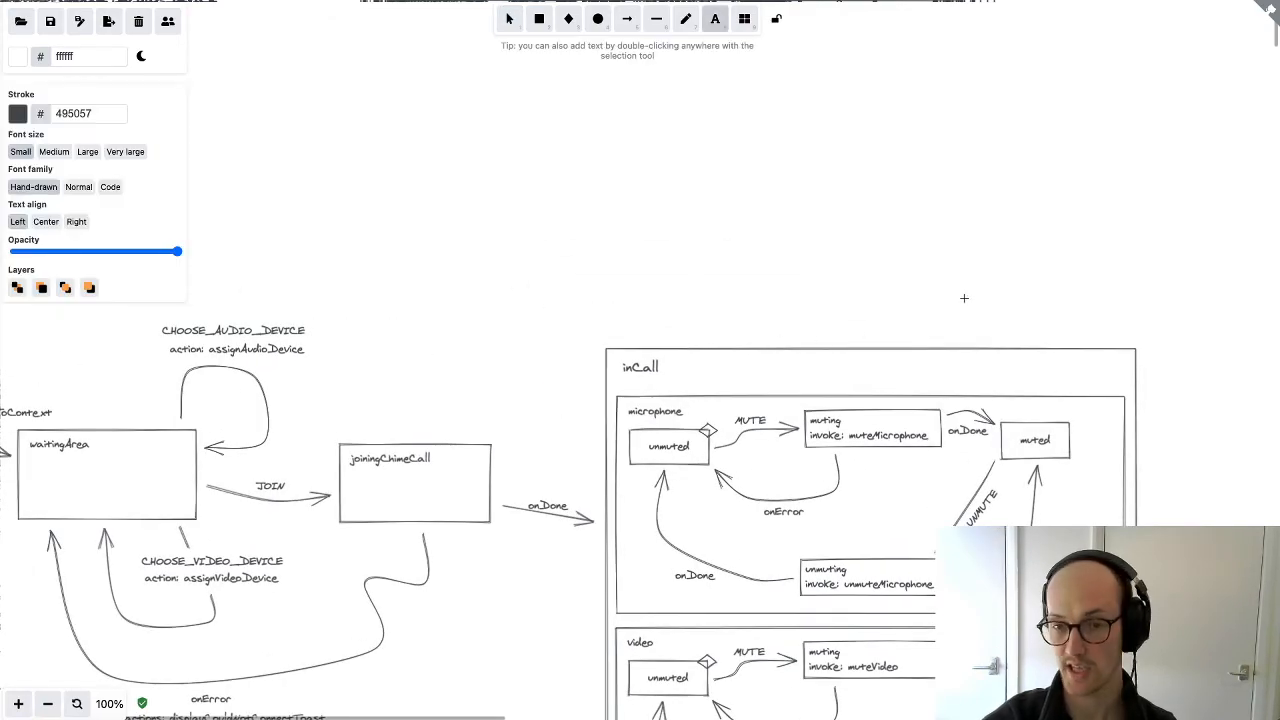
pyautogui.moveTo(1000, 300)
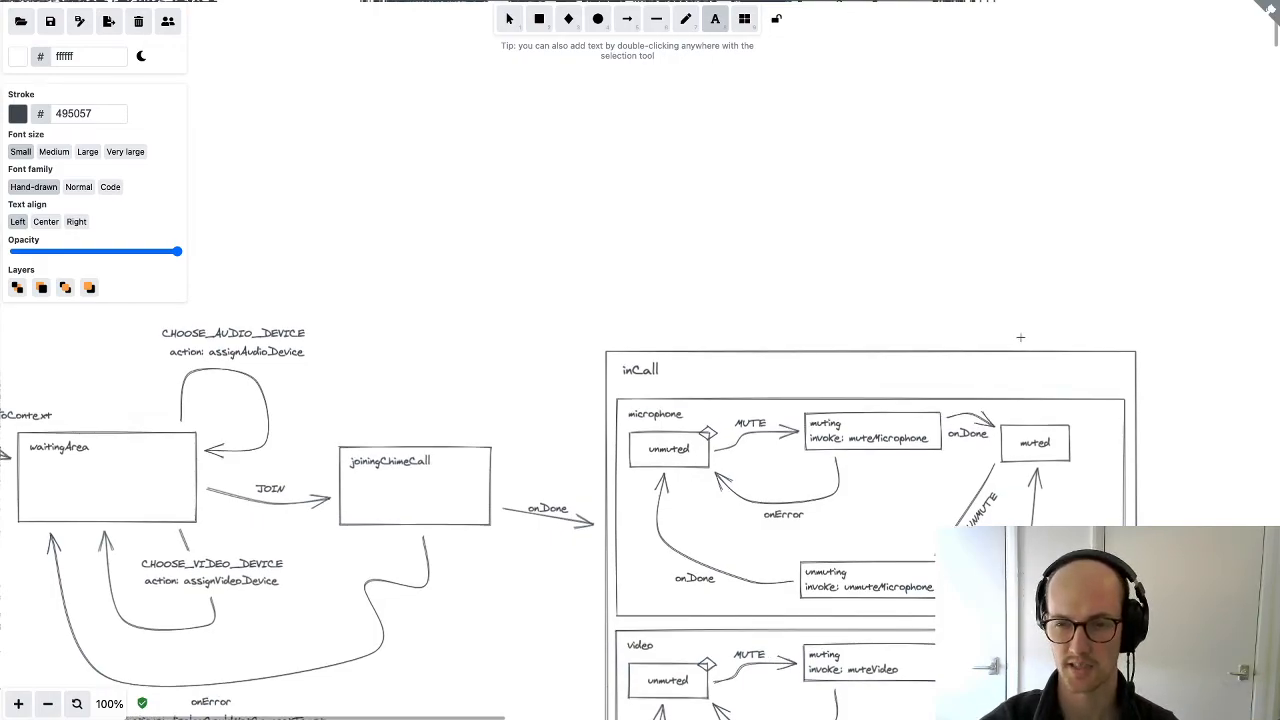
pyautogui.click(508, 21)
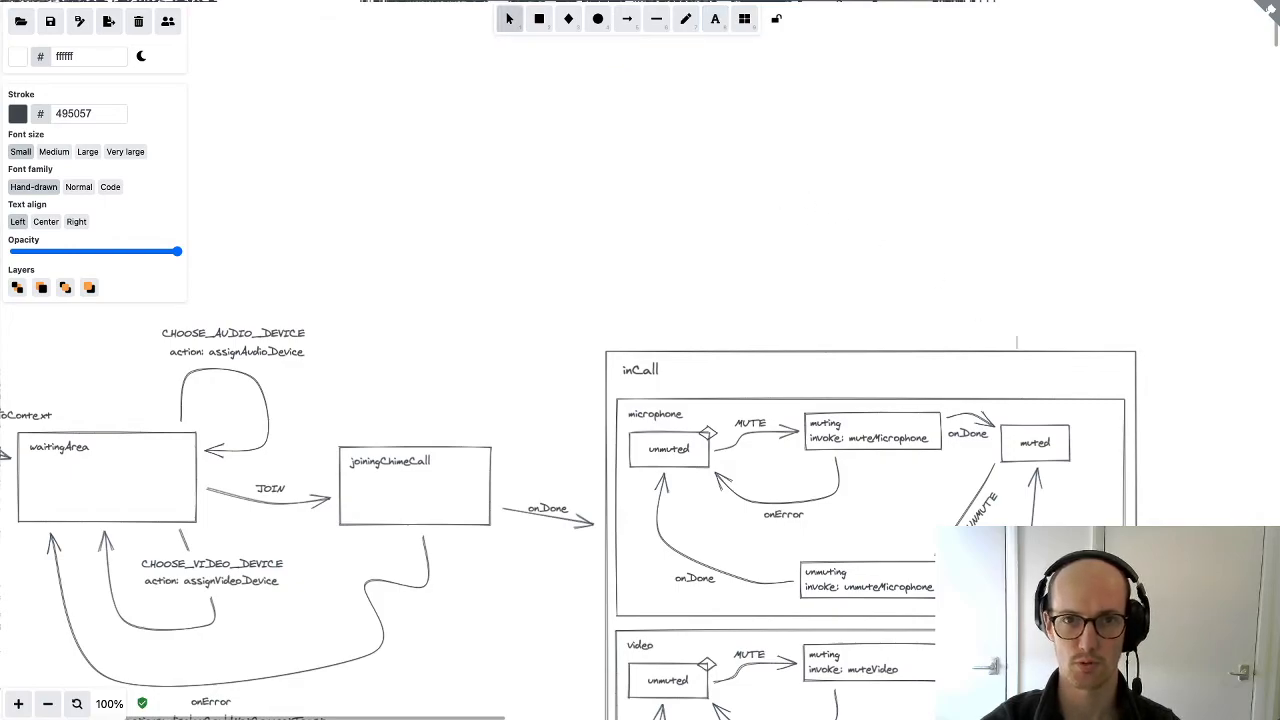
pyautogui.click(629, 21)
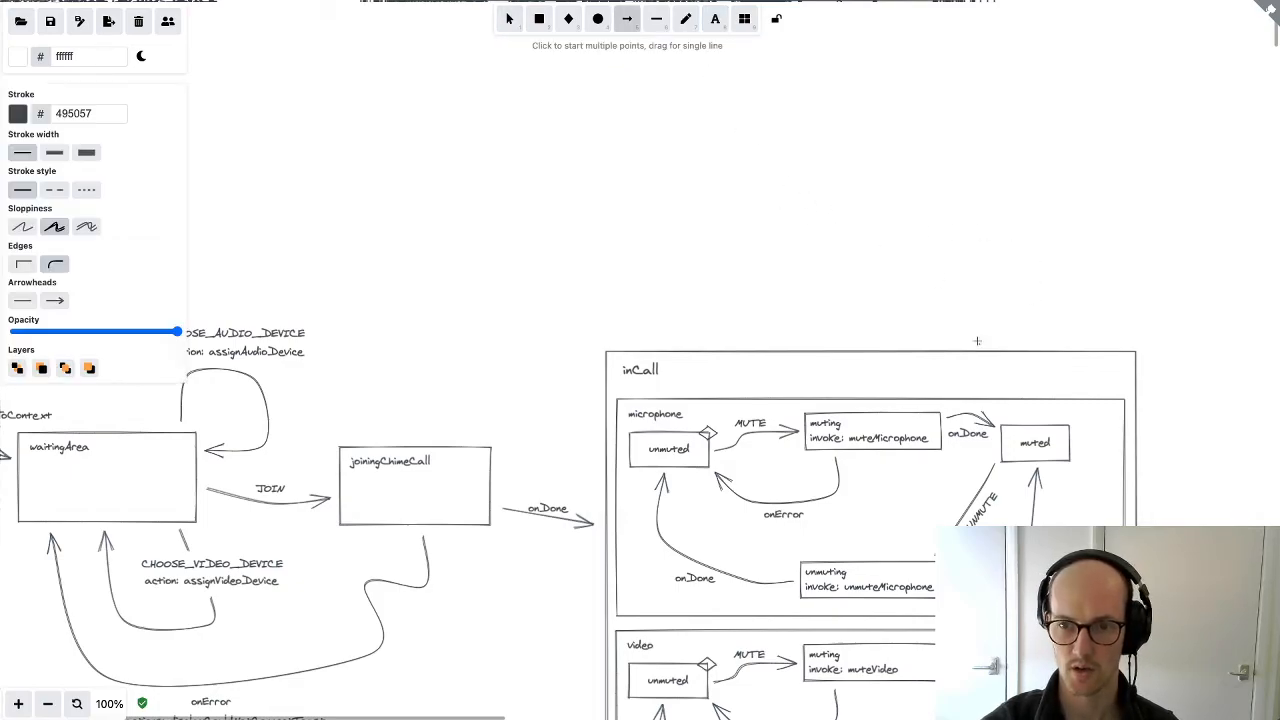
pyautogui.moveTo(977, 340); pyautogui.dragTo(573, 140)
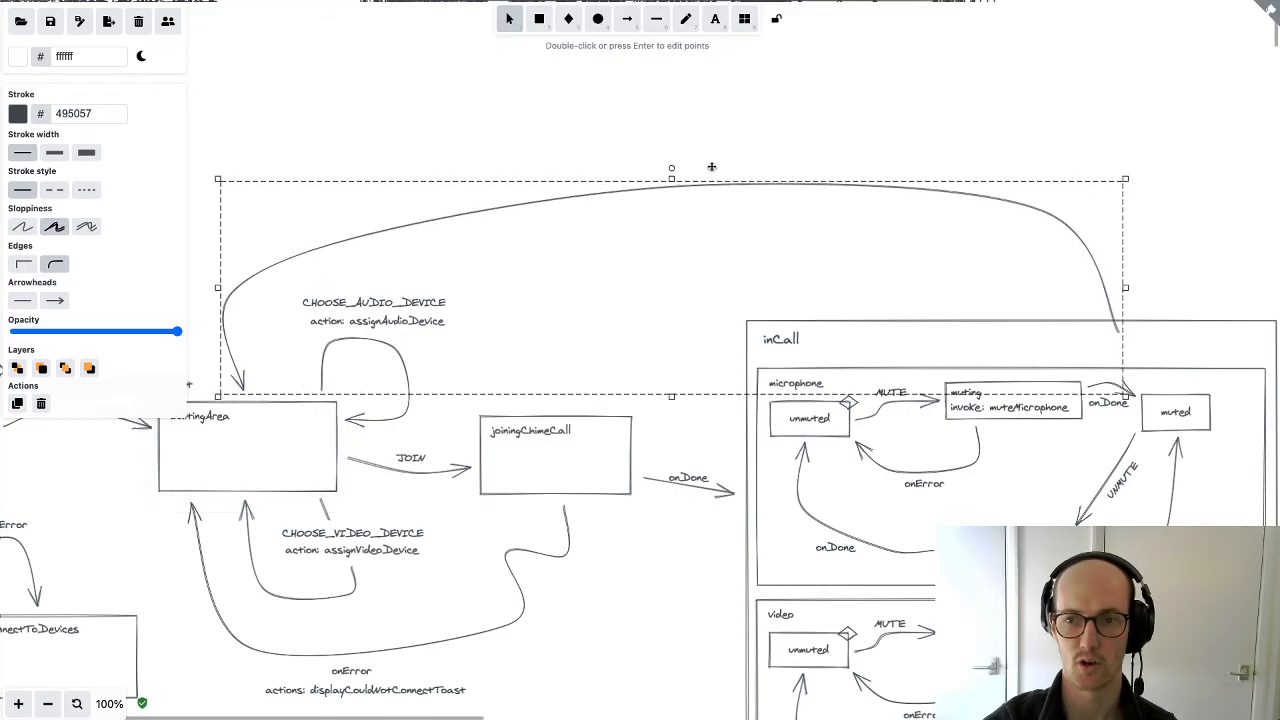
pyautogui.moveTo(976, 217)
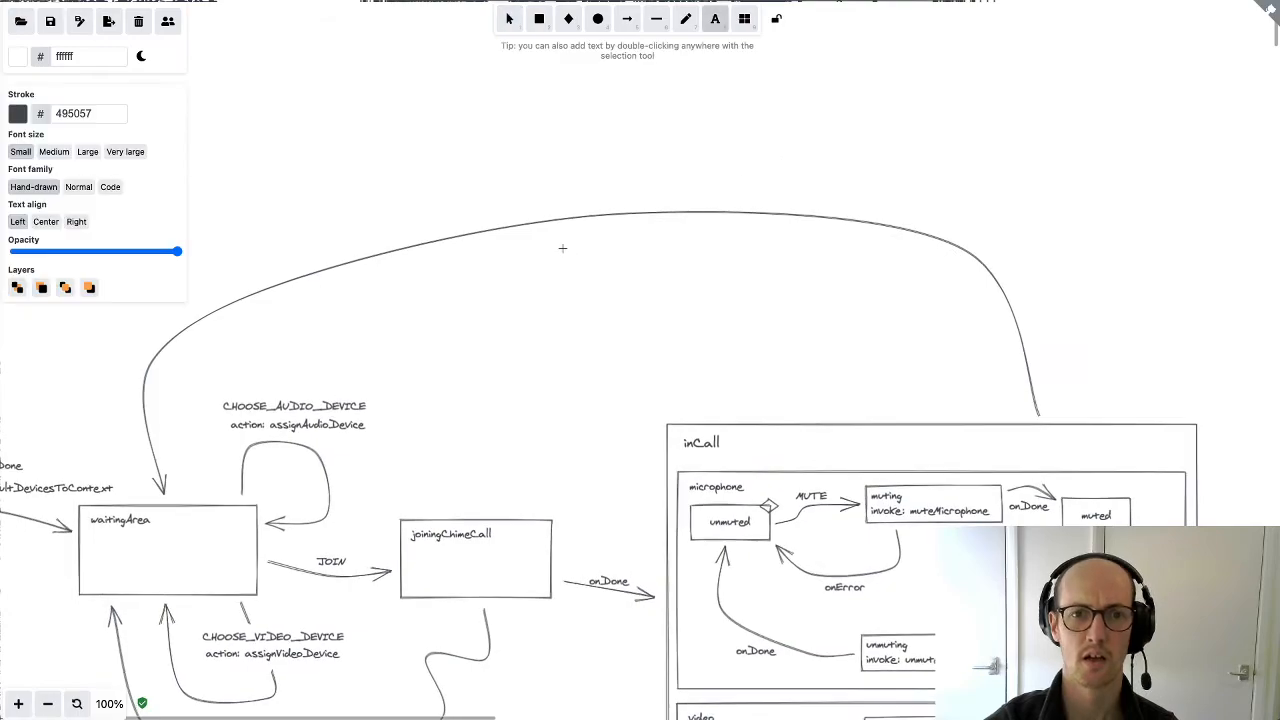
# Label it NETWORK_DROPPED with actions: displayNetworkDroppedToast beneath
pyautogui.write('NETWORK_DROPPED')
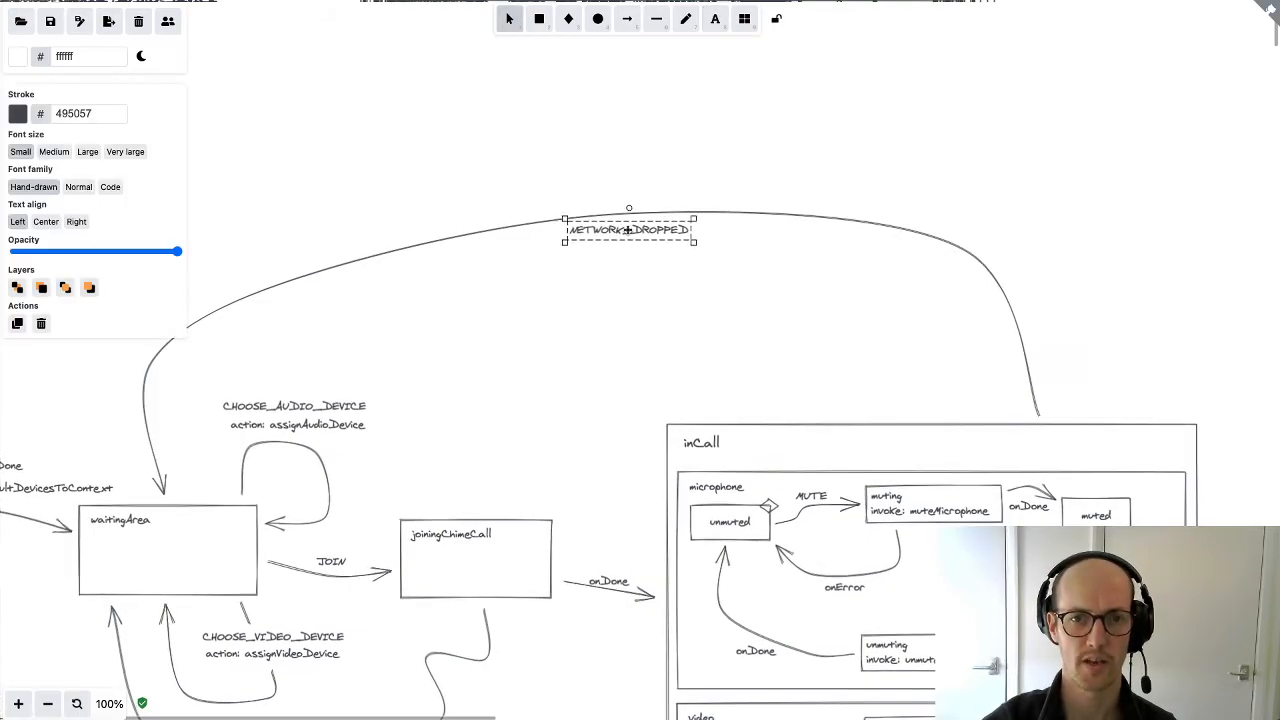
pyautogui.click(606, 369)
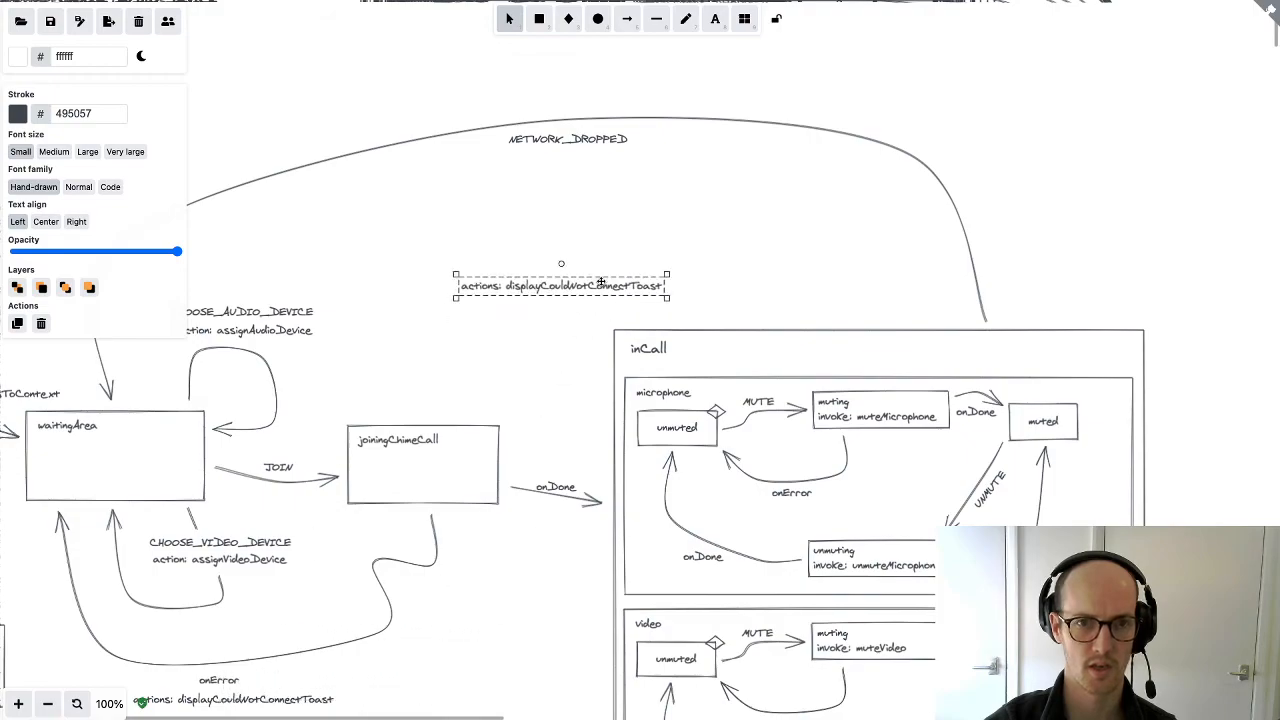
pyautogui.moveTo(561, 285); pyautogui.dragTo(600, 160)
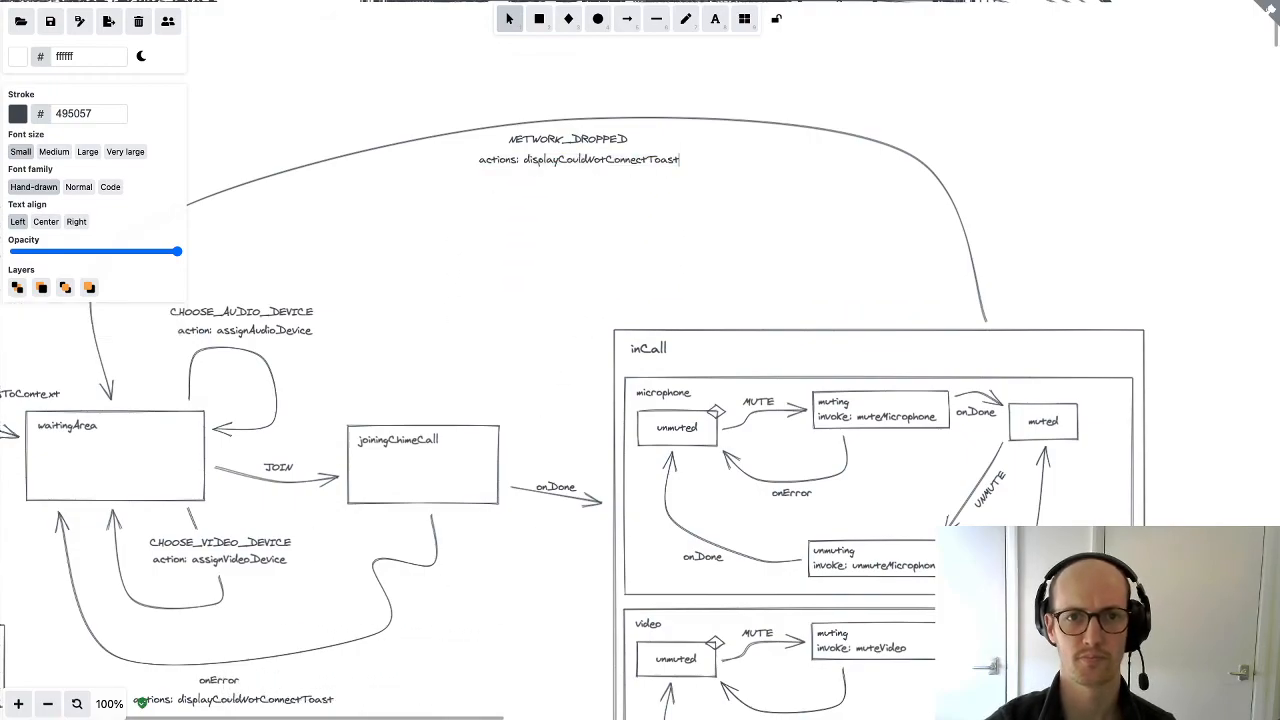
pyautogui.doubleClick(600, 160)
pyautogui.write('NetworkDroppe')
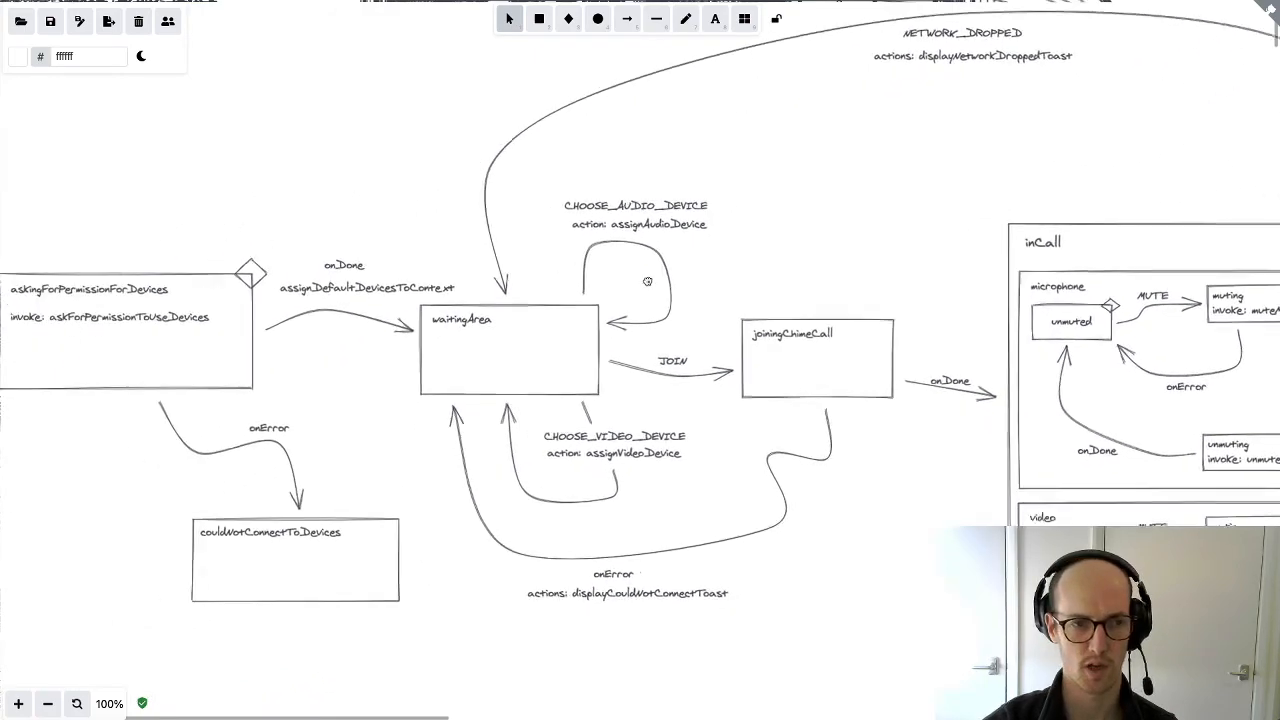
pyautogui.click(48, 703)
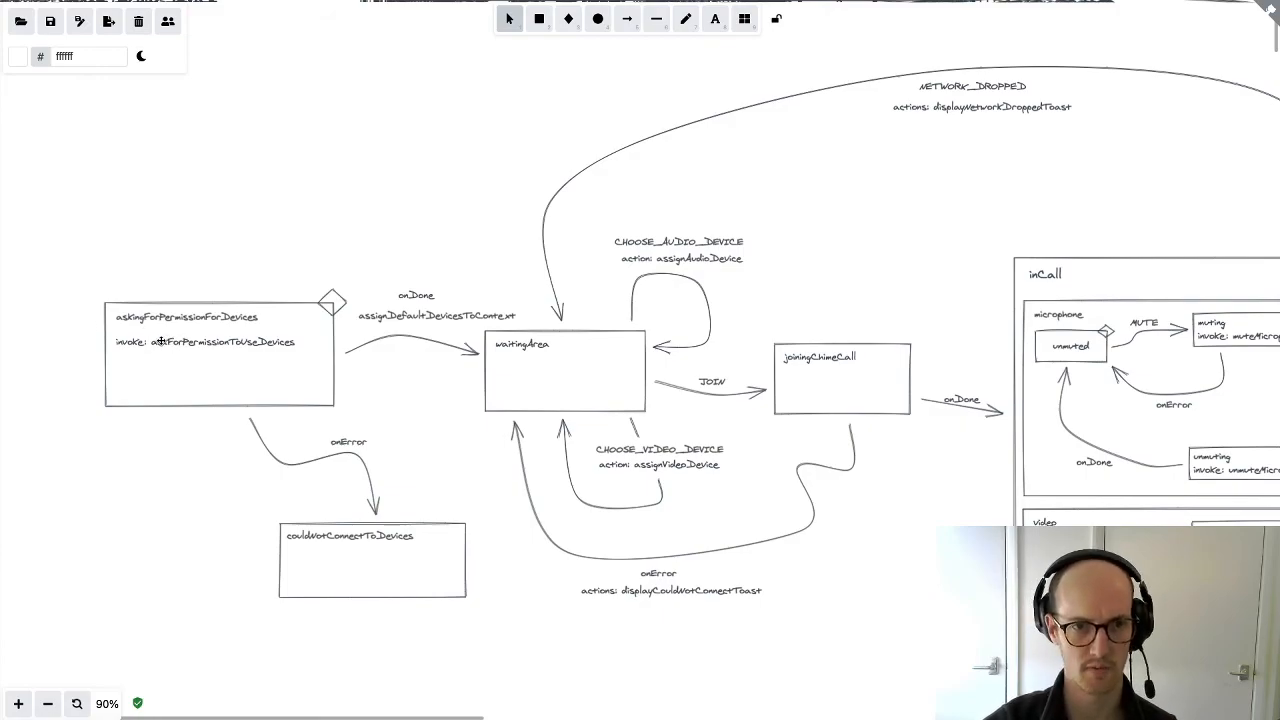
pyautogui.moveTo(385, 343)
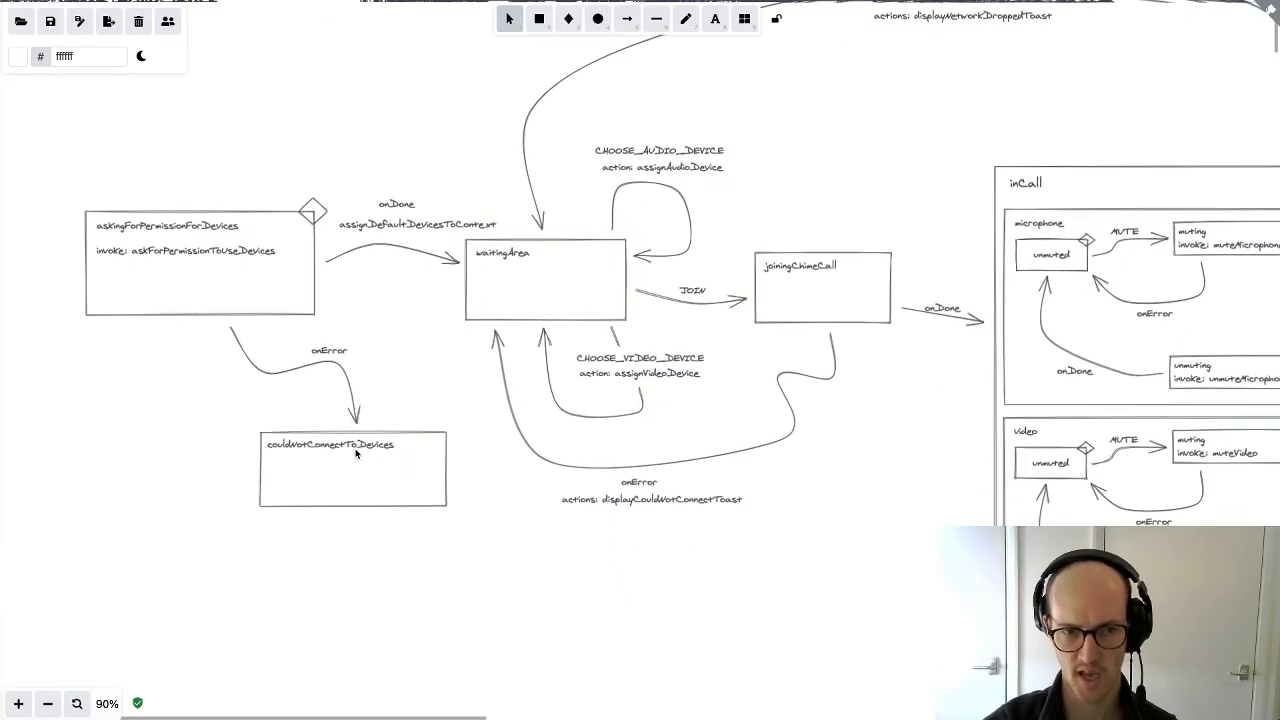
pyautogui.click(331, 445)
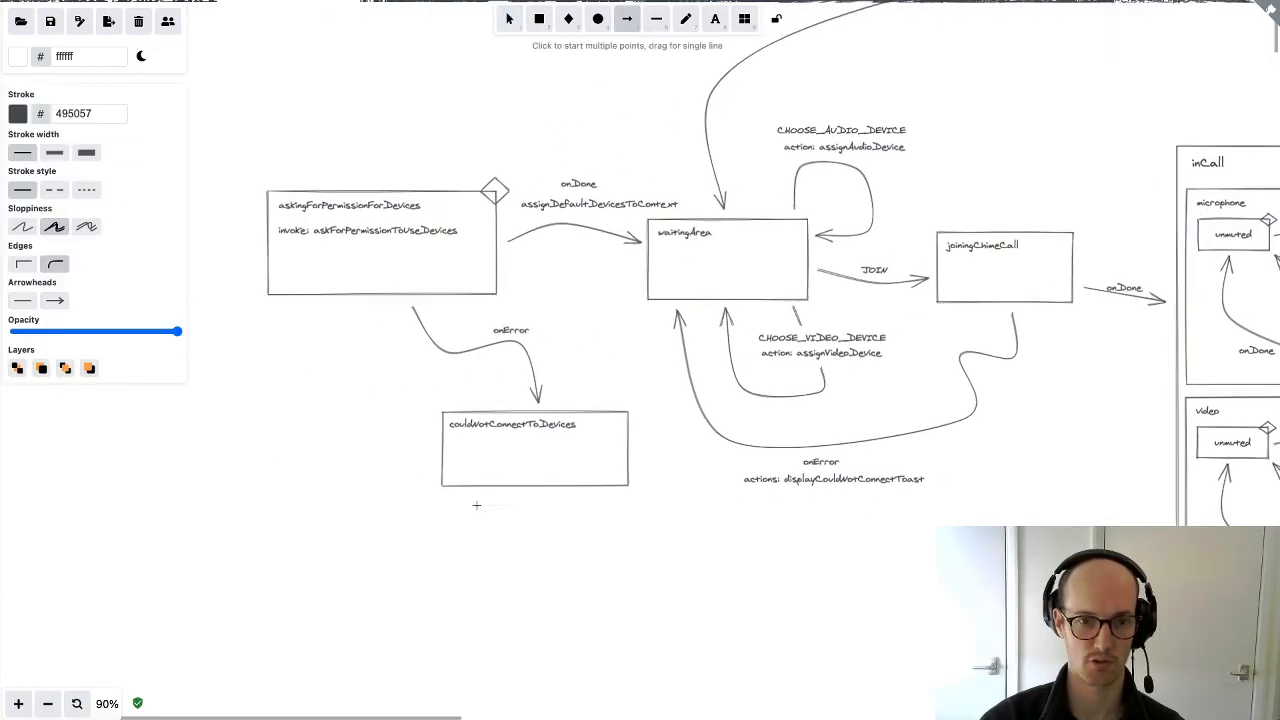
# Draw a RETRY arrow from couldNotConnectToDevices back up to askingForPermissionForDevices
pyautogui.moveTo(480, 490); pyautogui.dragTo(345, 310)
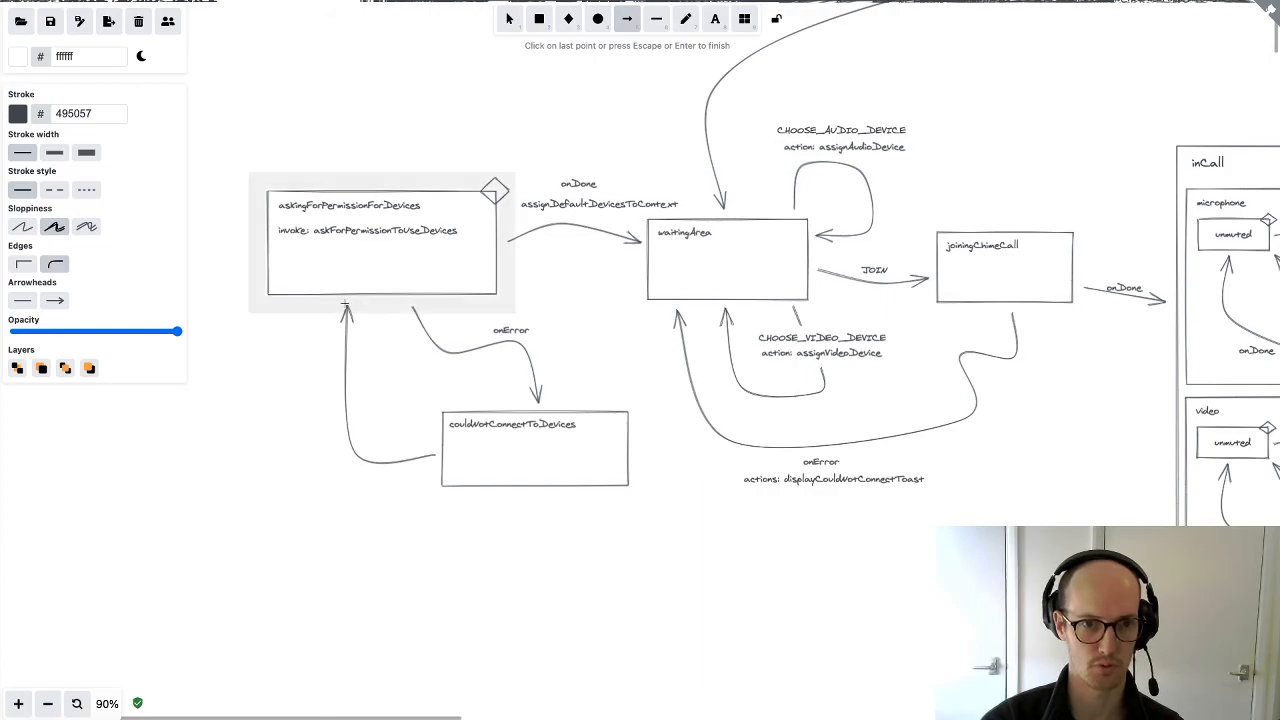
pyautogui.write('RETRY')
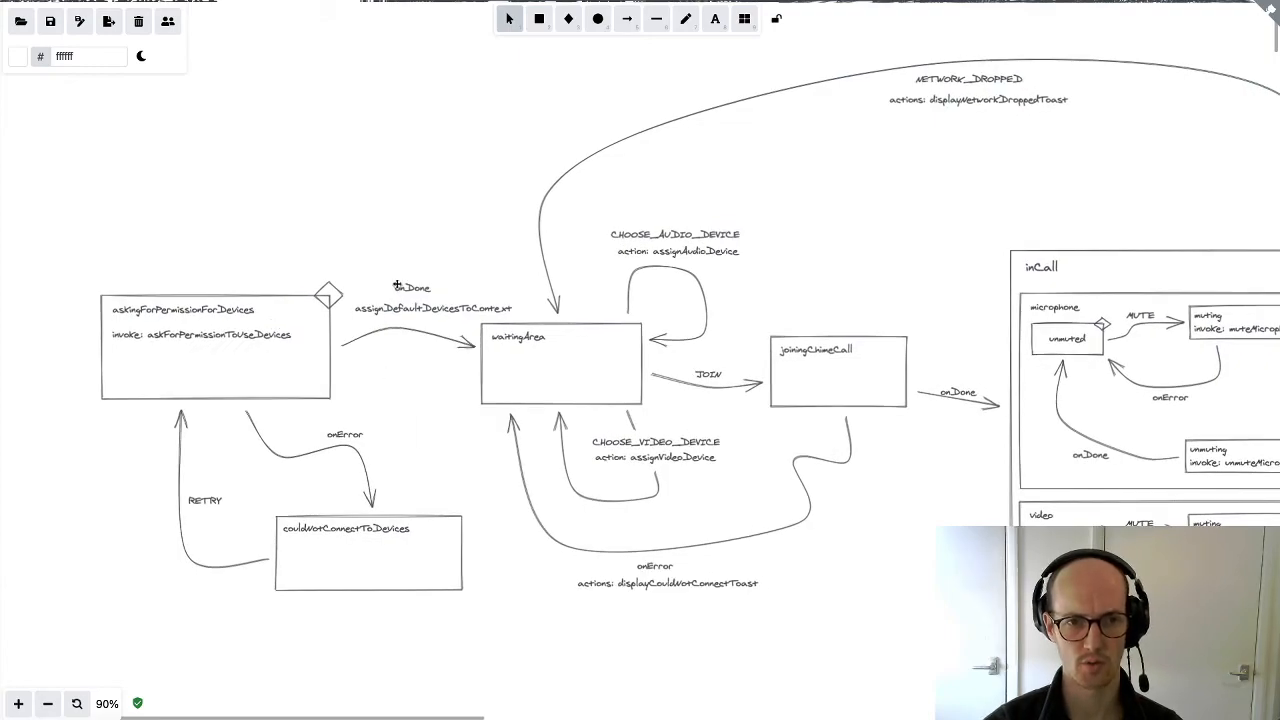
pyautogui.click(432, 308)
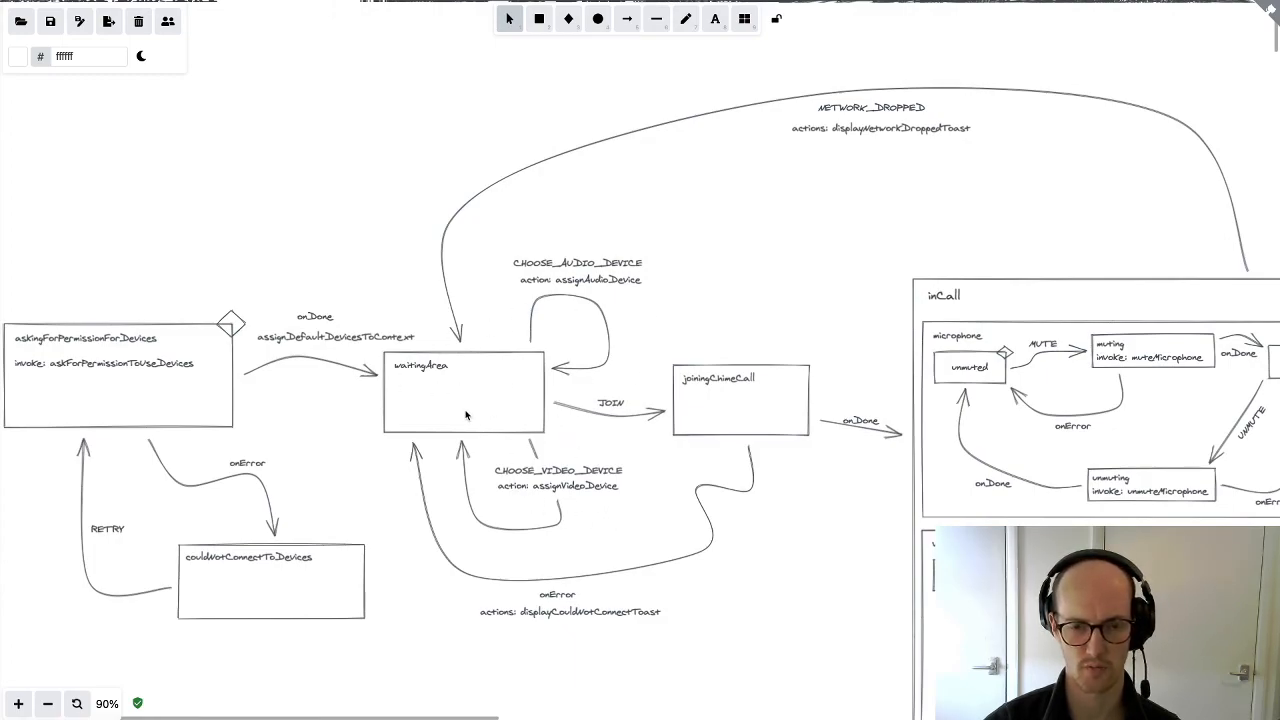
pyautogui.moveTo(728, 391)
pyautogui.write('invoke: joinChimeCall')
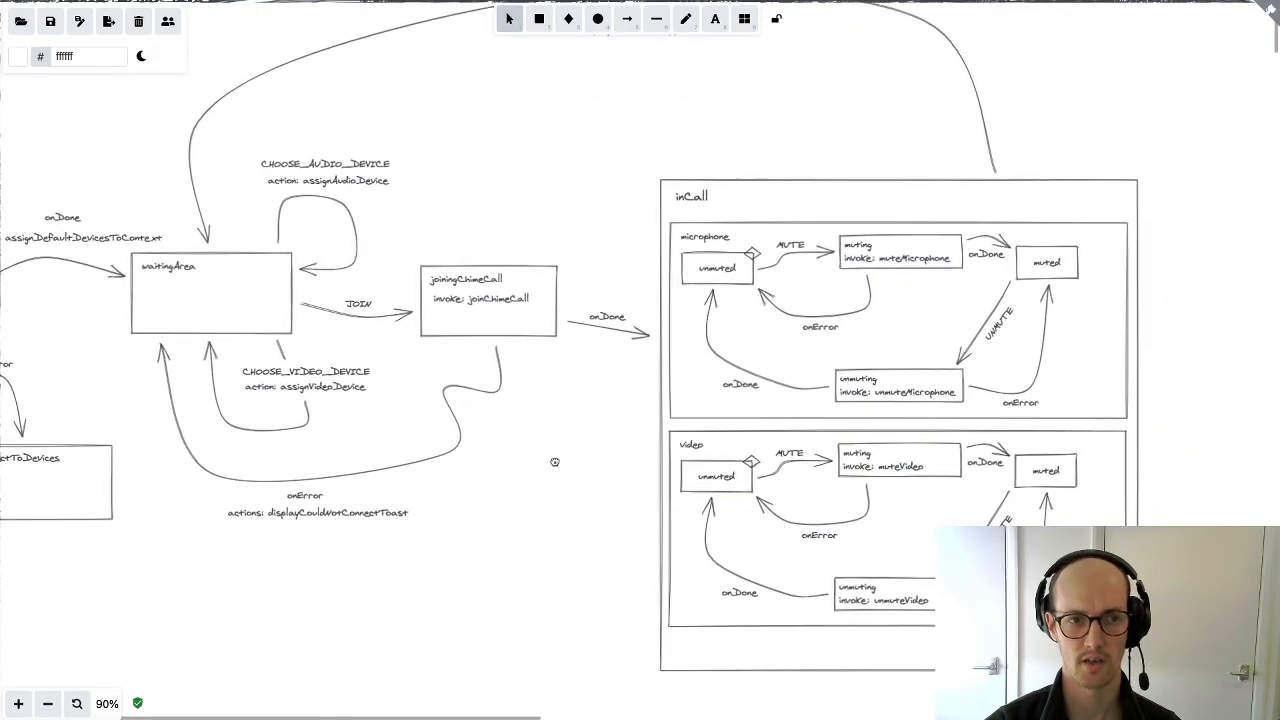
pyautogui.moveTo(645, 371)
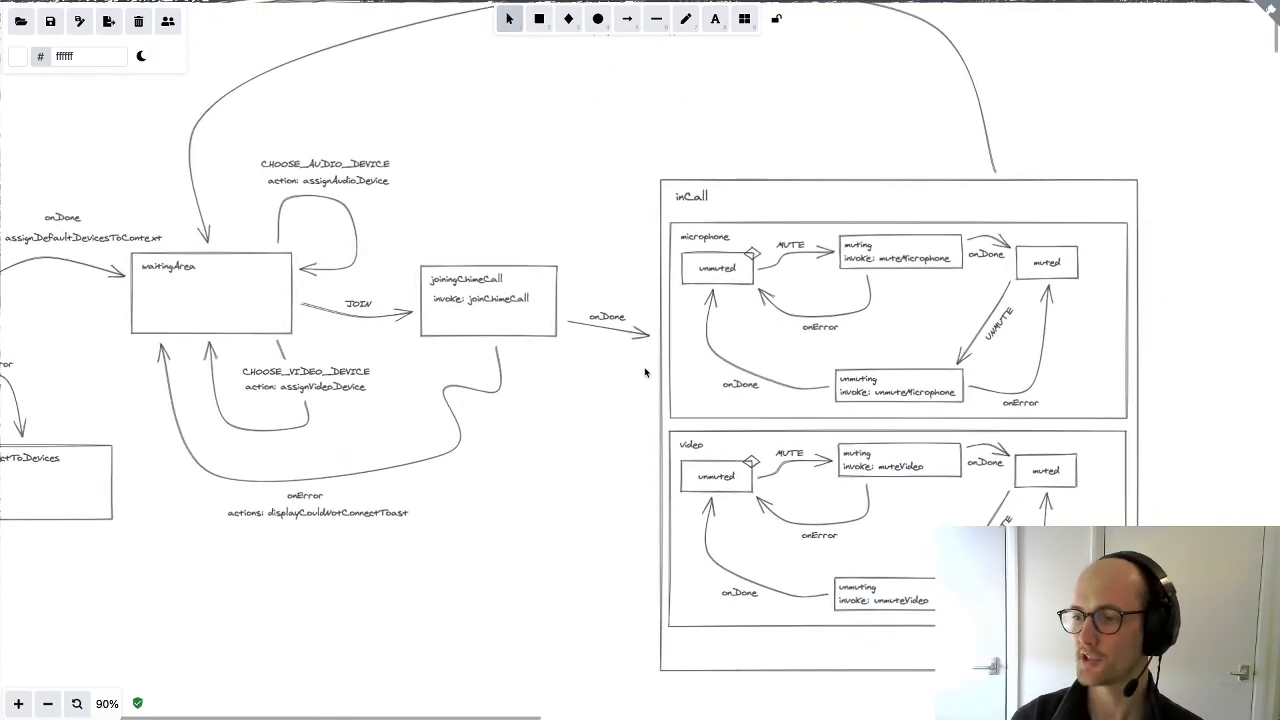